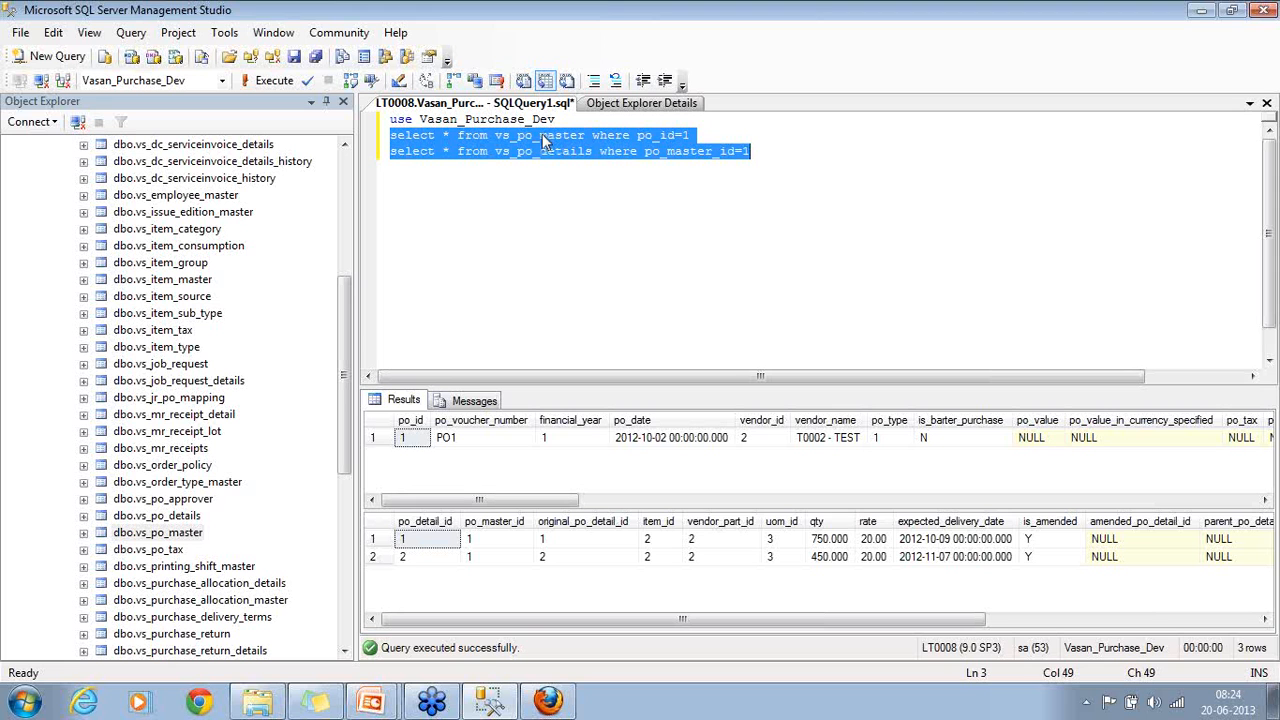
mouse_move(557, 157)
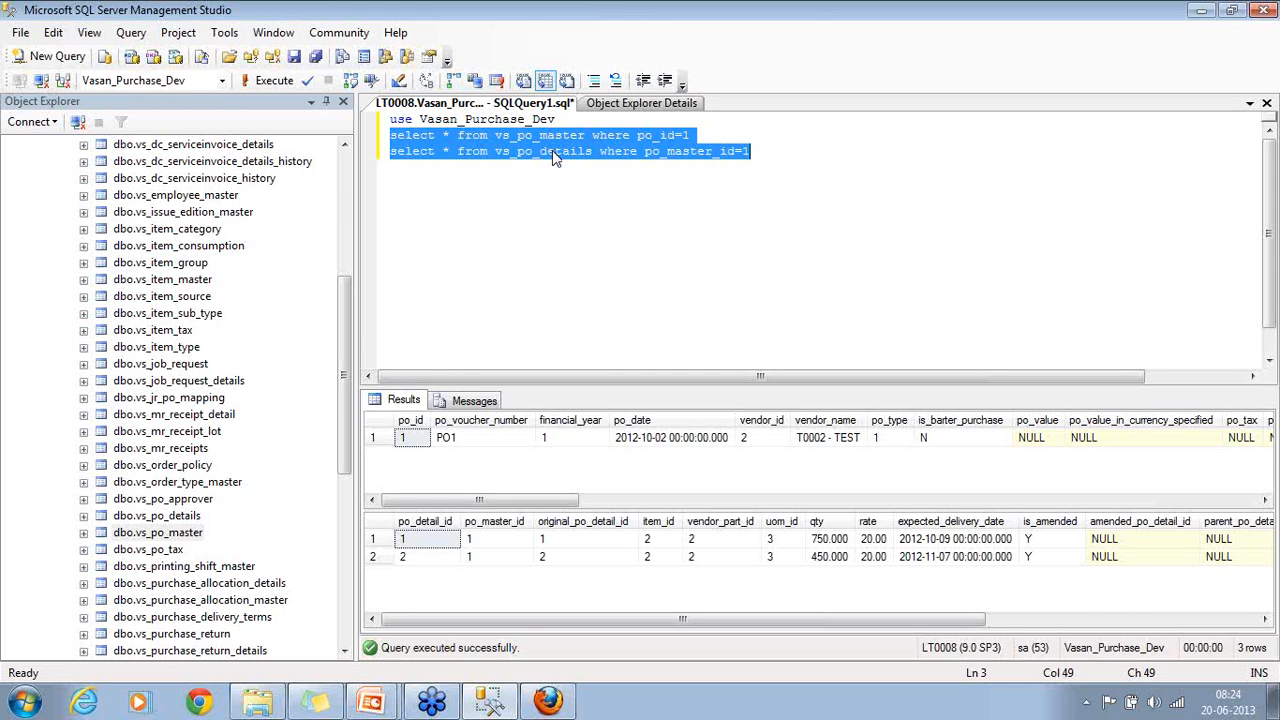
mouse_move(736, 494)
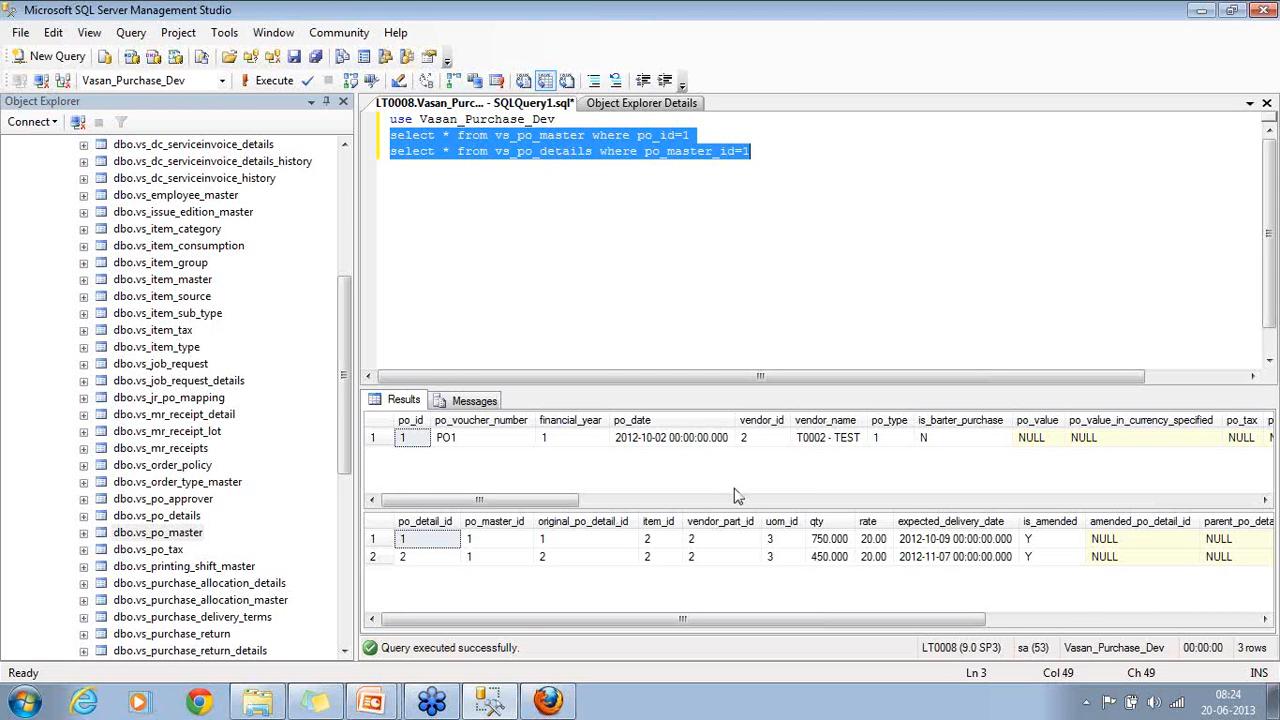
mouse_move(647, 342)
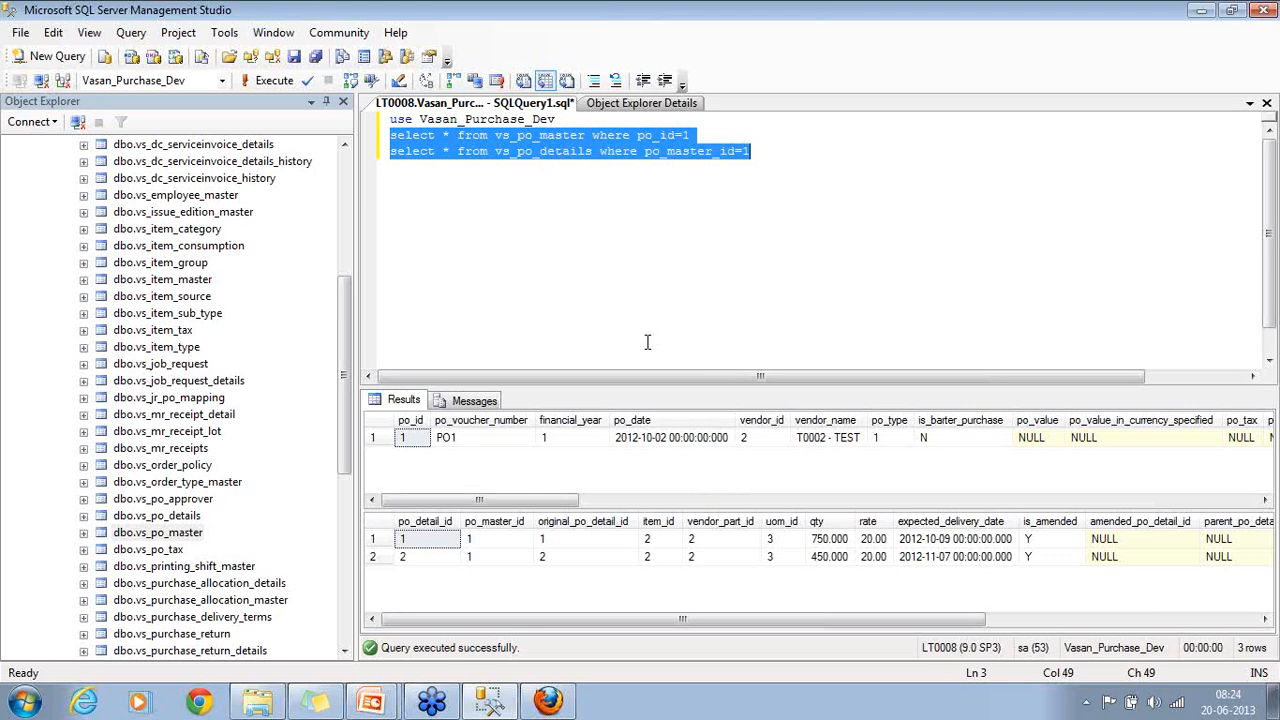
mouse_move(650, 568)
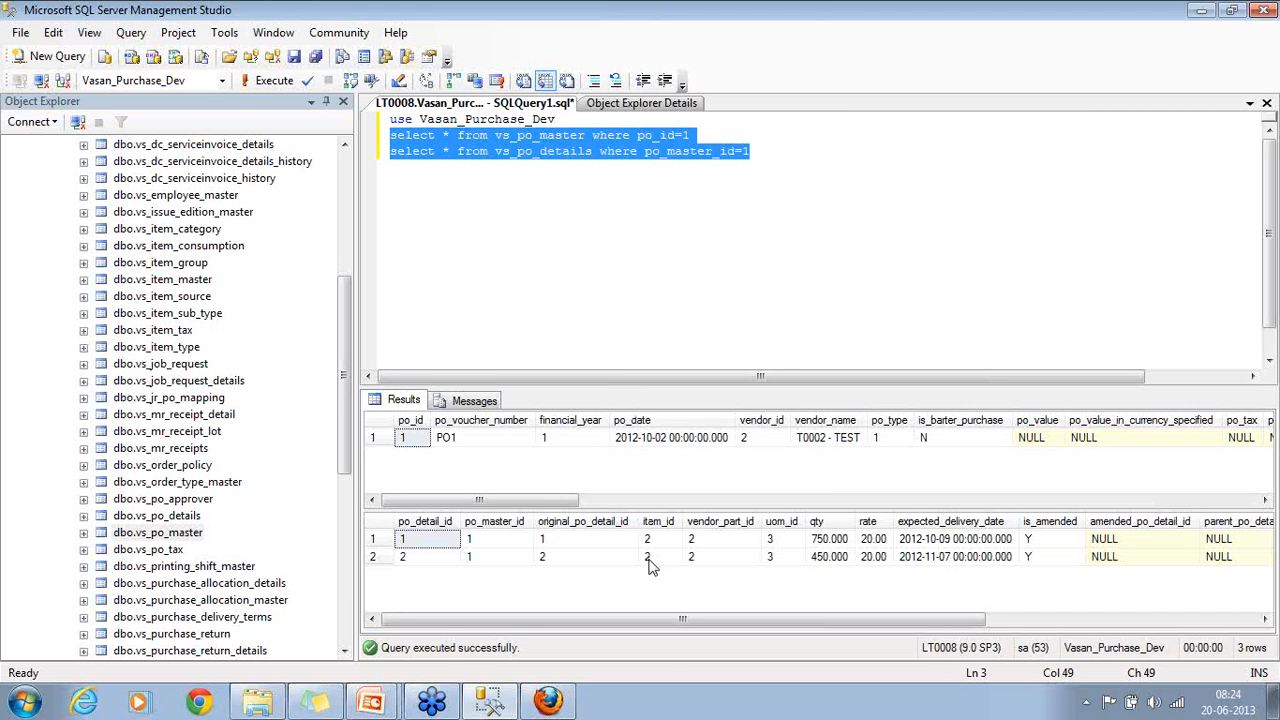
mouse_move(668, 585)
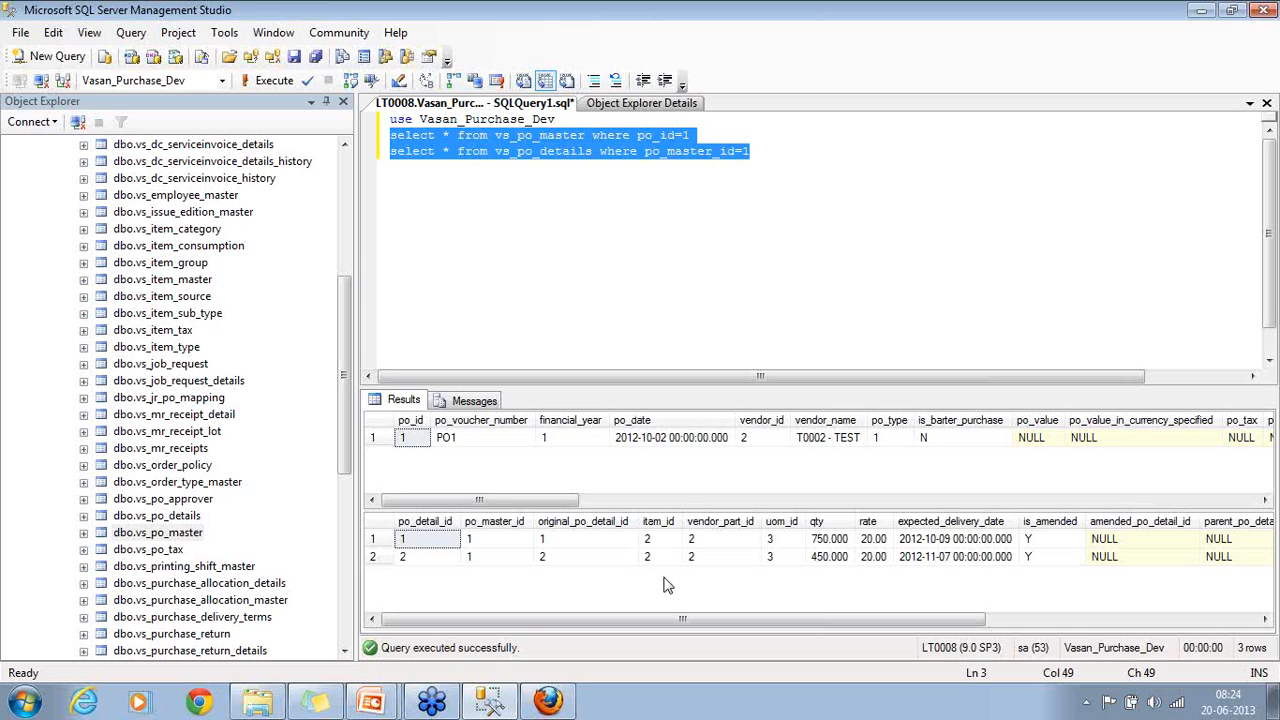
mouse_move(667, 572)
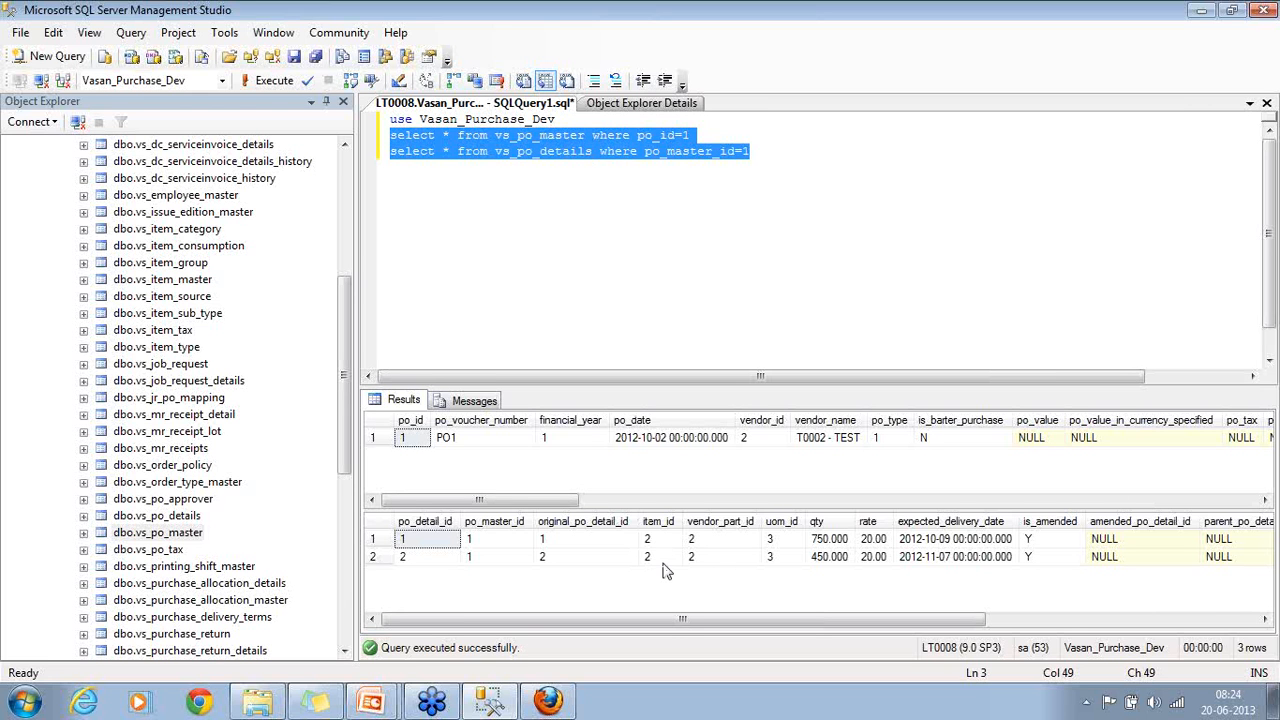
mouse_move(597, 539)
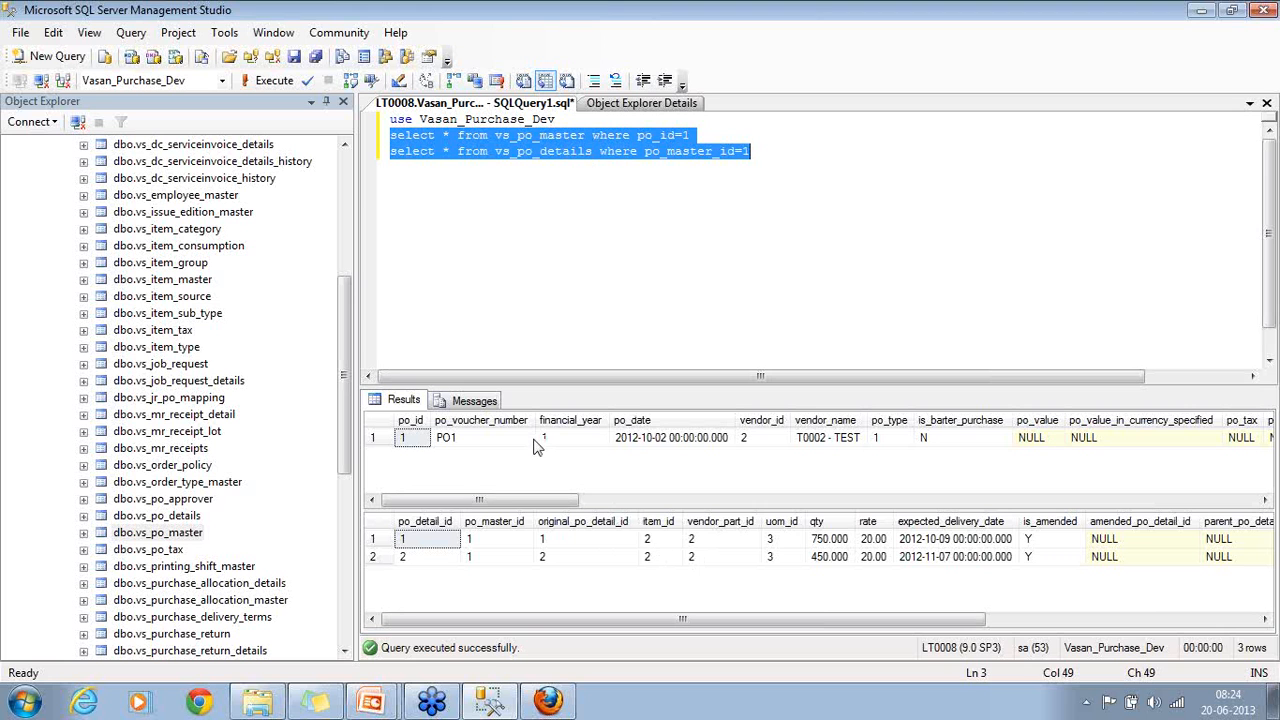
mouse_move(545, 490)
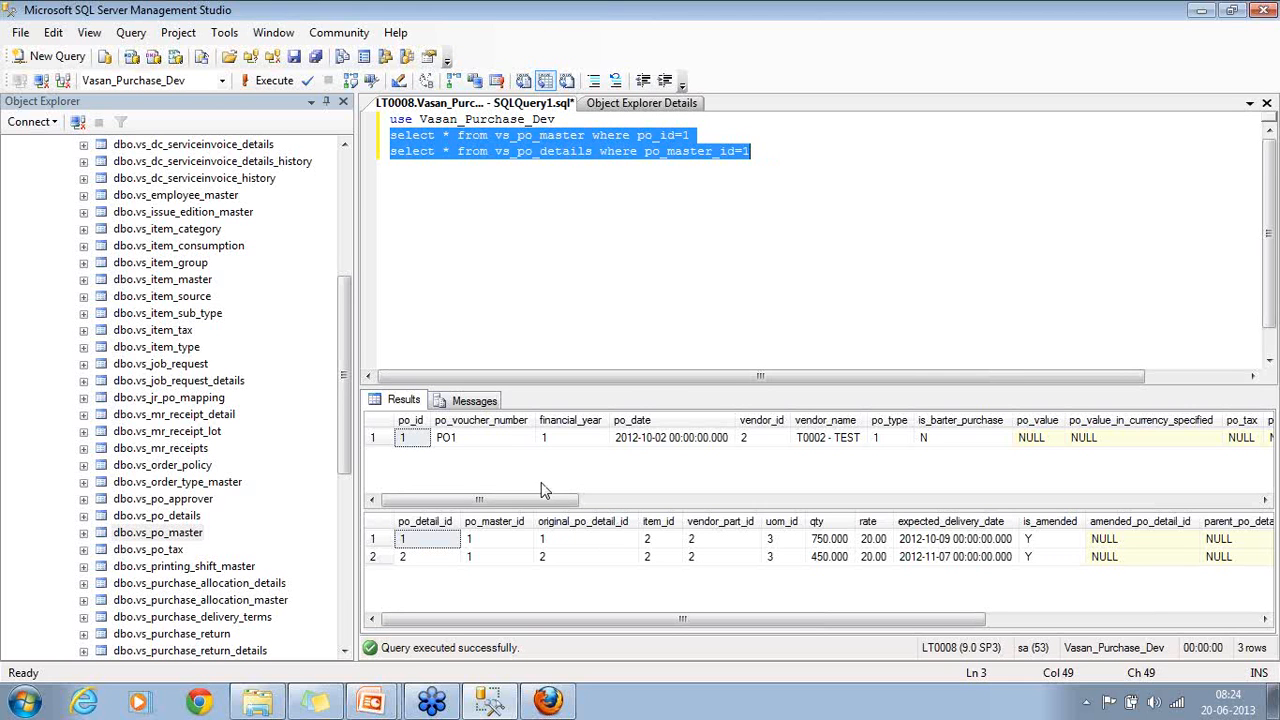
mouse_move(496, 447)
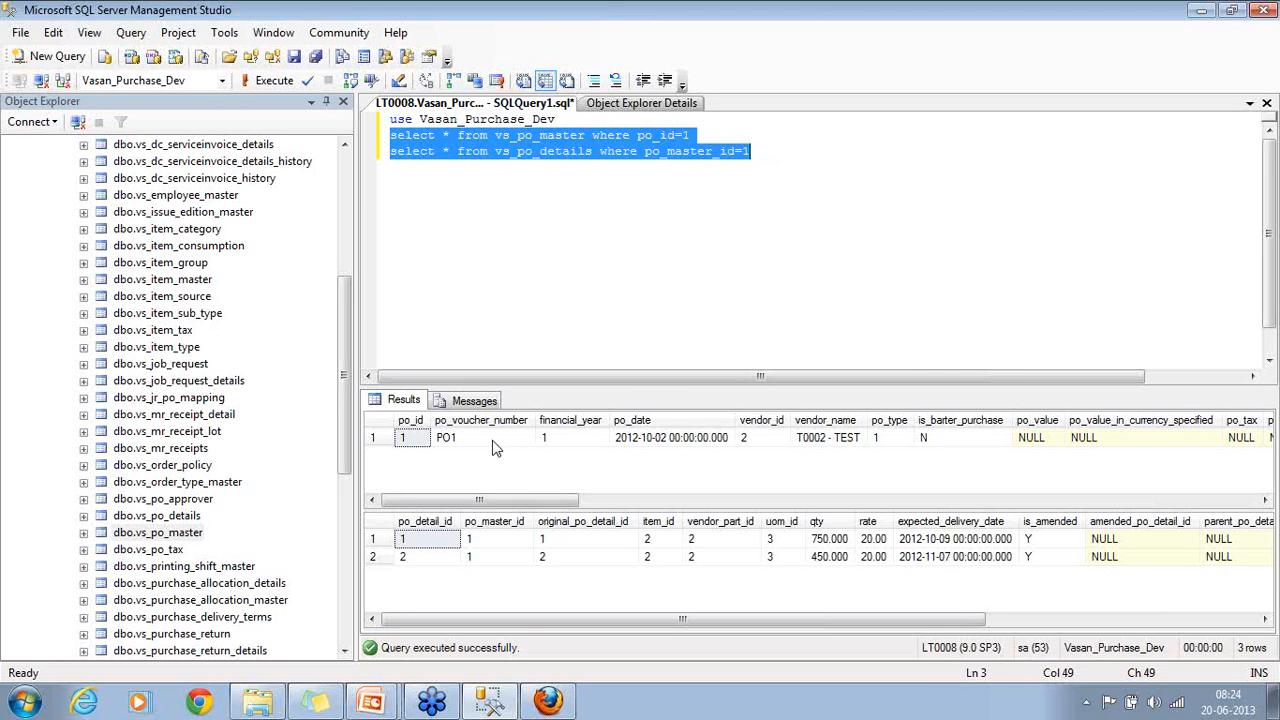
Check PO1's voucher number, then scroll the database's table list down to the vs_ tables
left_click(481, 437)
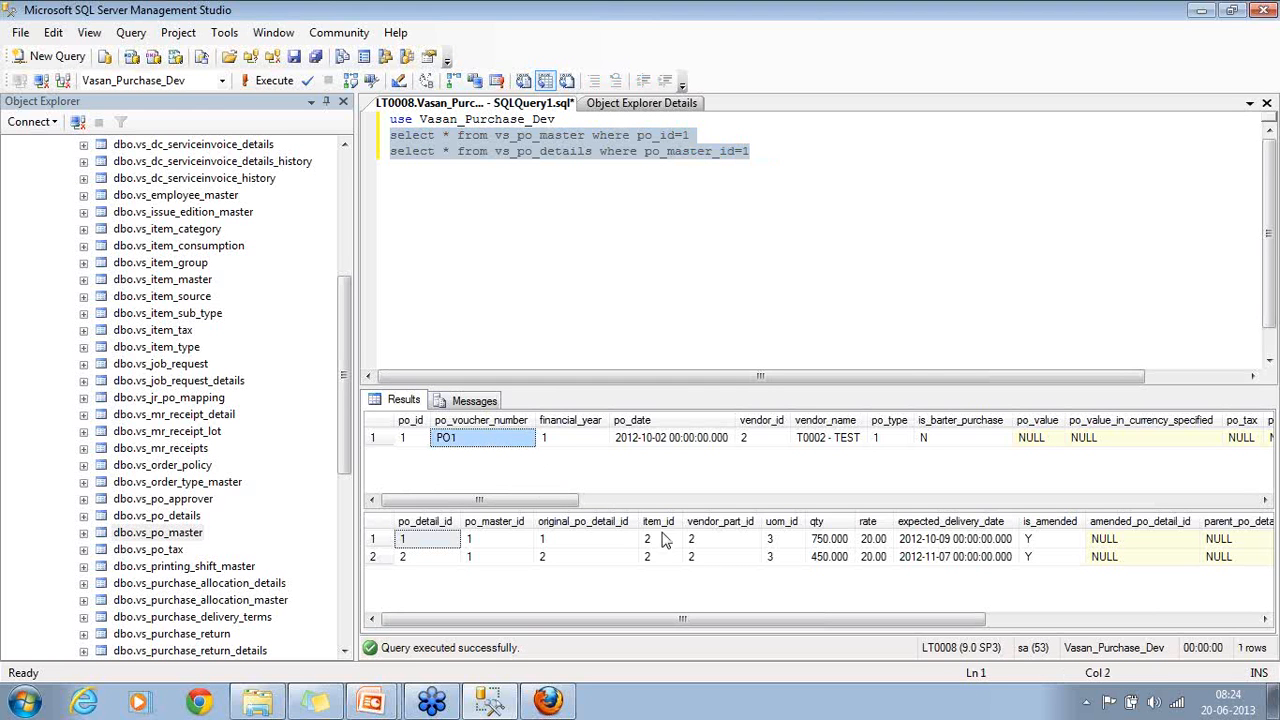
mouse_move(665, 551)
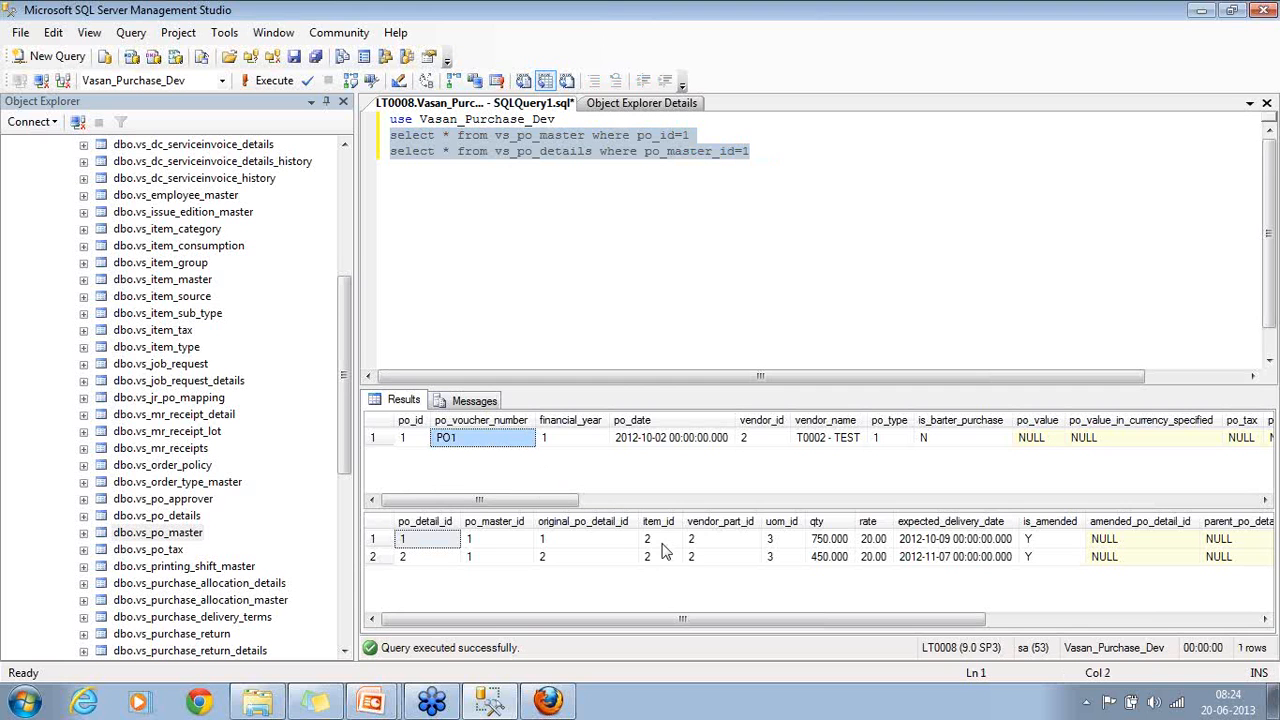
mouse_move(722, 363)
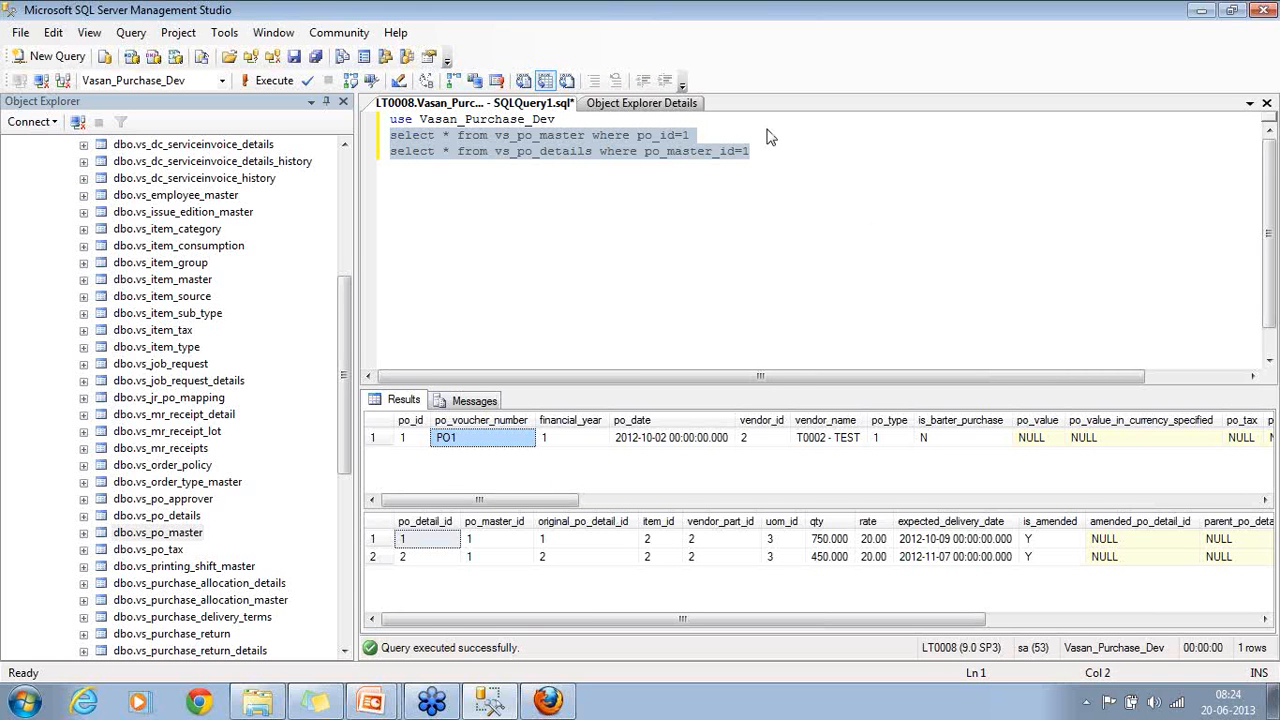
mouse_move(725, 133)
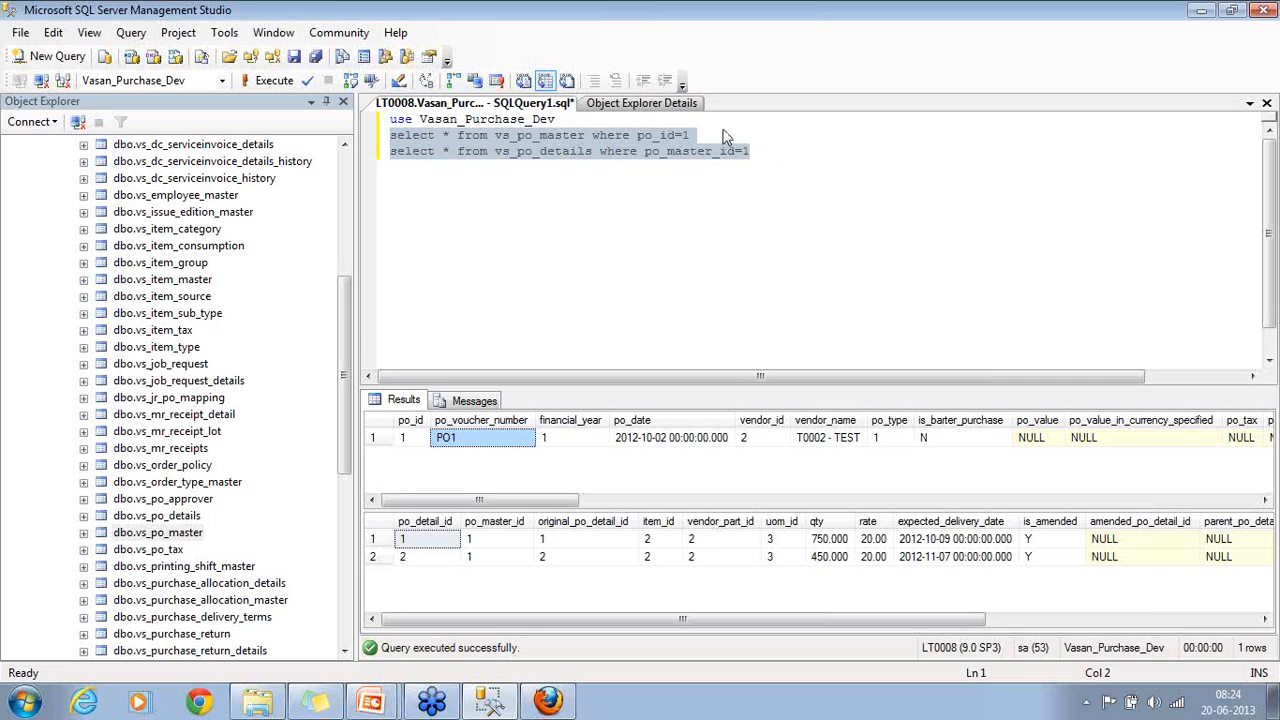
mouse_move(736, 160)
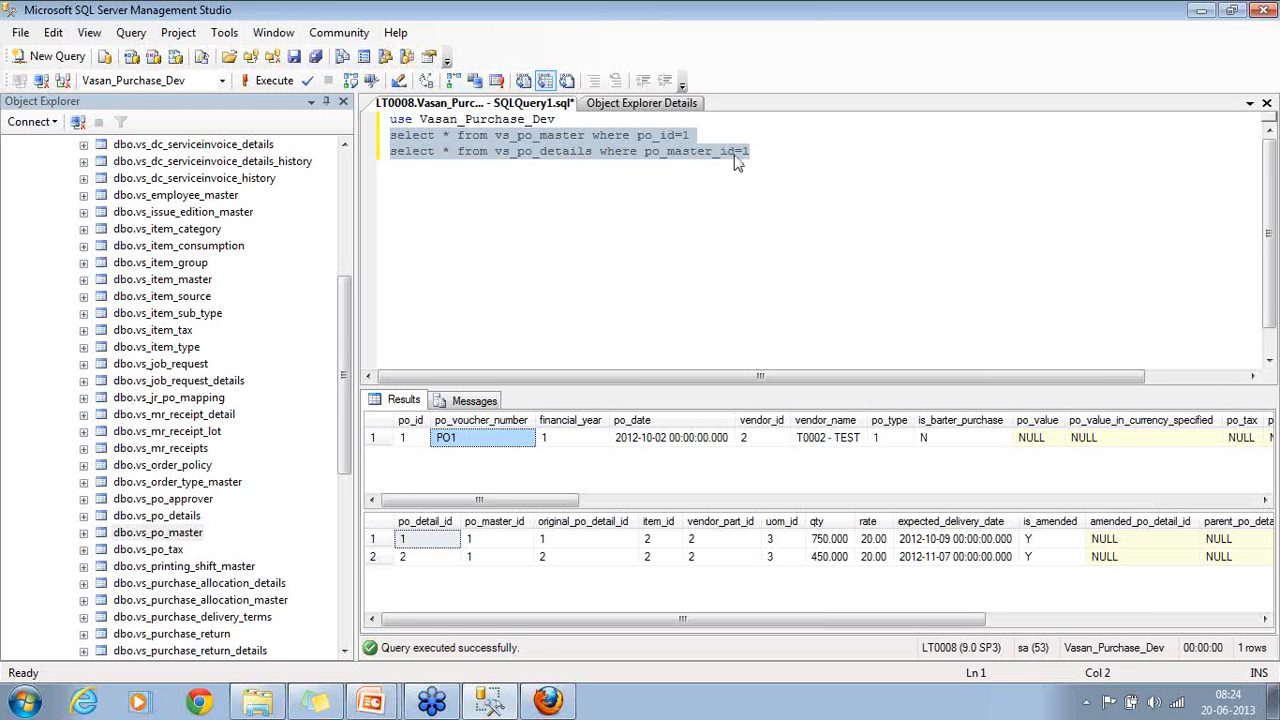
mouse_move(569, 160)
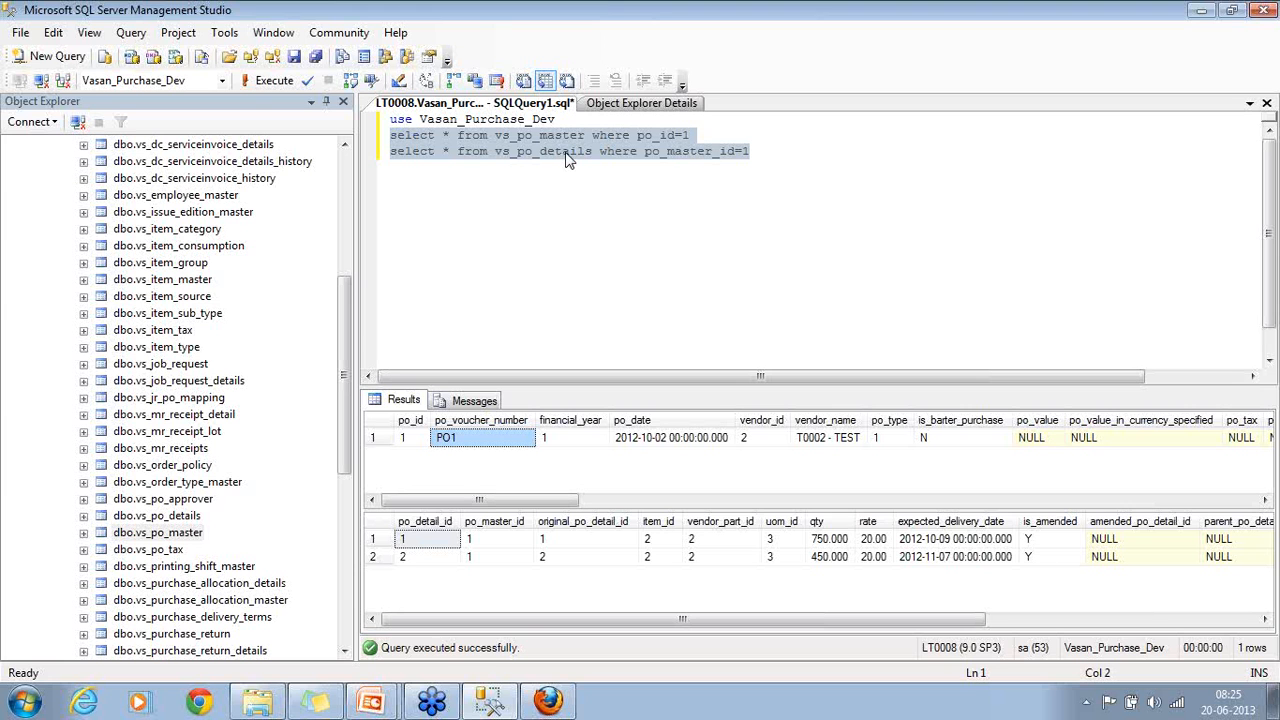
mouse_move(697, 178)
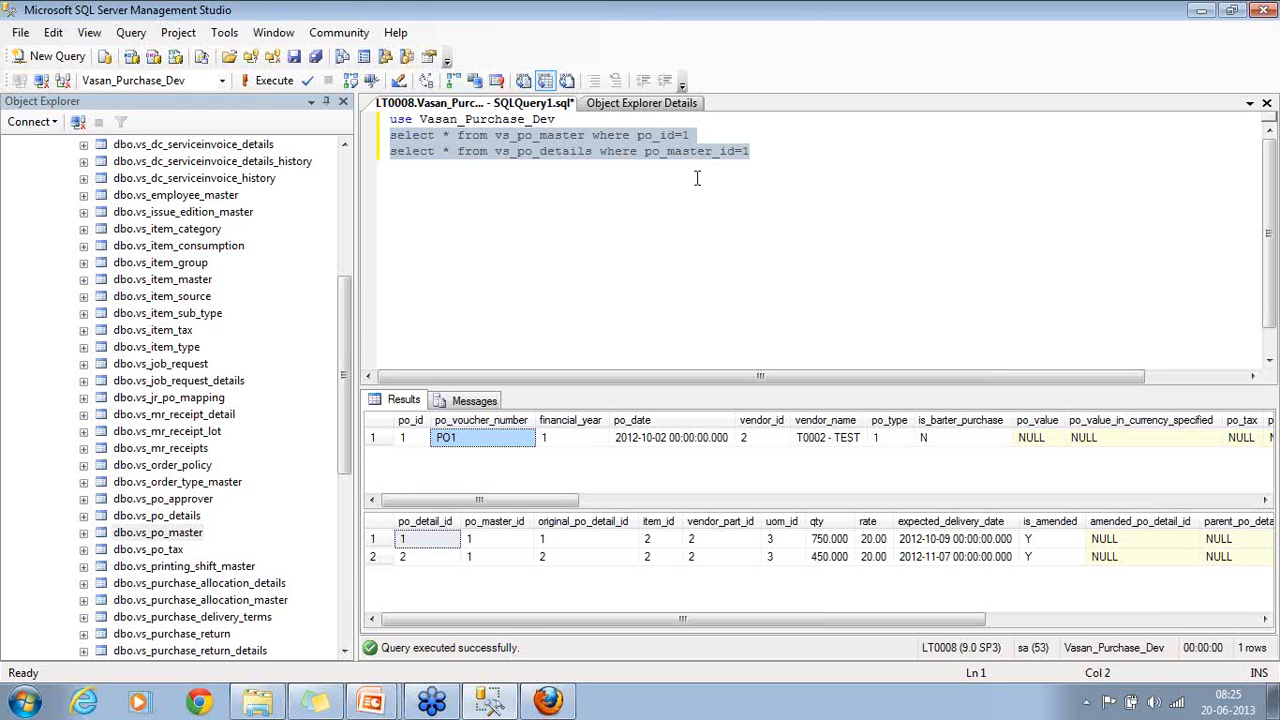
left_click(750, 151)
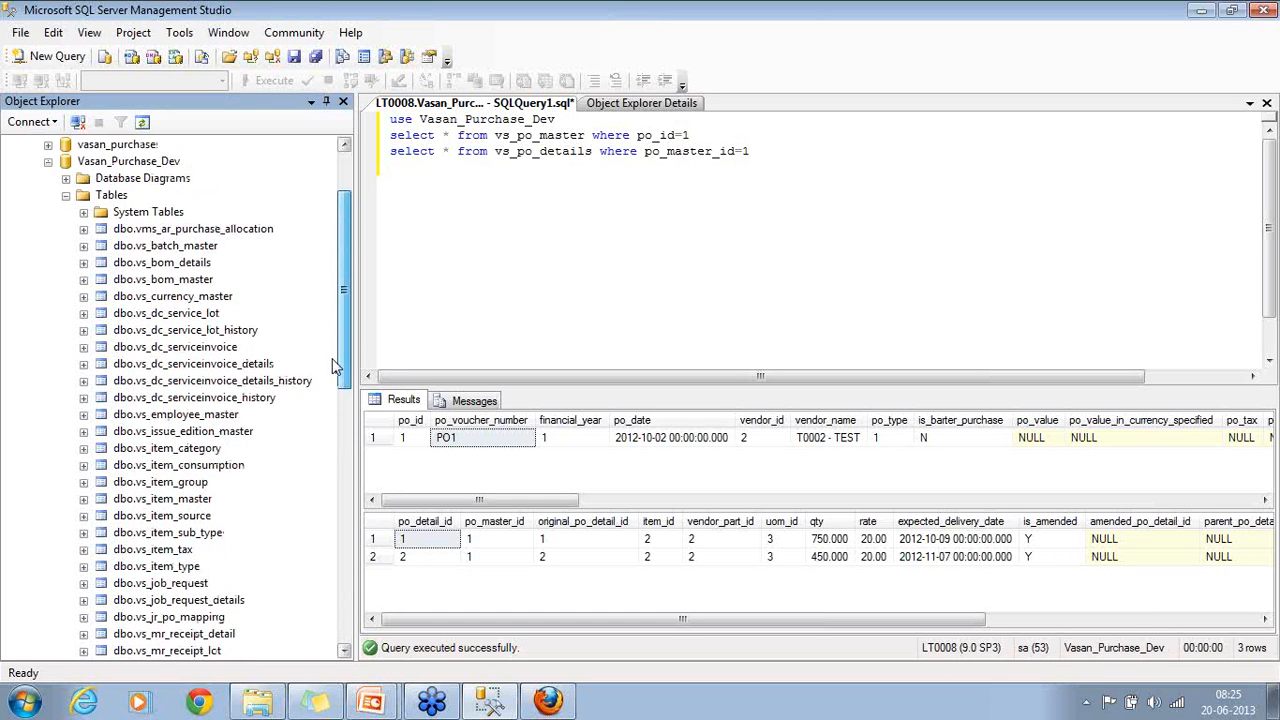
scroll("down", 3)
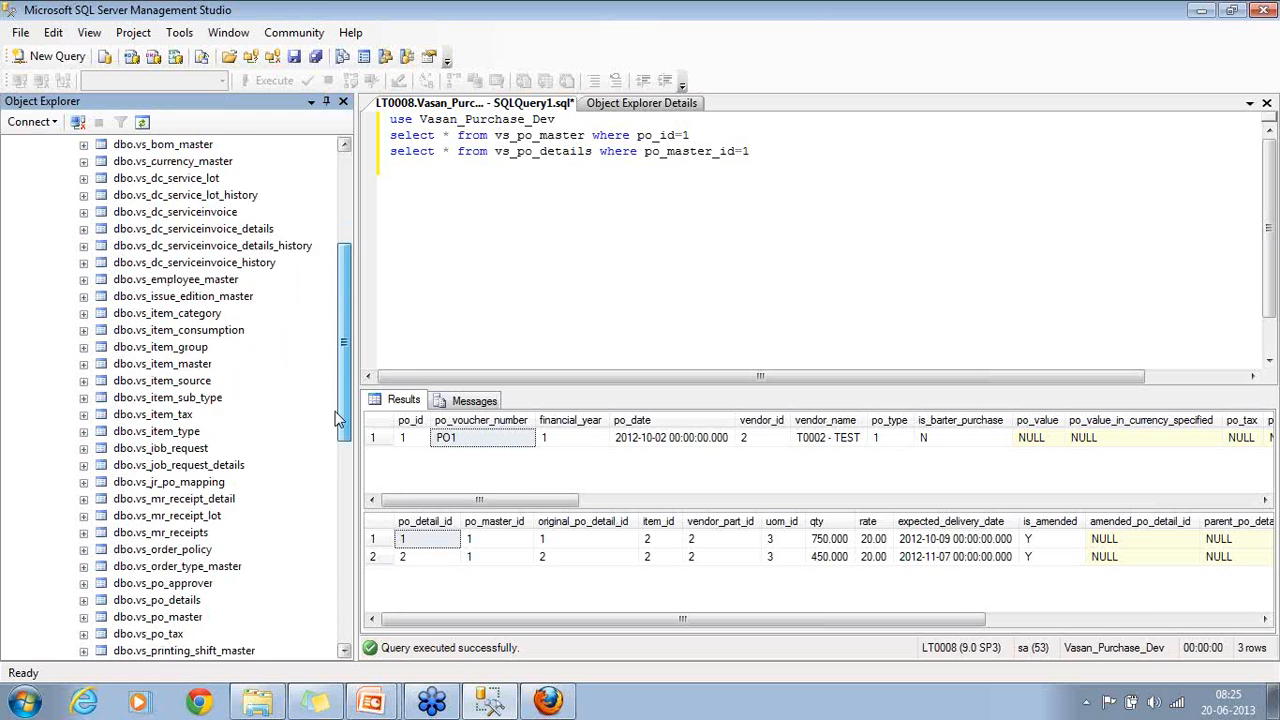
scroll("down", 3)
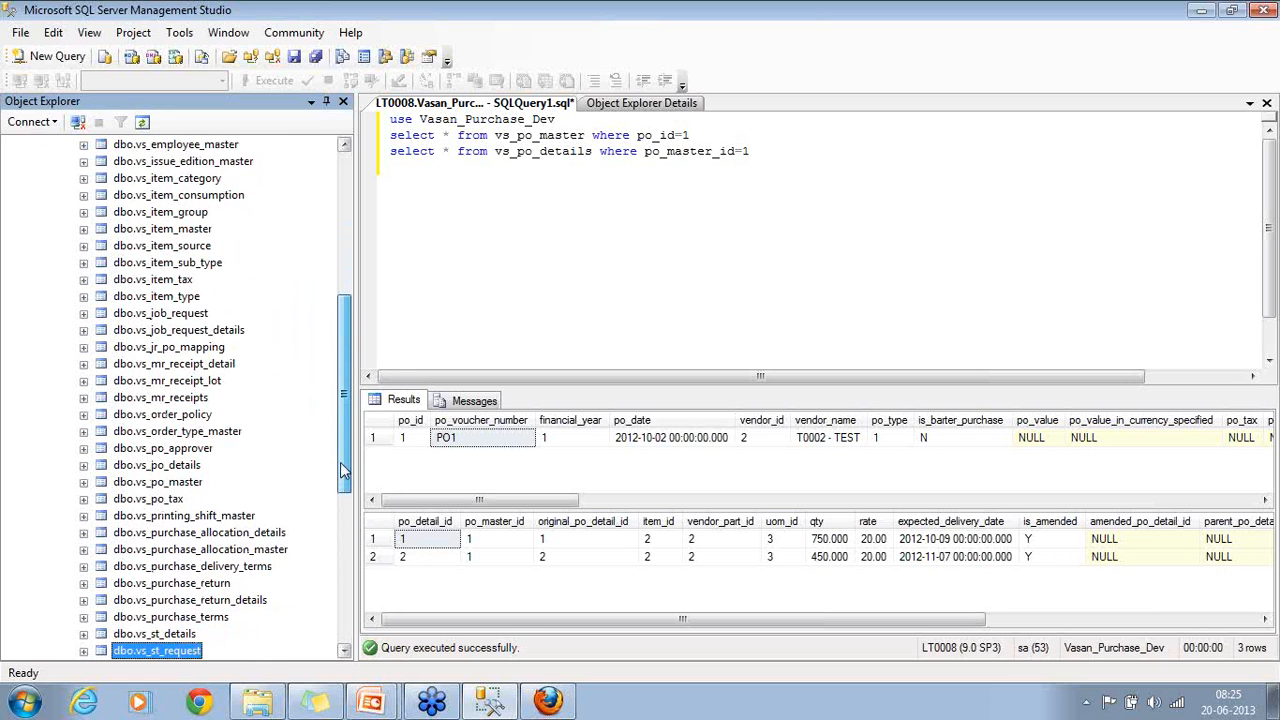
scroll("down", 3)
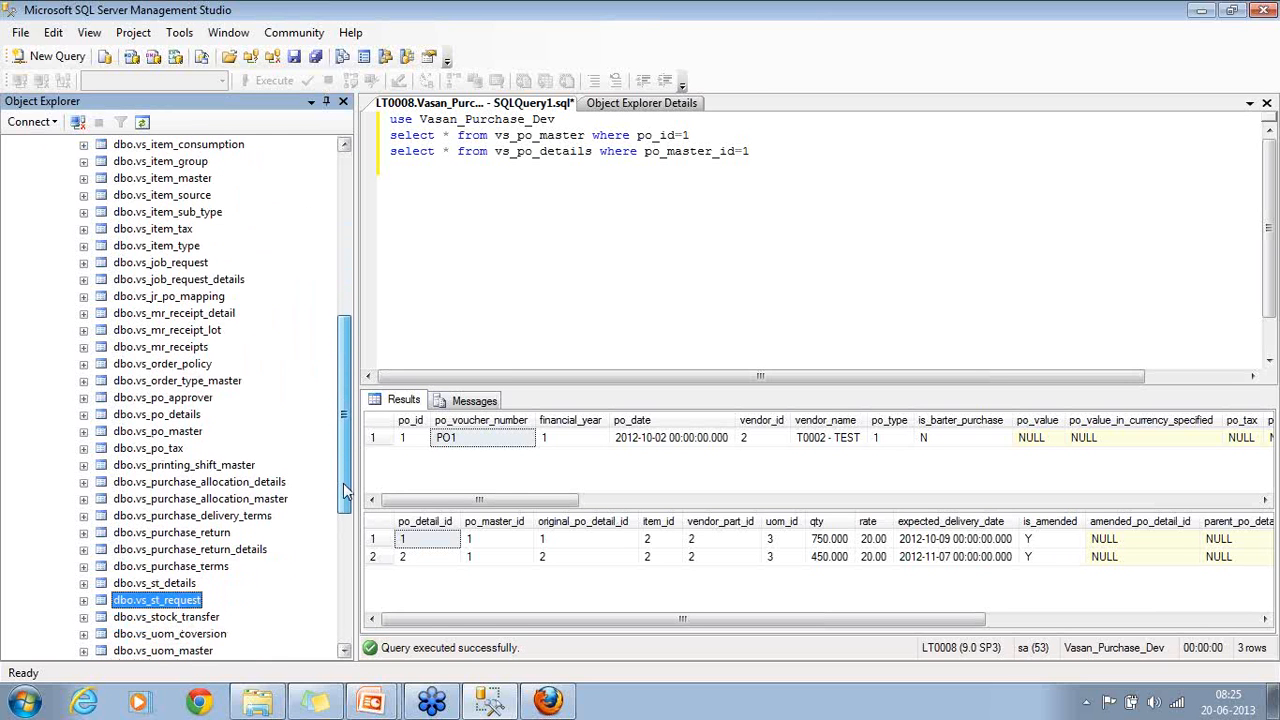
scroll("down", 3)
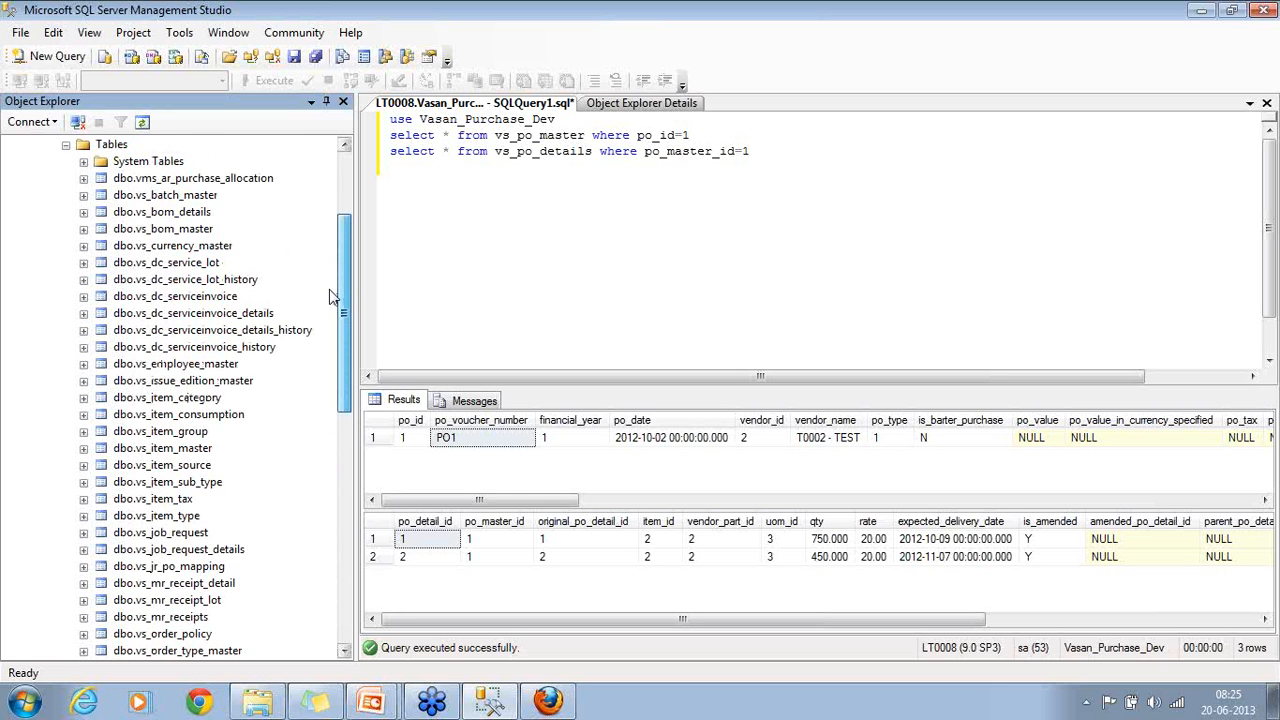
scroll("down", 3)
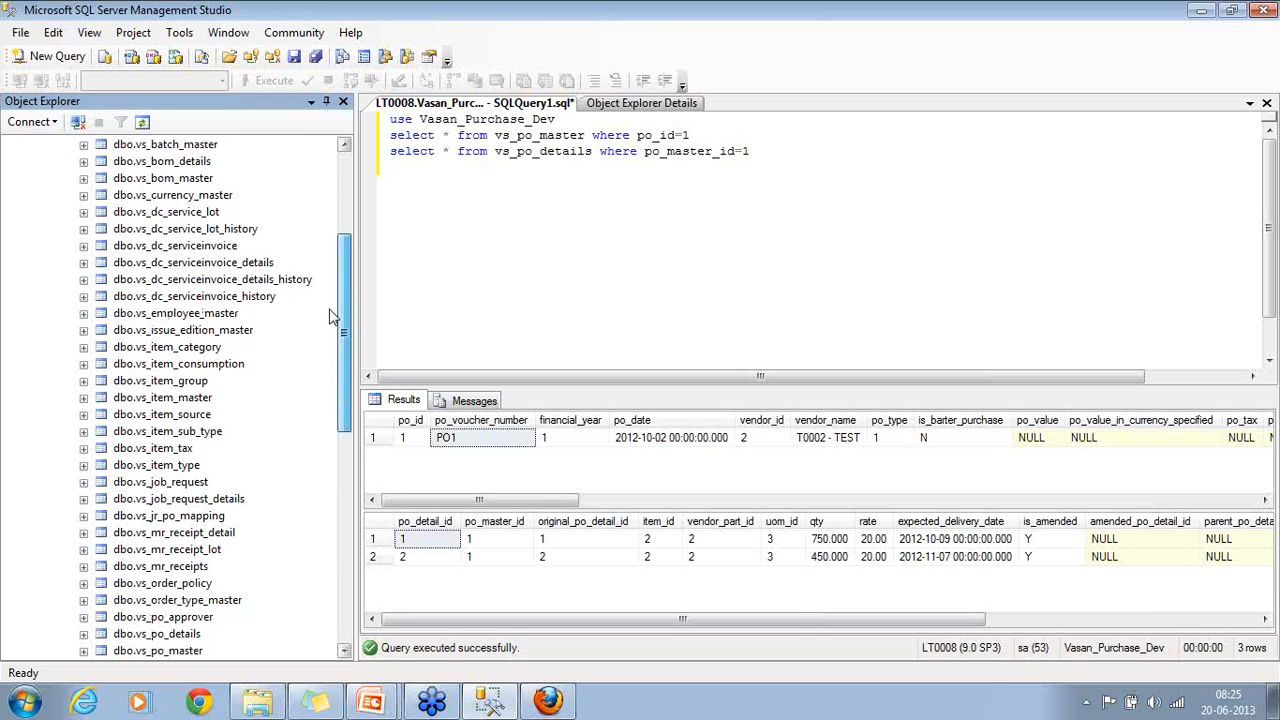
mouse_move(228, 465)
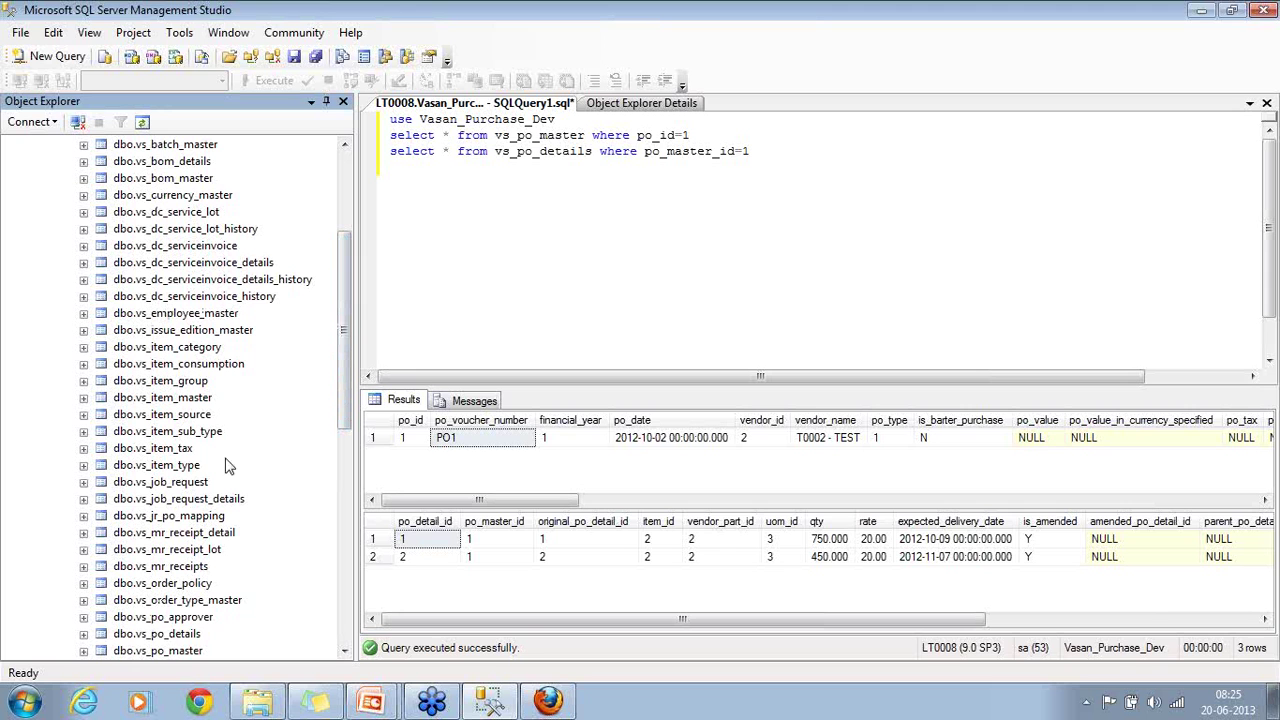
Single out vs_jr_po_mapping, then vs_po_master in the table list
left_click(170, 515)
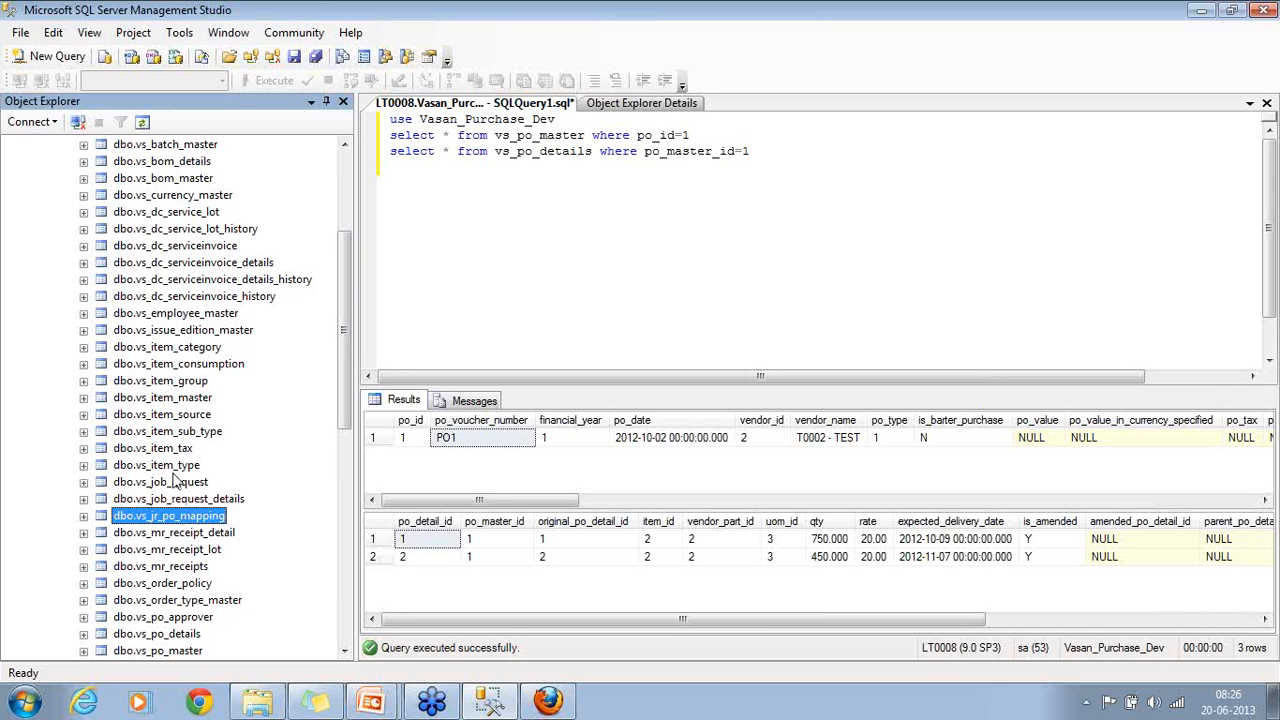
left_click(160, 481)
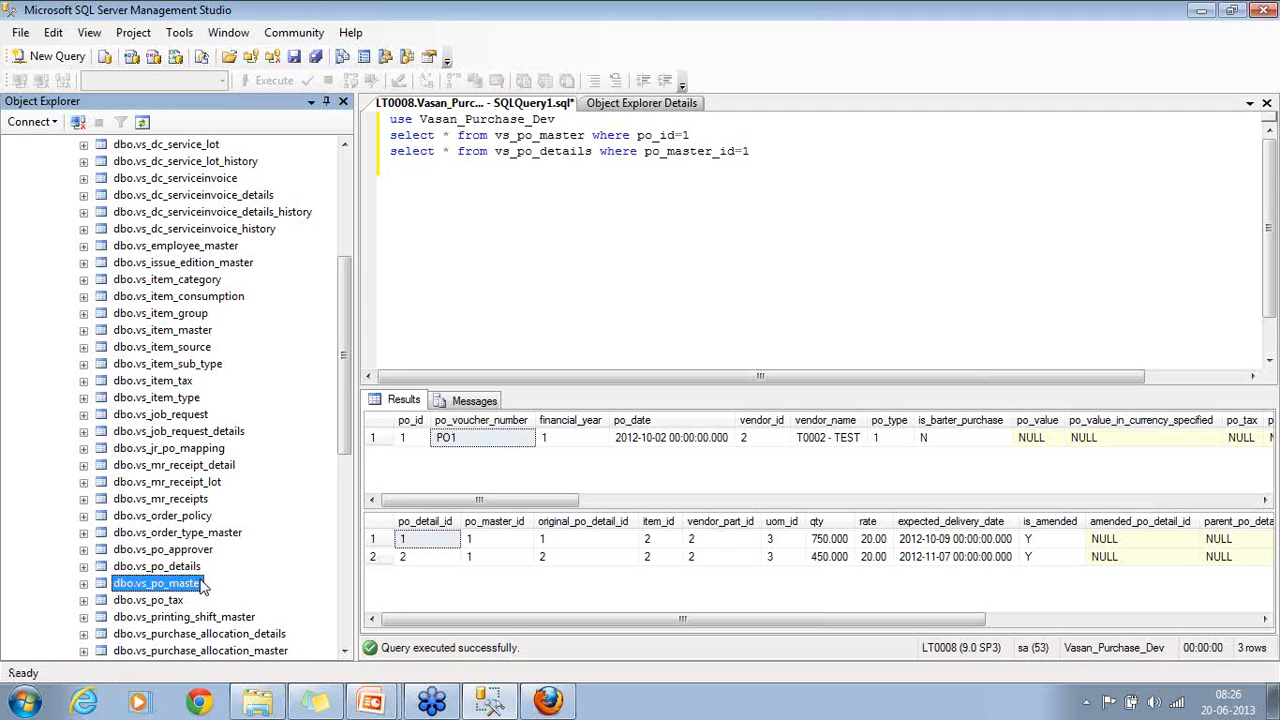
mouse_move(295, 382)
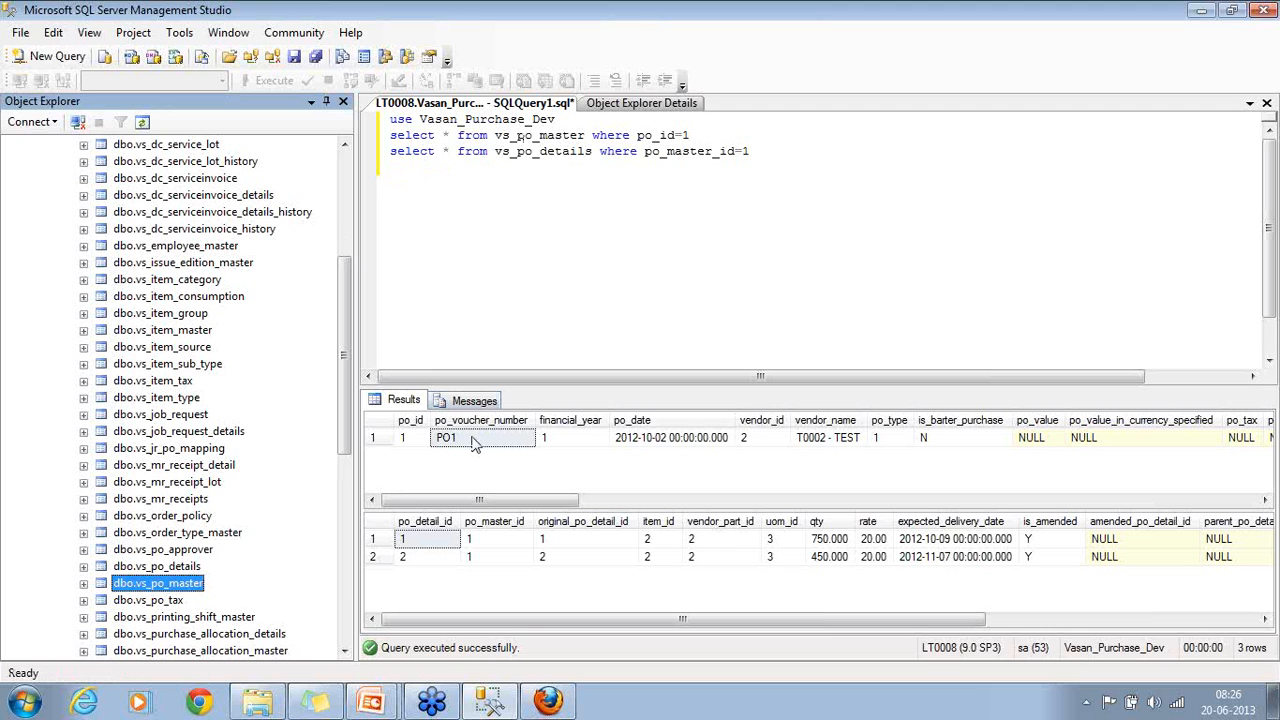
mouse_move(302, 475)
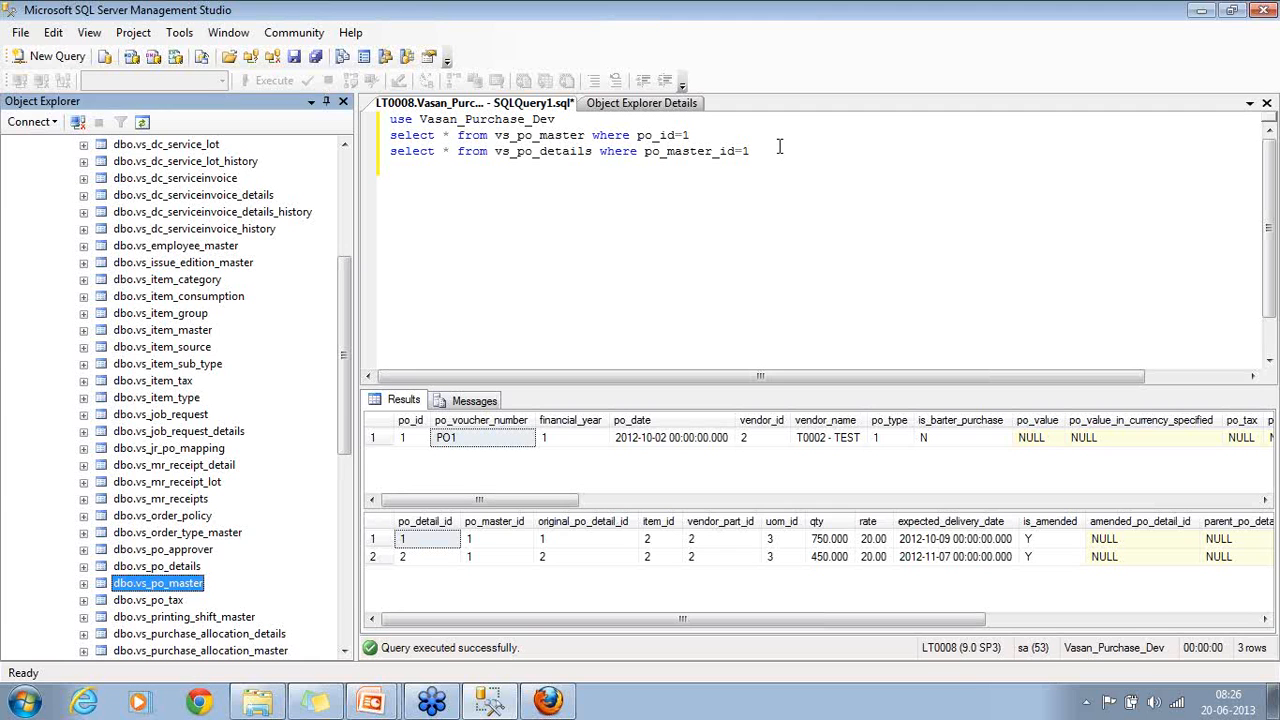
Query vs_job_request ordered by 1 desc, returning its 31 job requests newest first
type("select * from vs_")
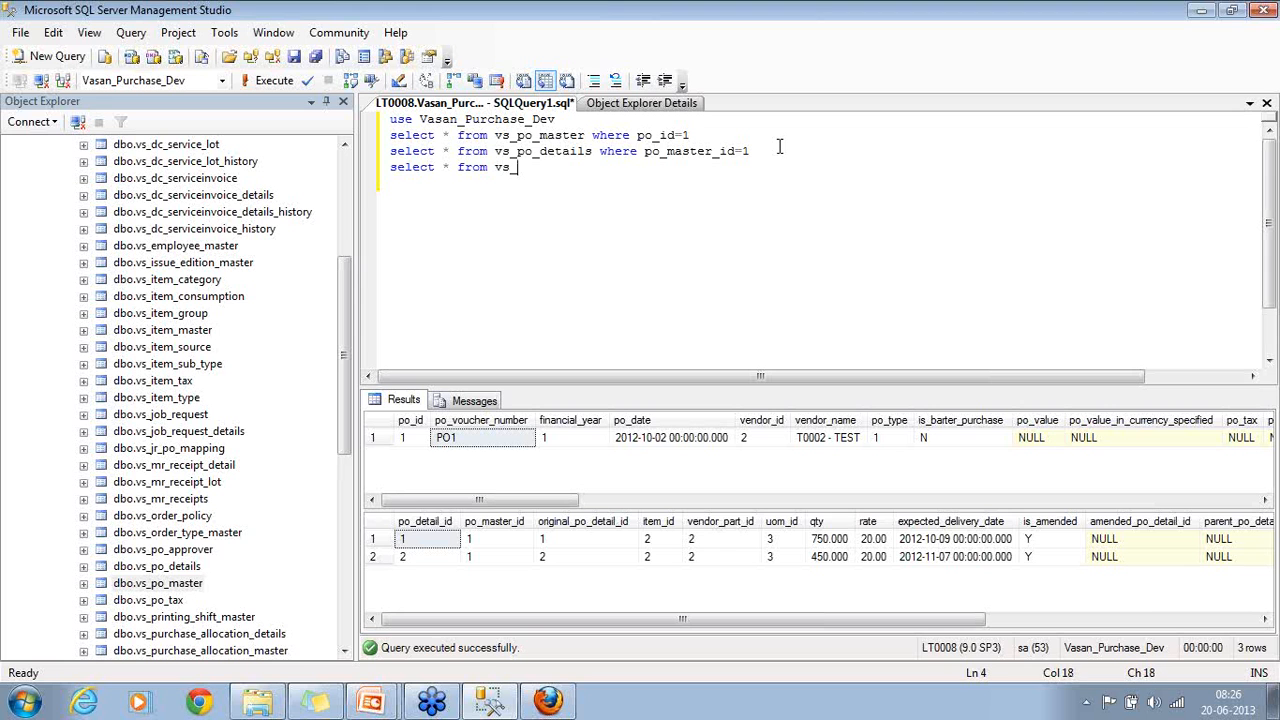
type("job_request")
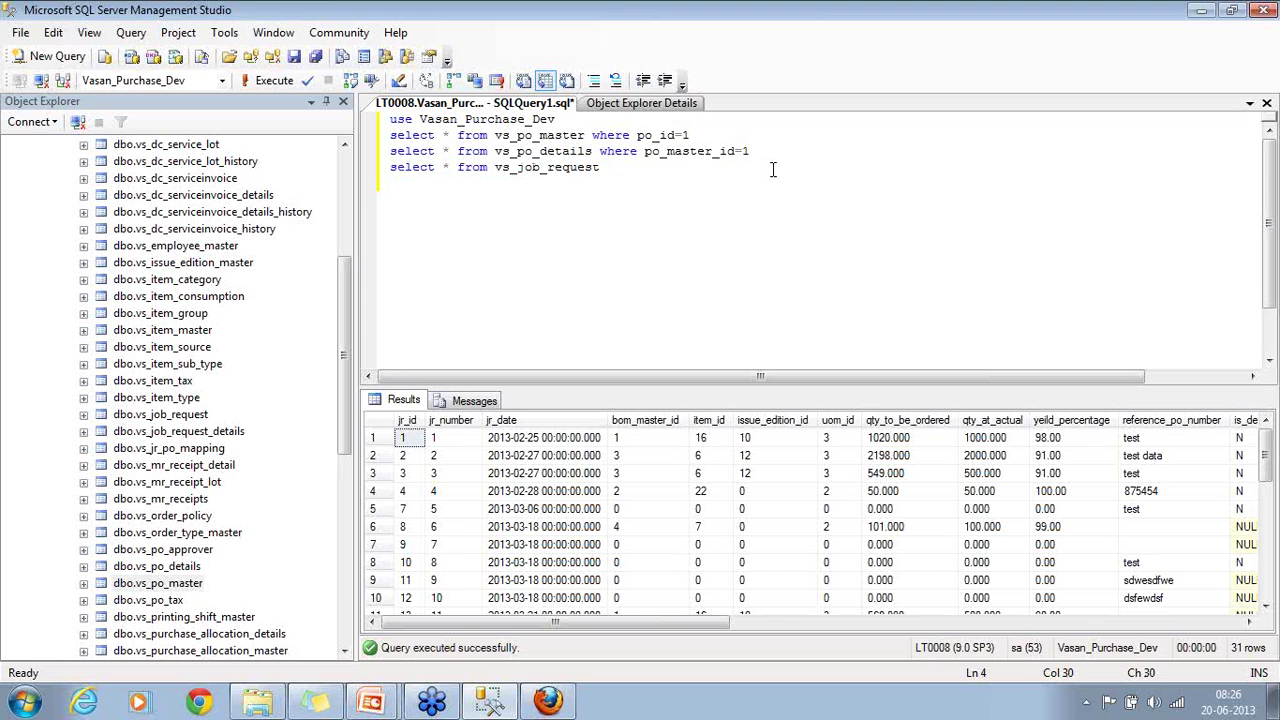
type("order by")
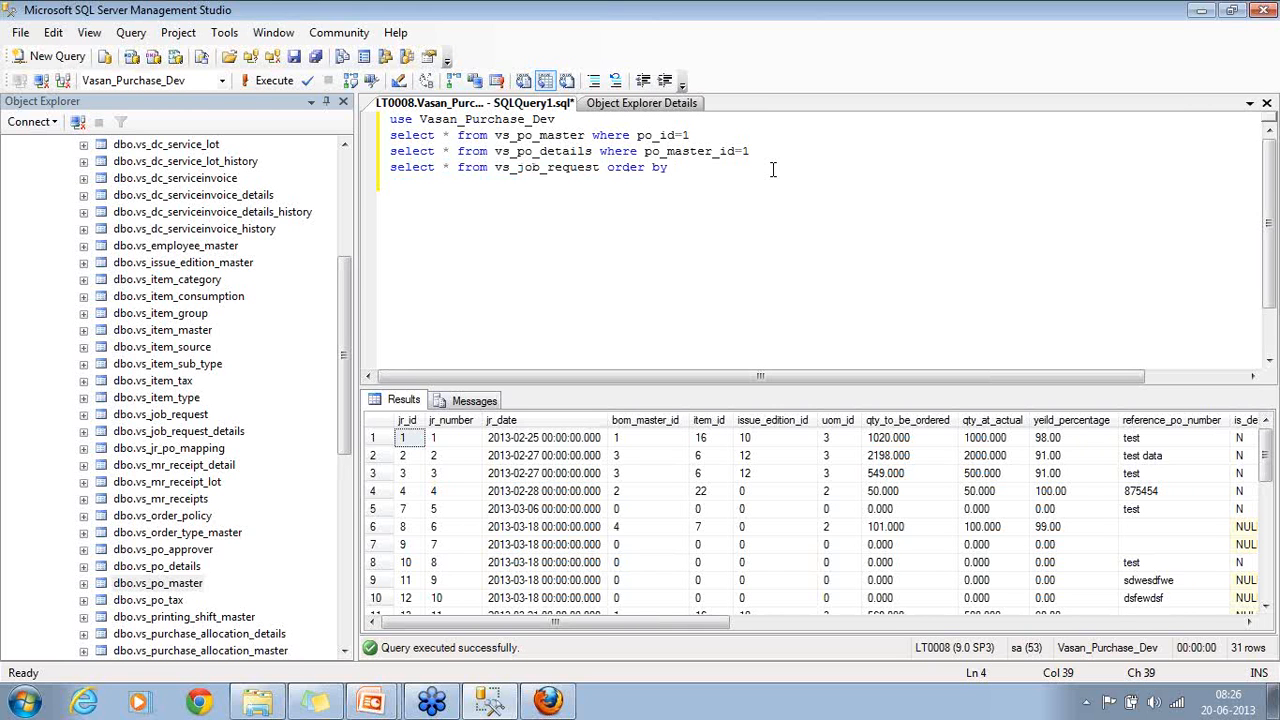
type("1 desc")
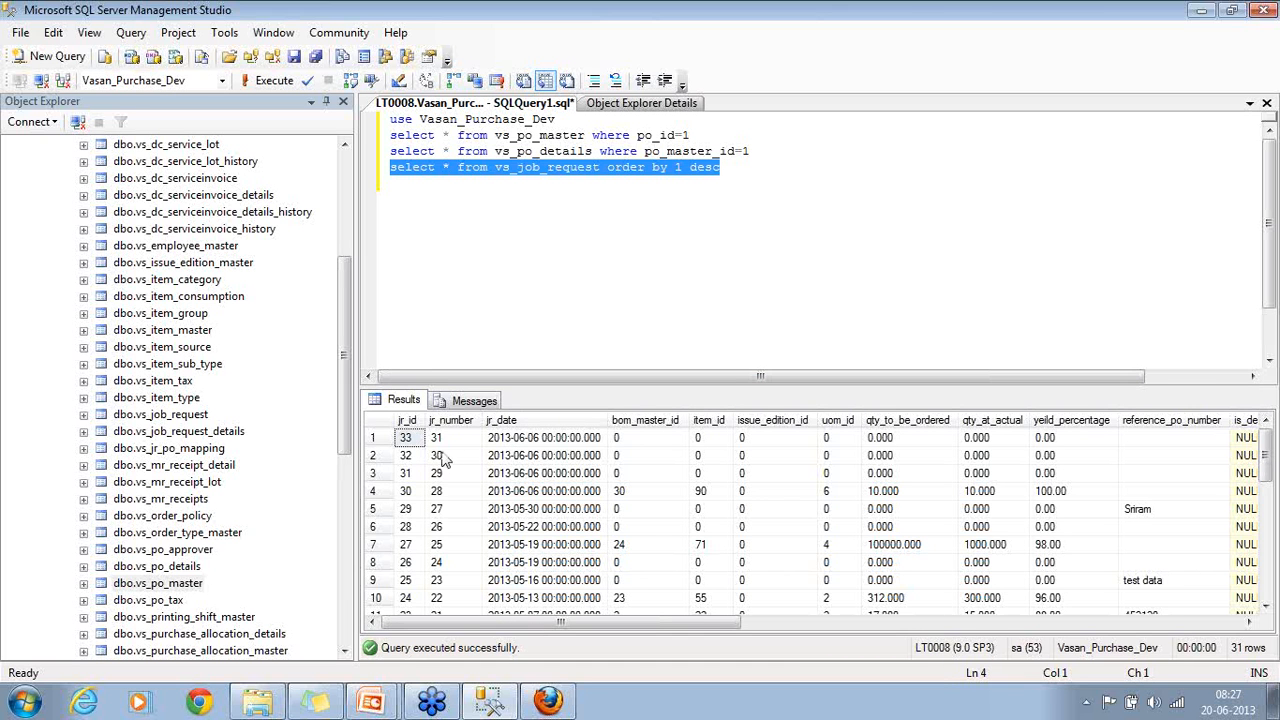
left_click(438, 437)
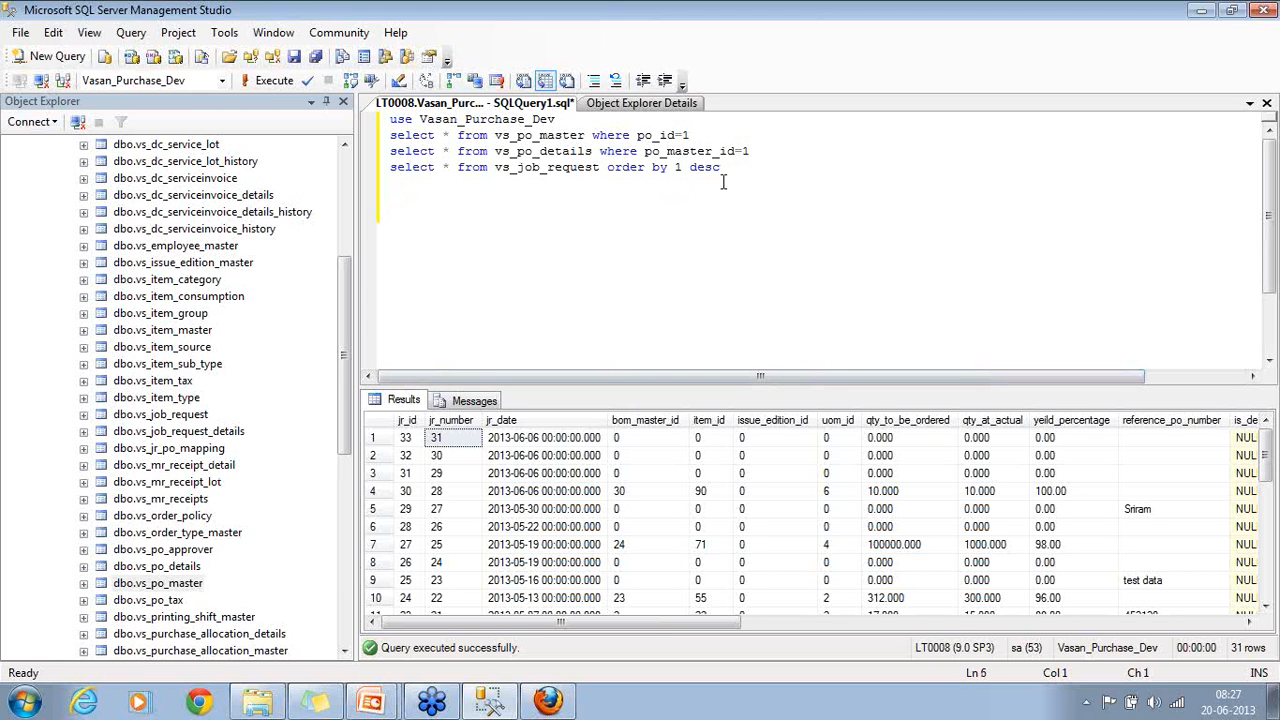
Run select * from jr_po_mapping, hitting the invalid object error
type("select *")
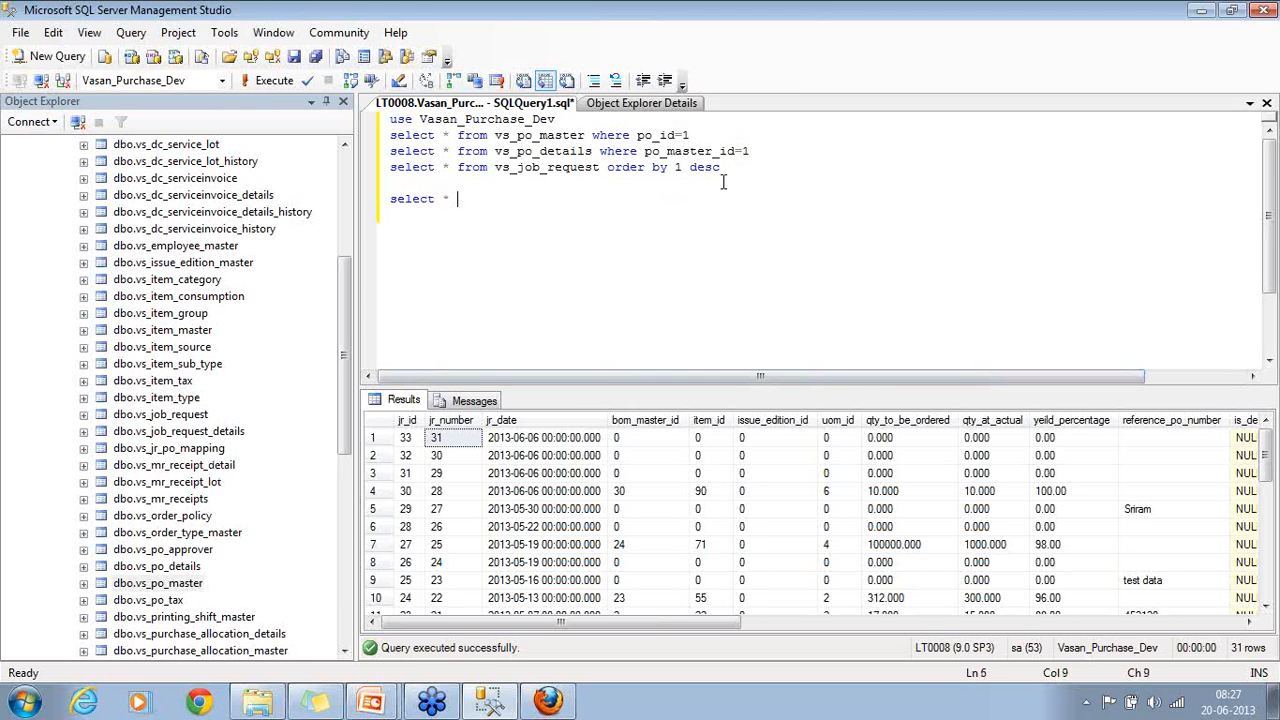
type("jr_")
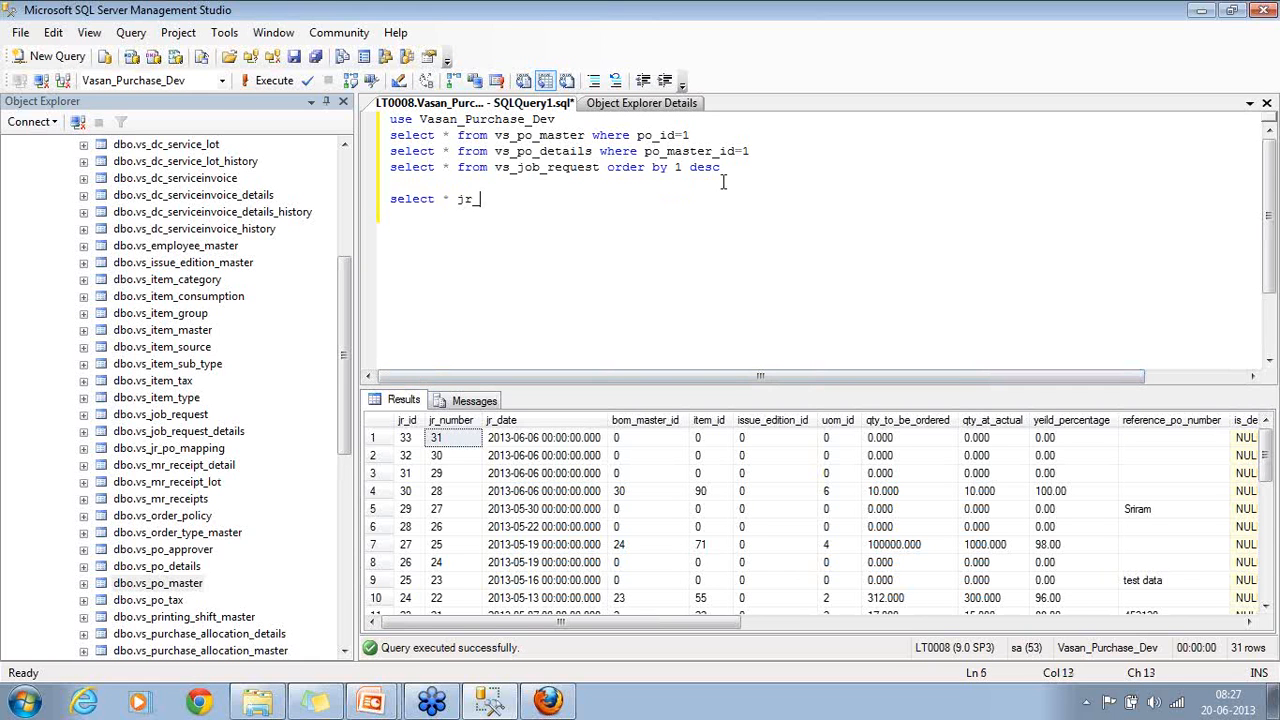
type("po_mapping")
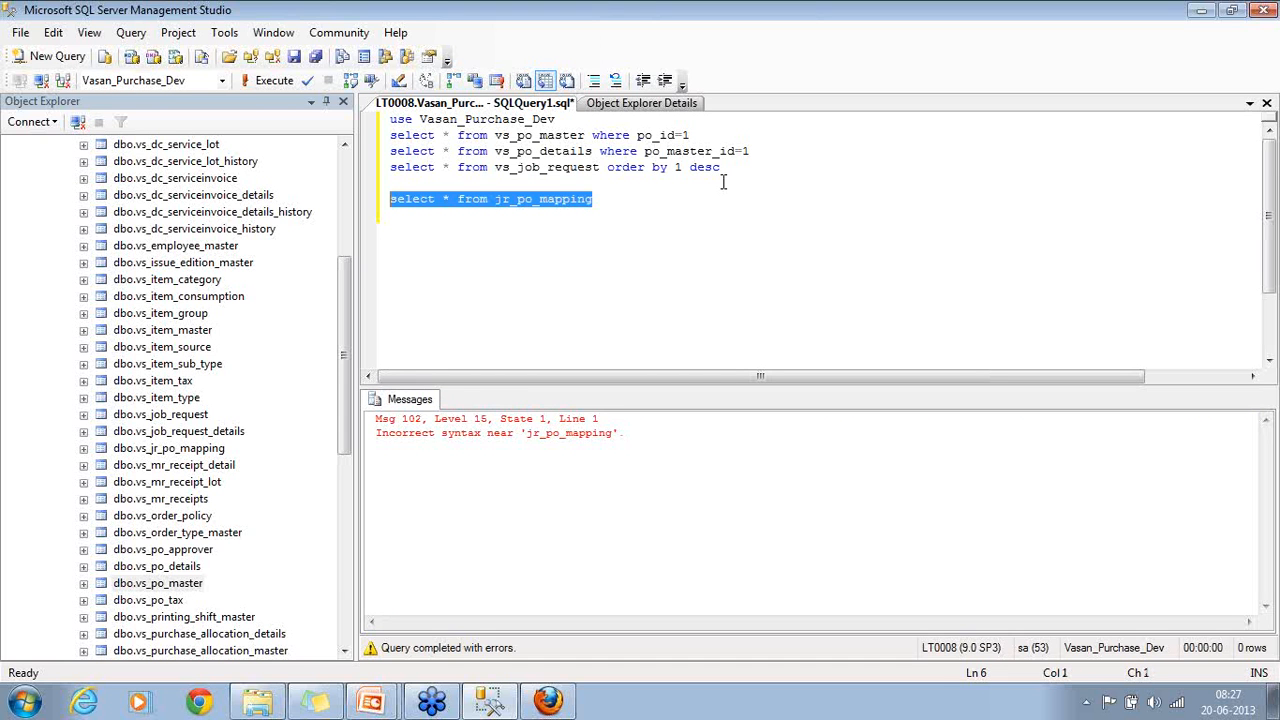
left_click(273, 80)
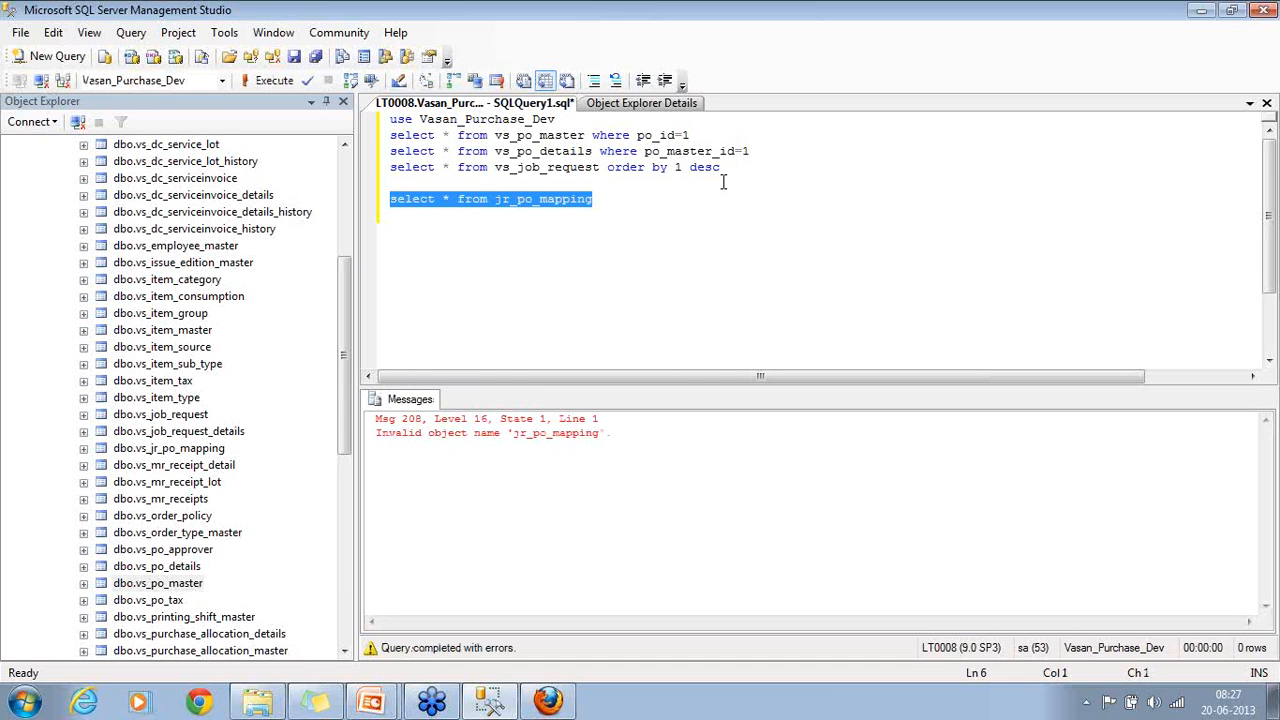
mouse_move(565, 208)
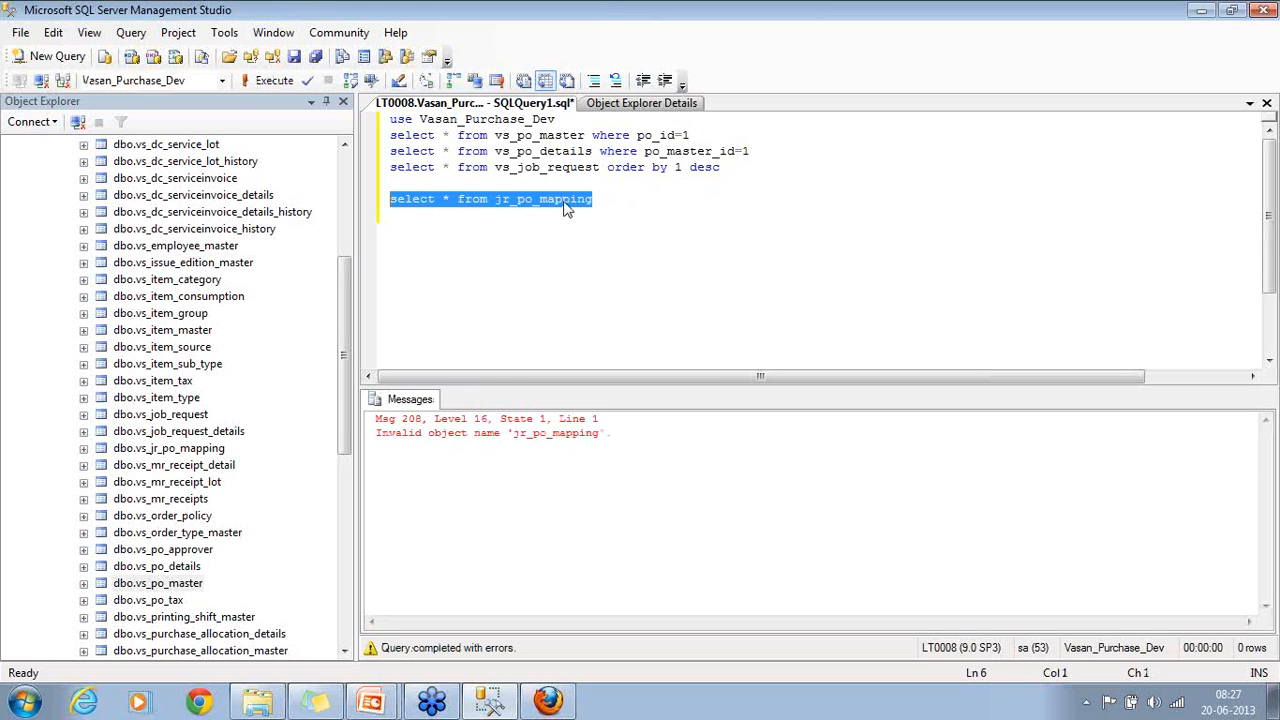
Correct the table name to vs_jr_po_mapping so the query returns its 71 mapping rows
left_click(496, 198)
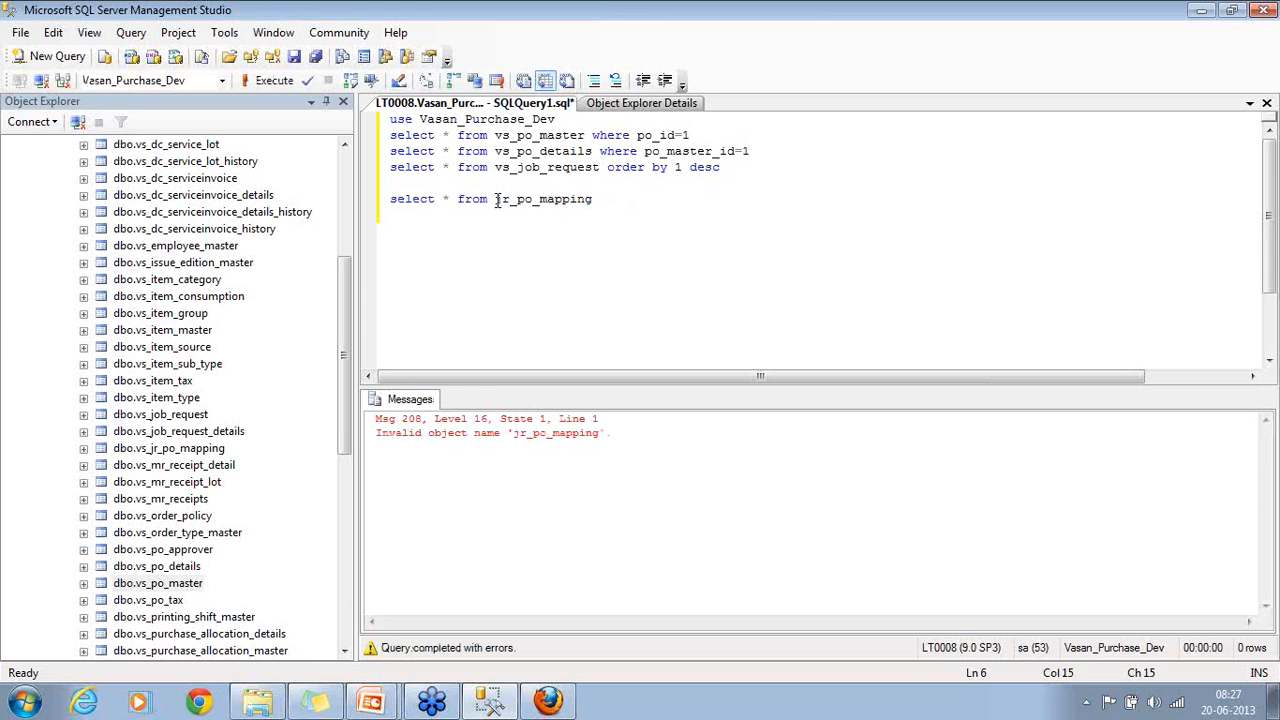
type("vs_")
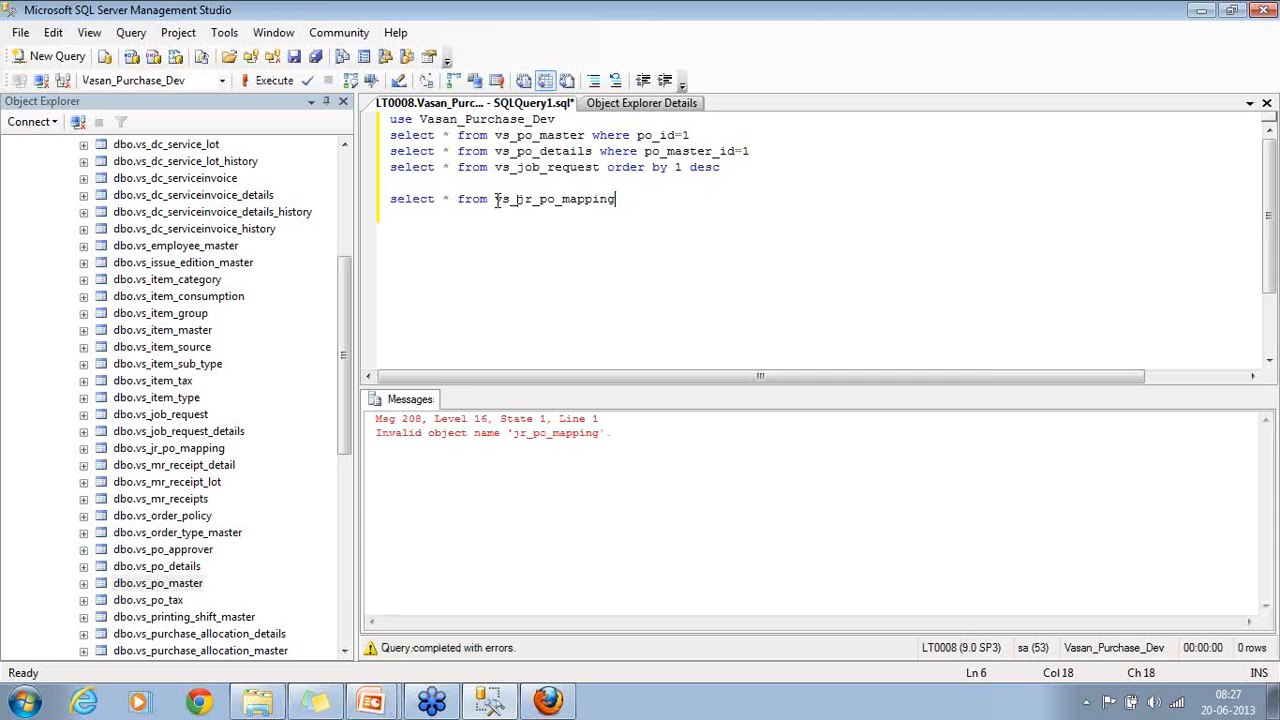
left_click(274, 80)
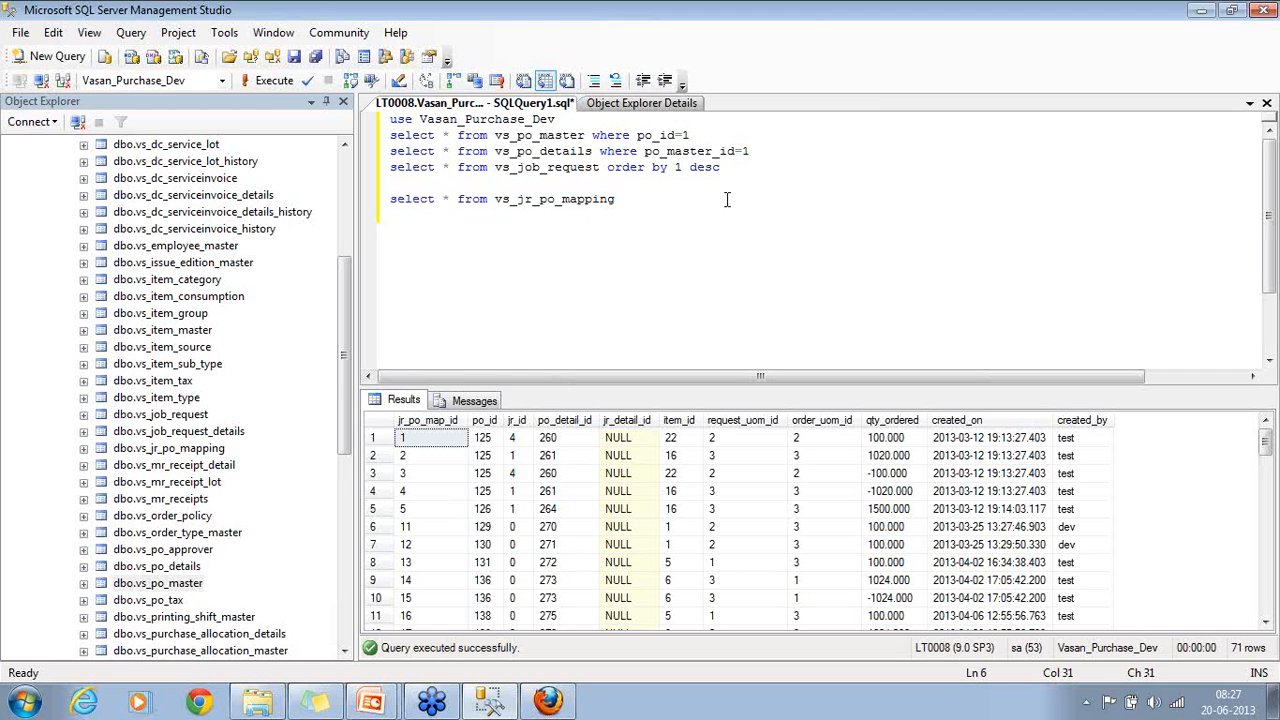
Add order by 1 desc to the mapping query and begin a new select below it
type("order by 1 desc")
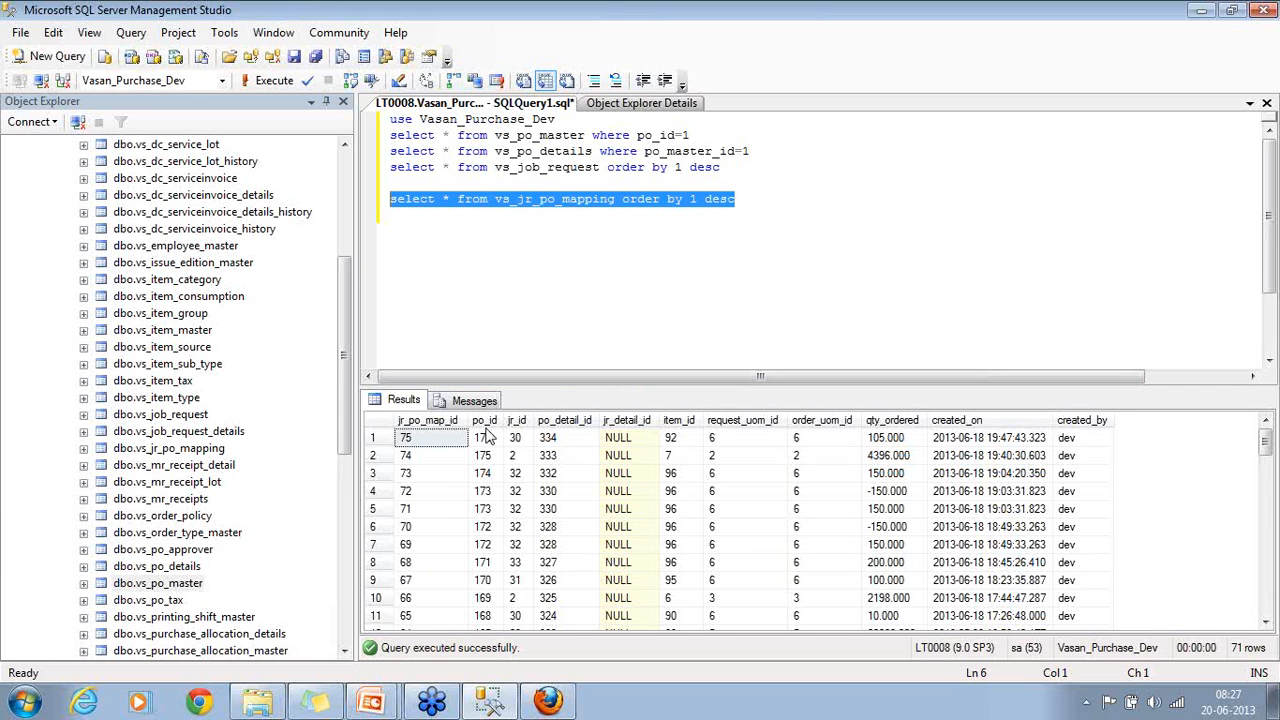
mouse_move(490, 463)
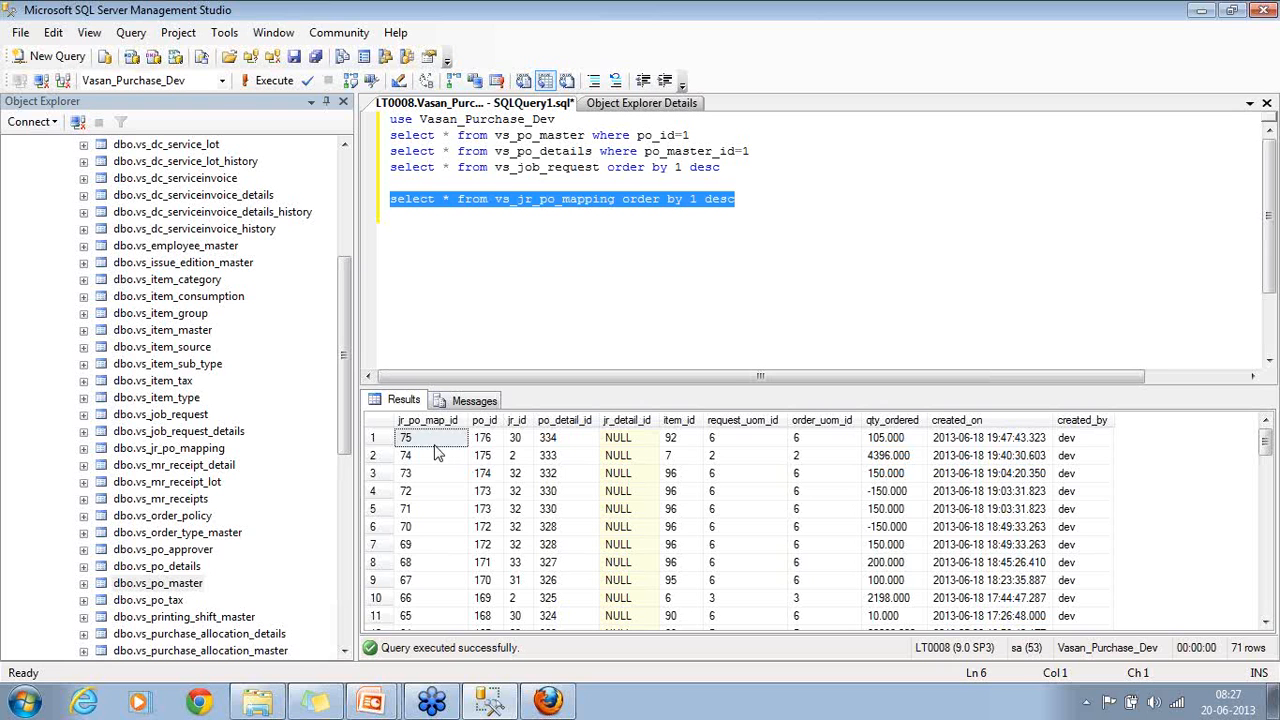
mouse_move(522, 440)
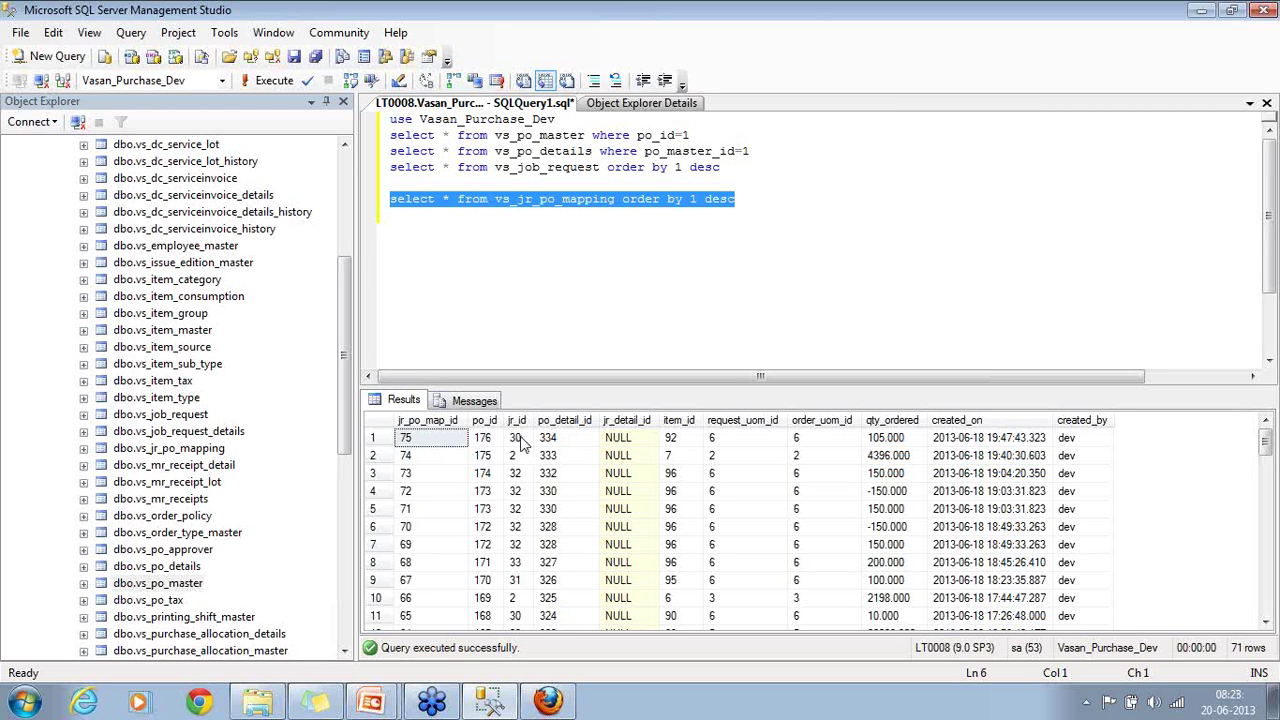
mouse_move(484, 447)
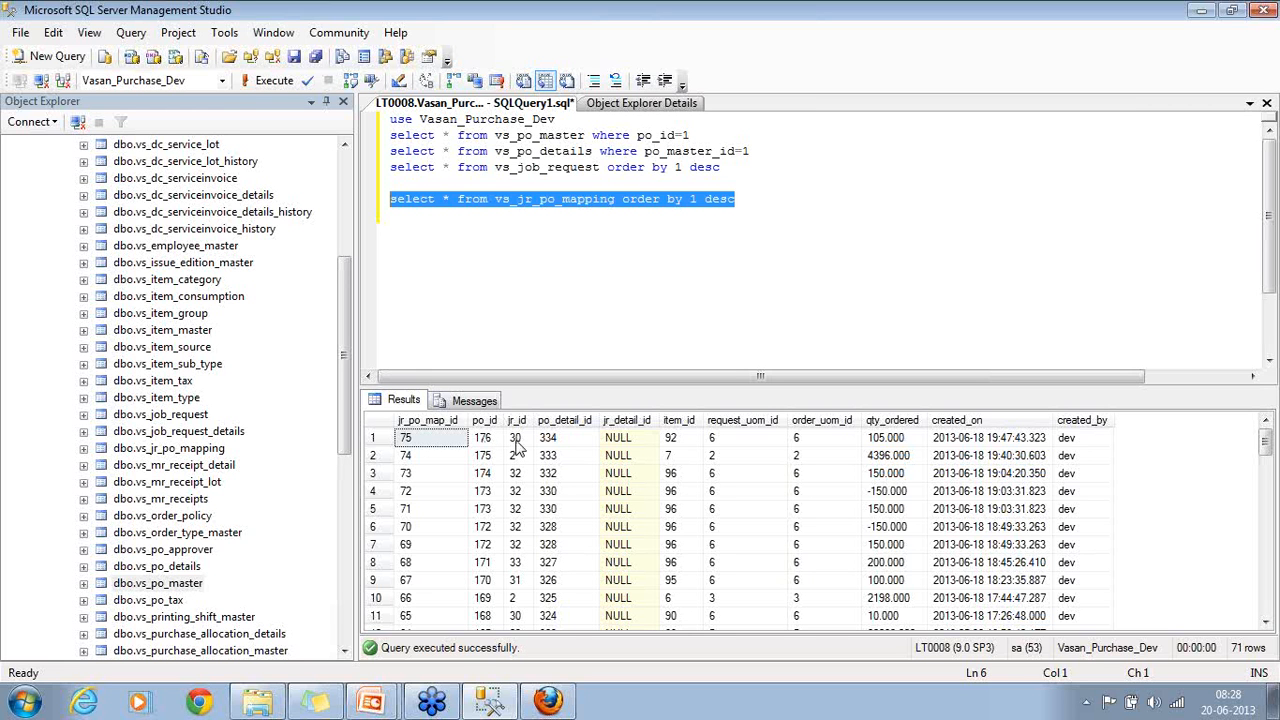
mouse_move(519, 482)
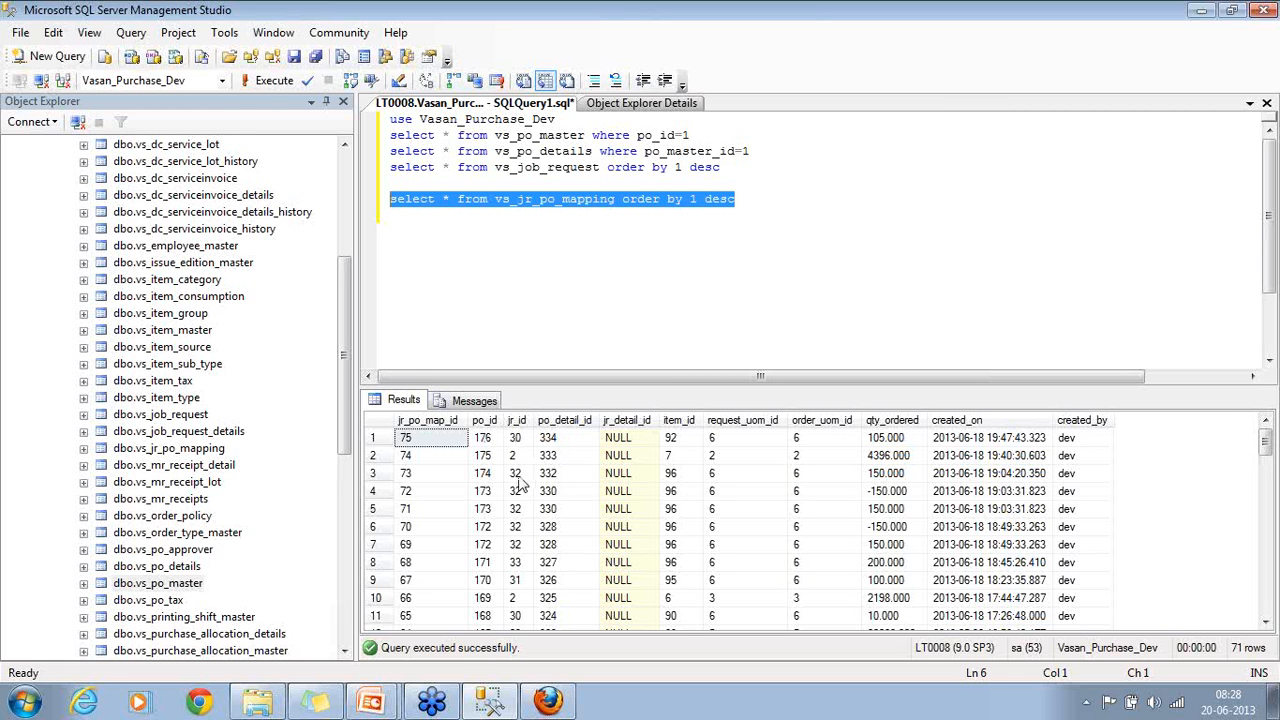
mouse_move(486, 570)
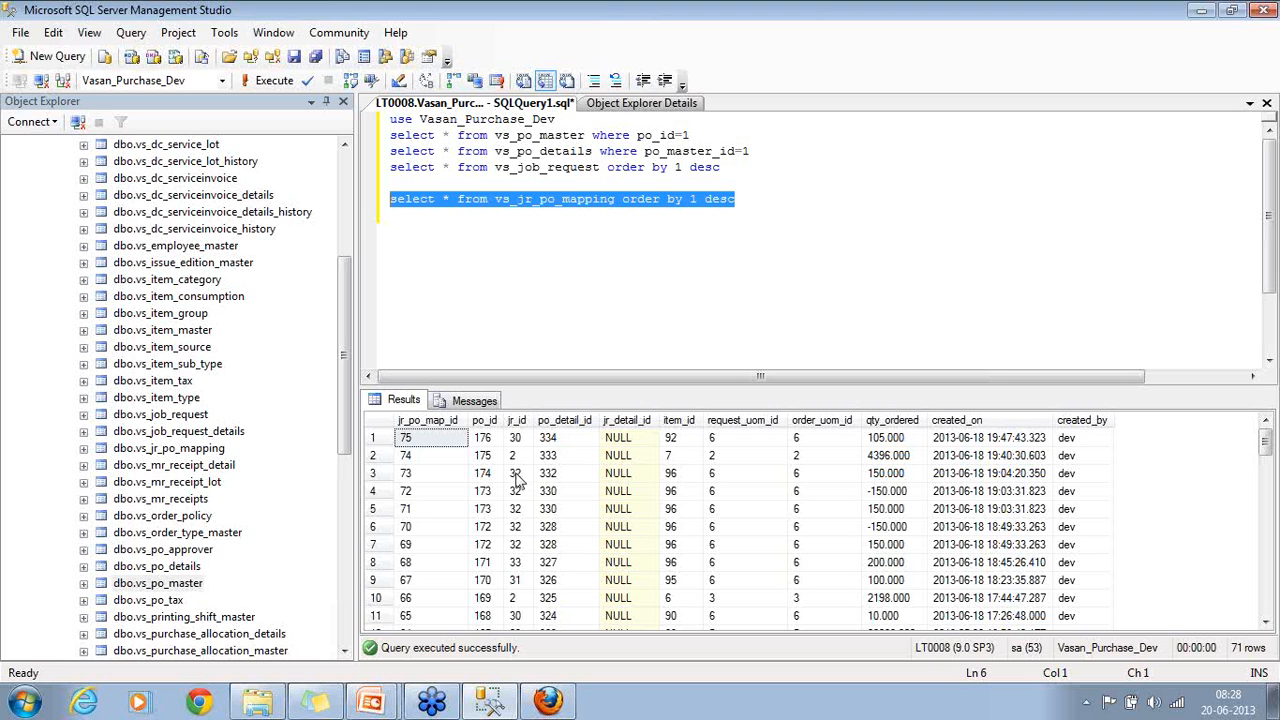
mouse_move(804, 177)
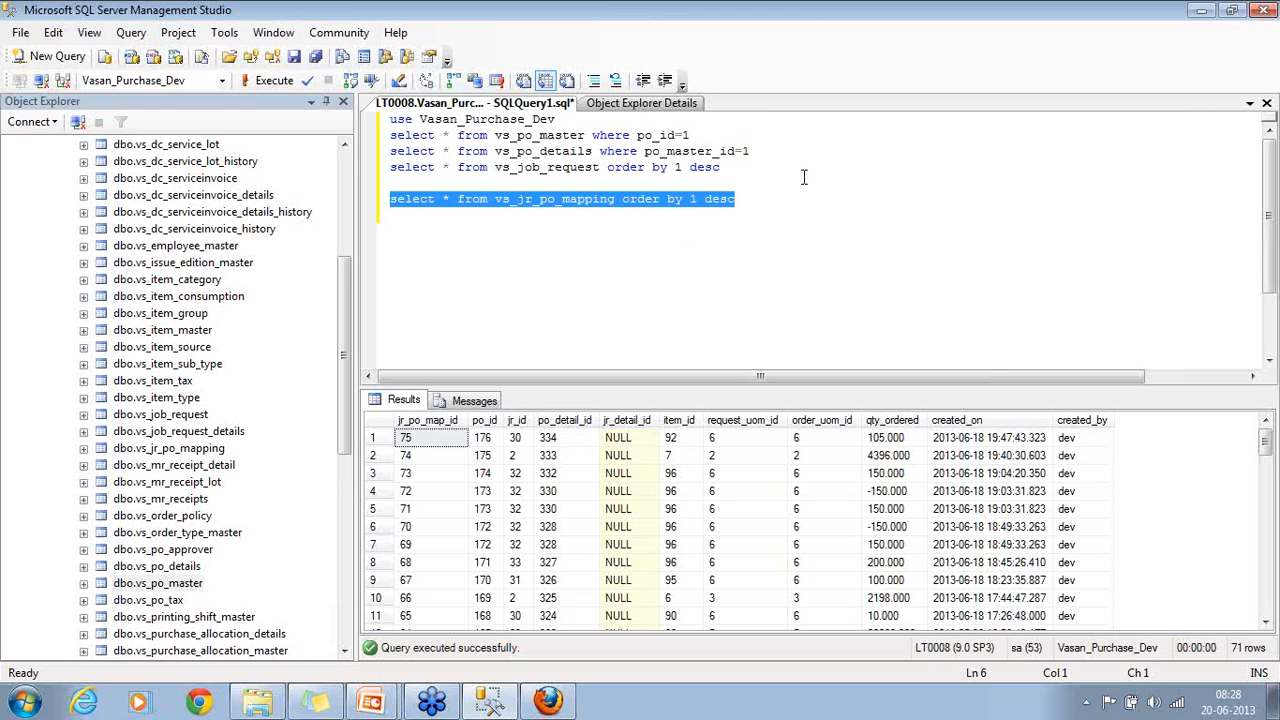
type("select * f")
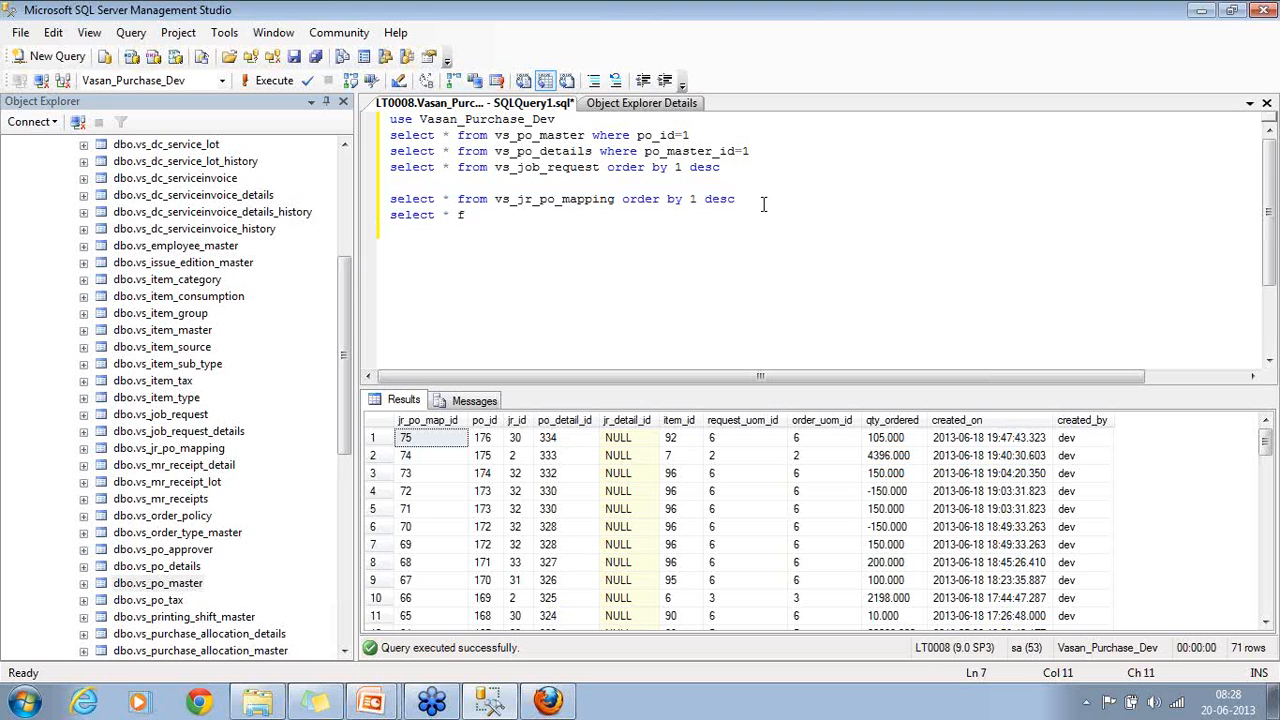
Filter vs_jr_po_mapping where jr_id = 32, returning five mapping rows
type("rom vs_jr_po_mapping where jr_")
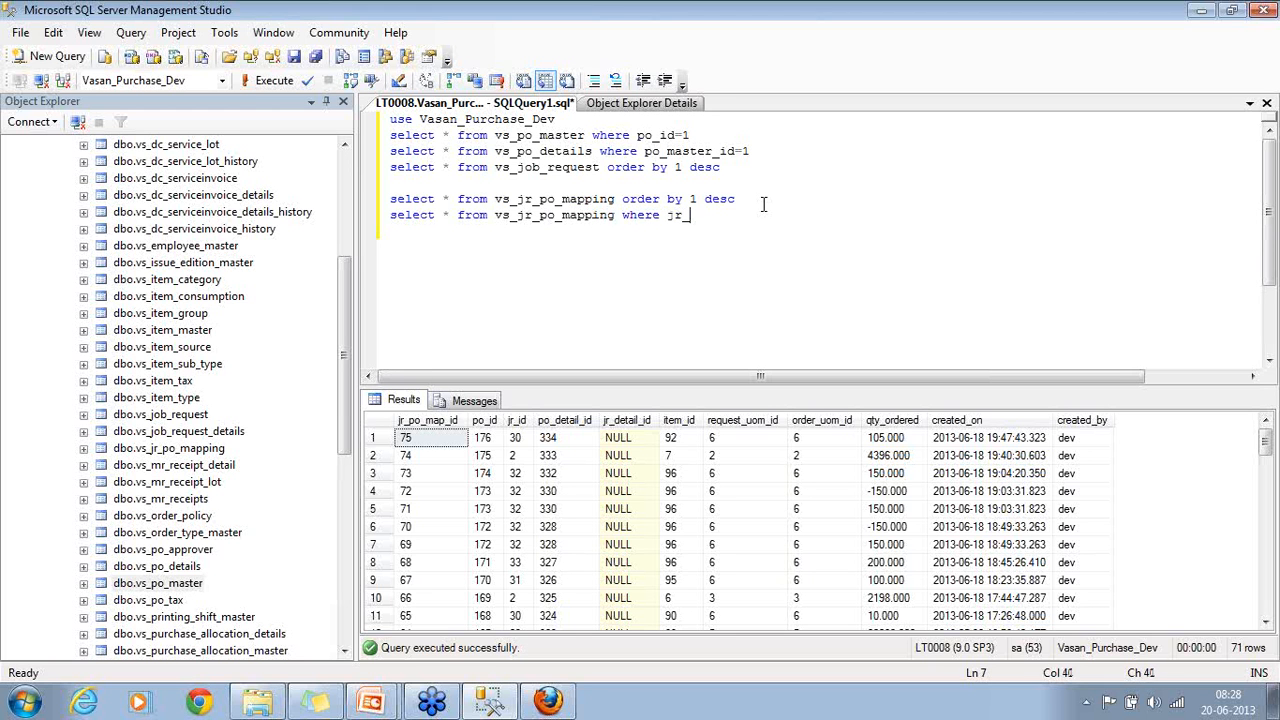
type("id = 32")
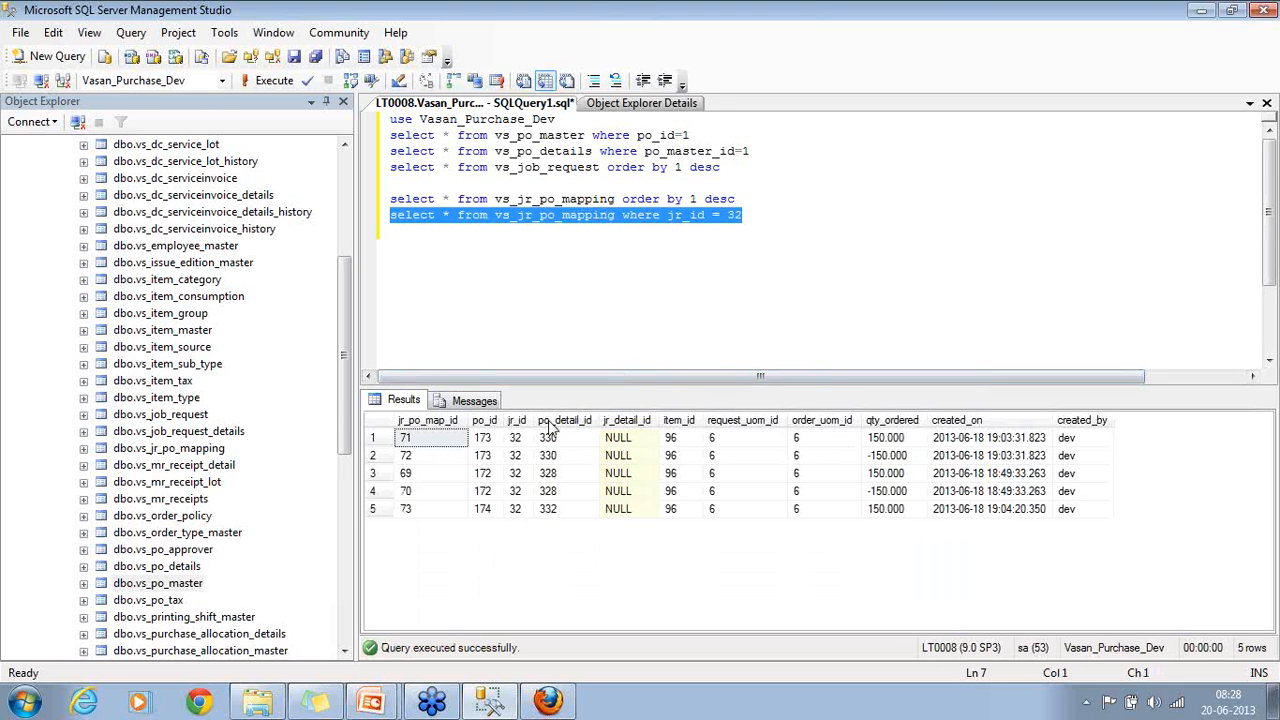
mouse_move(489, 511)
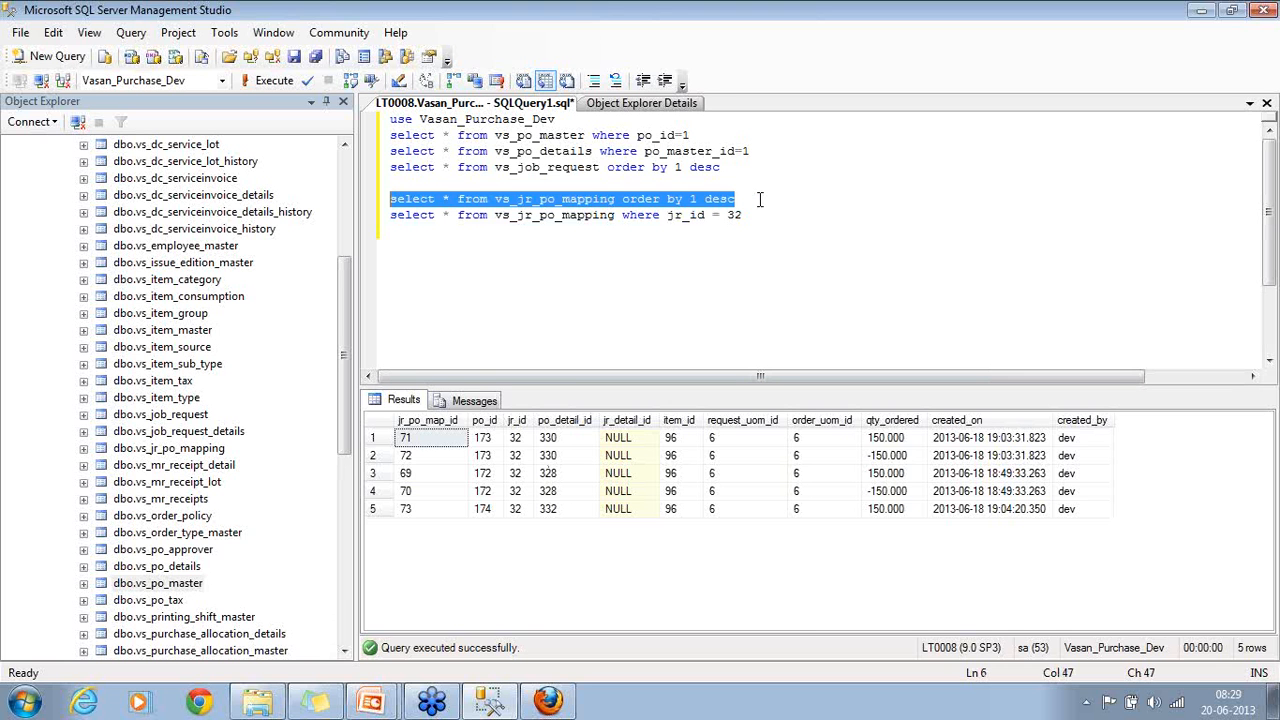
left_click(273, 80)
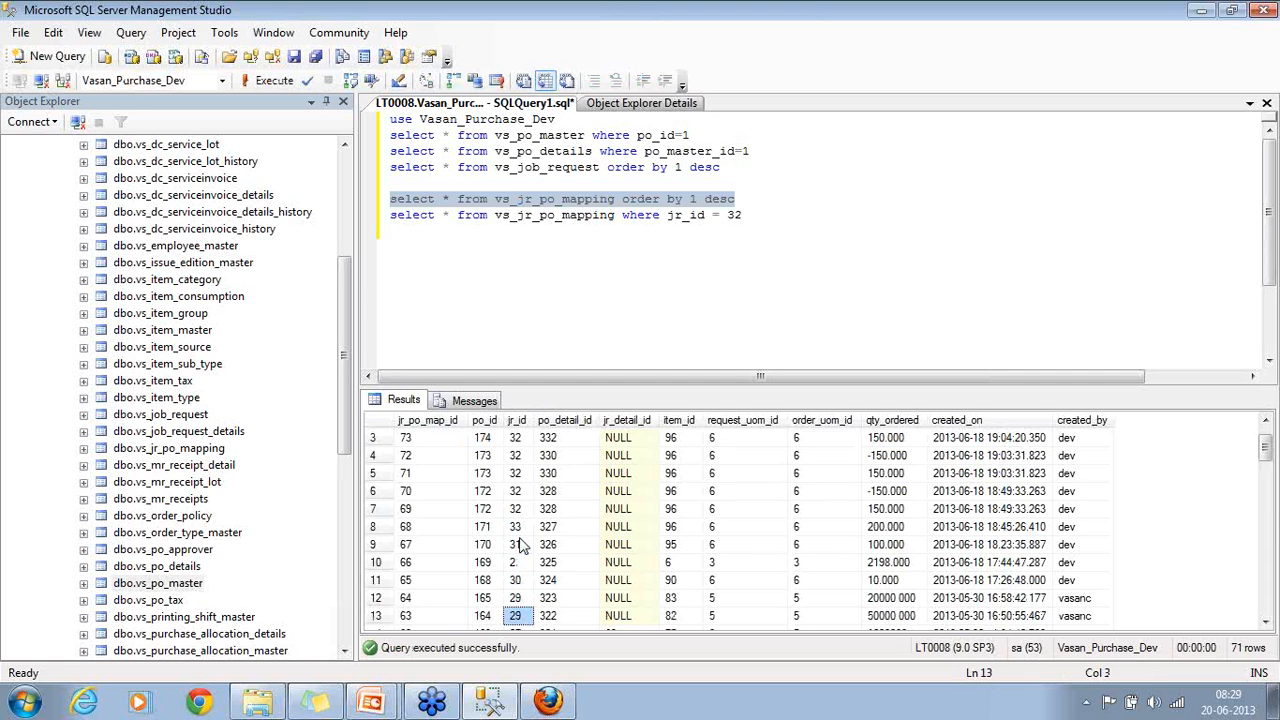
scroll("down", 3)
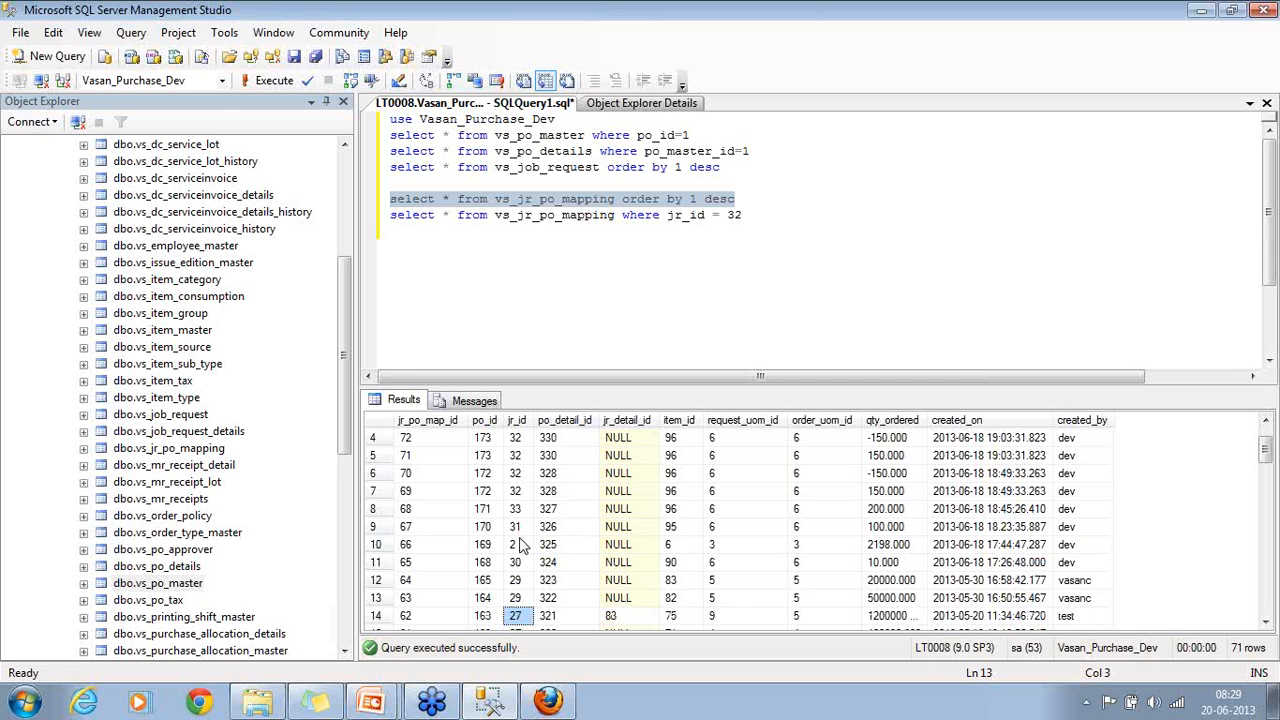
scroll("down", 3)
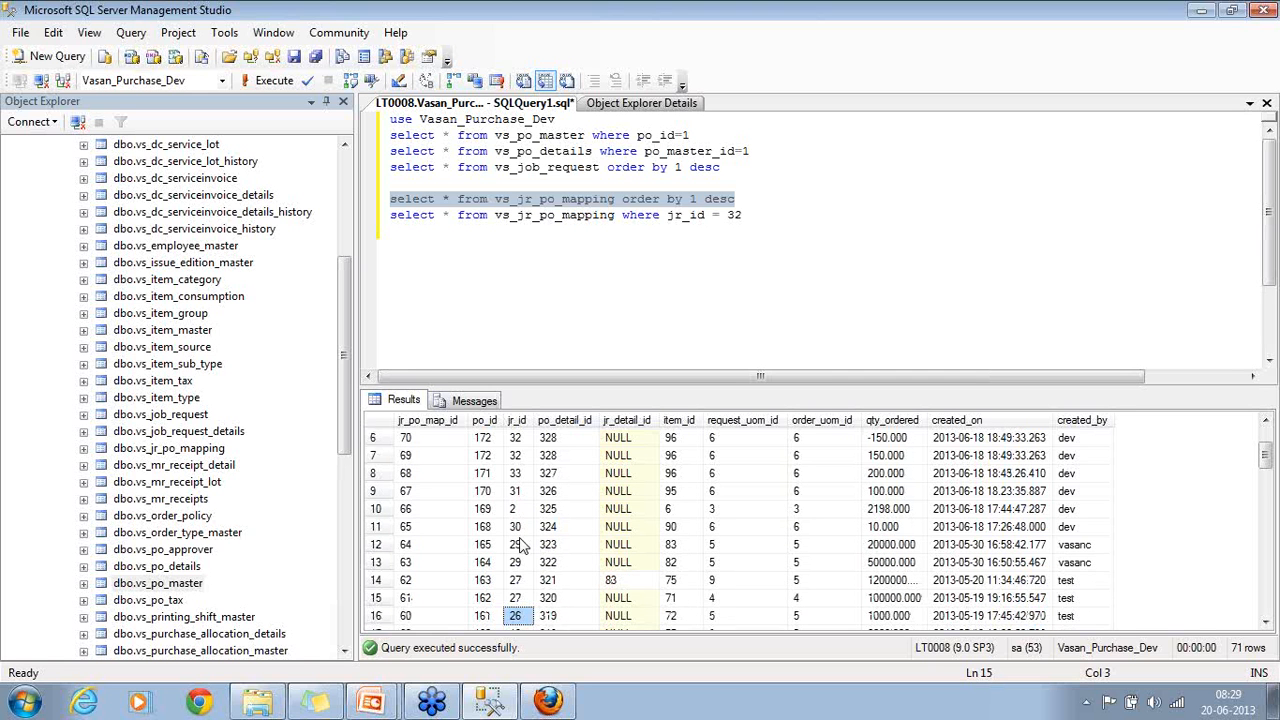
scroll("down", 3)
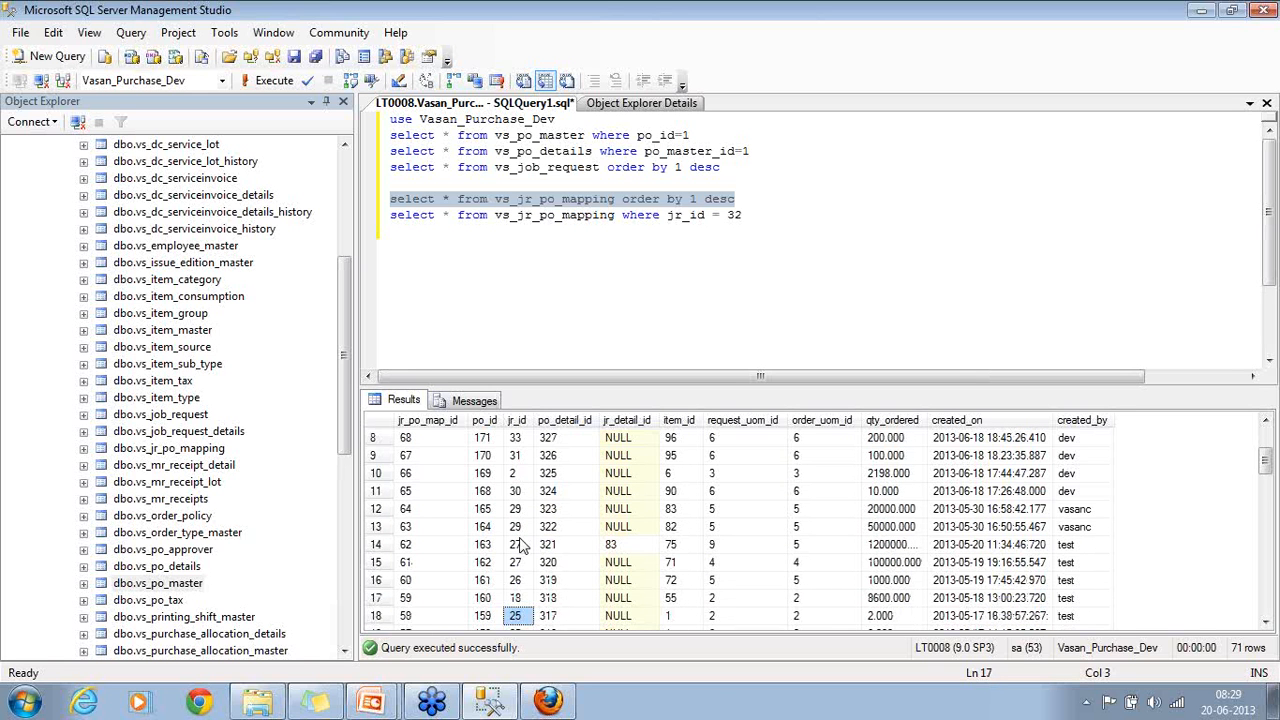
left_click(516, 544)
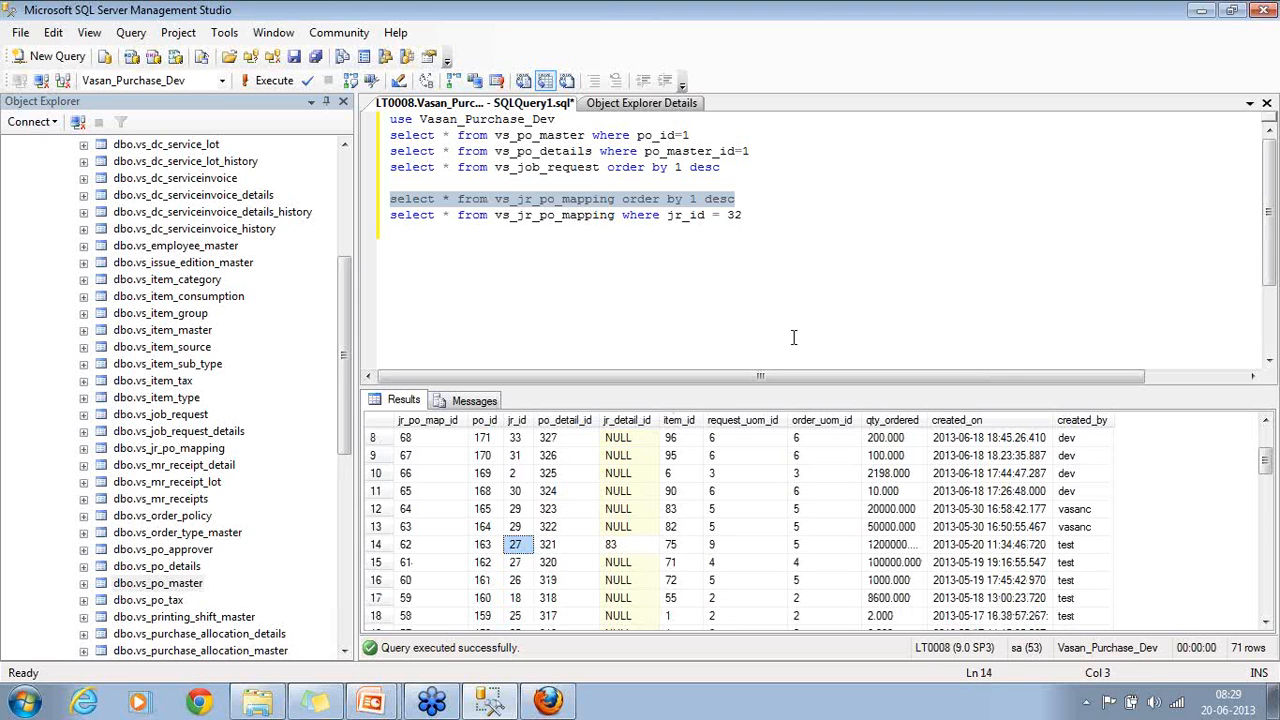
type("sele")
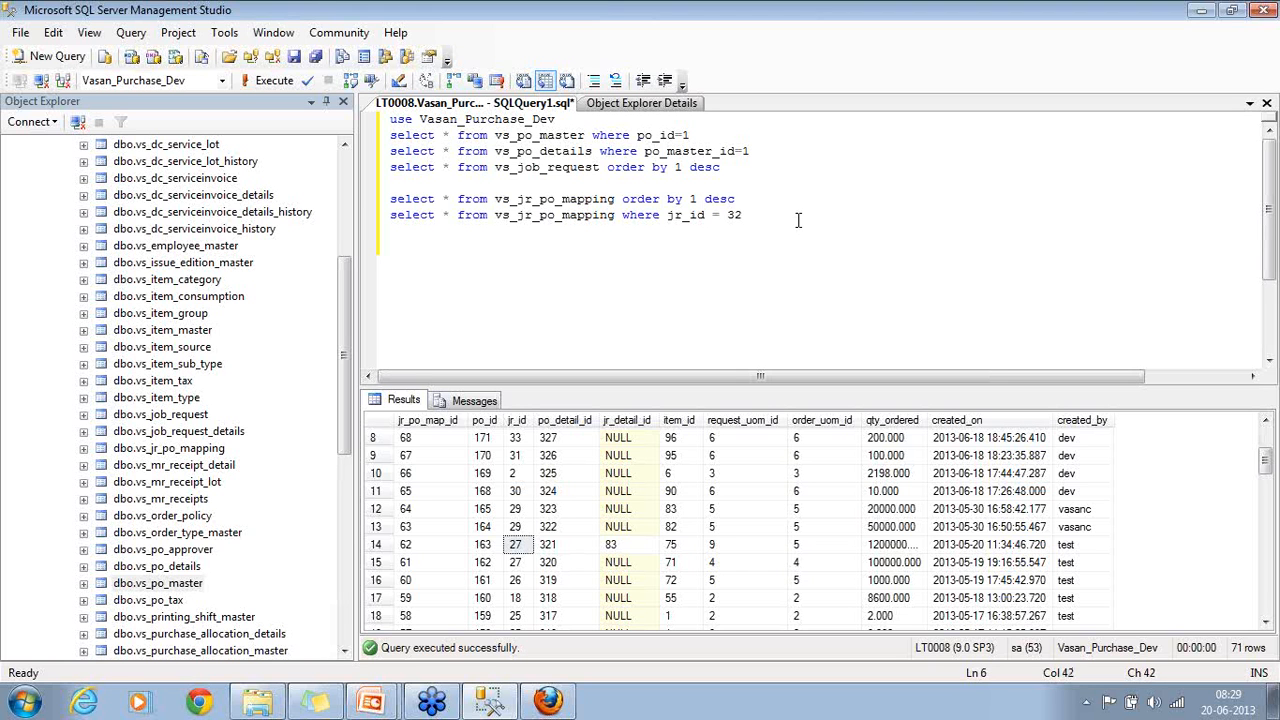
Change the sort to order by 2 desc and review po_id values down the results
type("2")
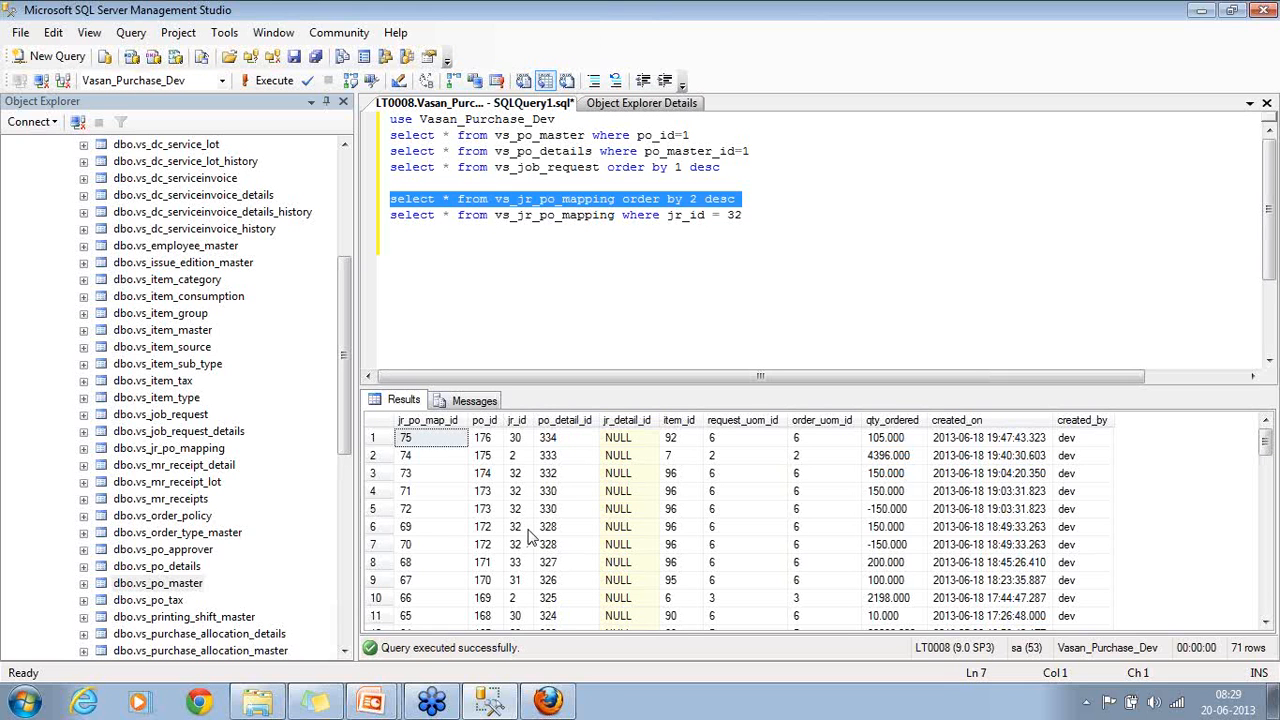
left_click(485, 580)
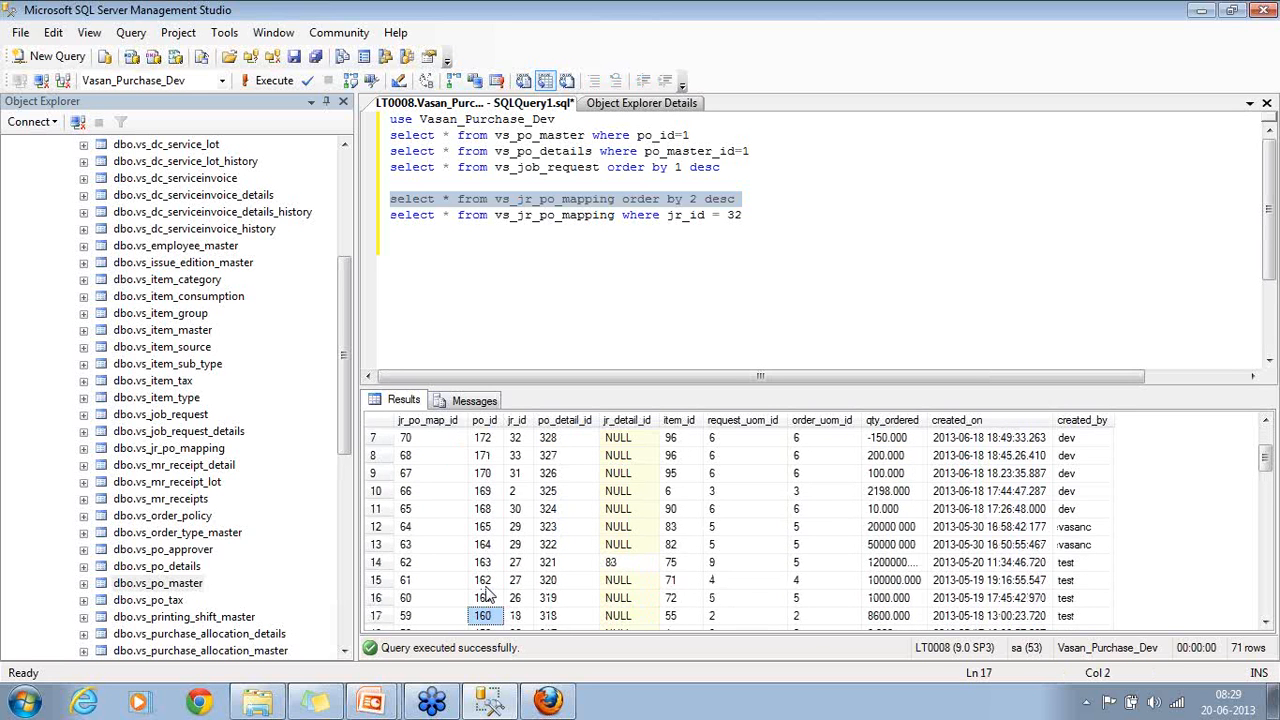
scroll("down", 3)
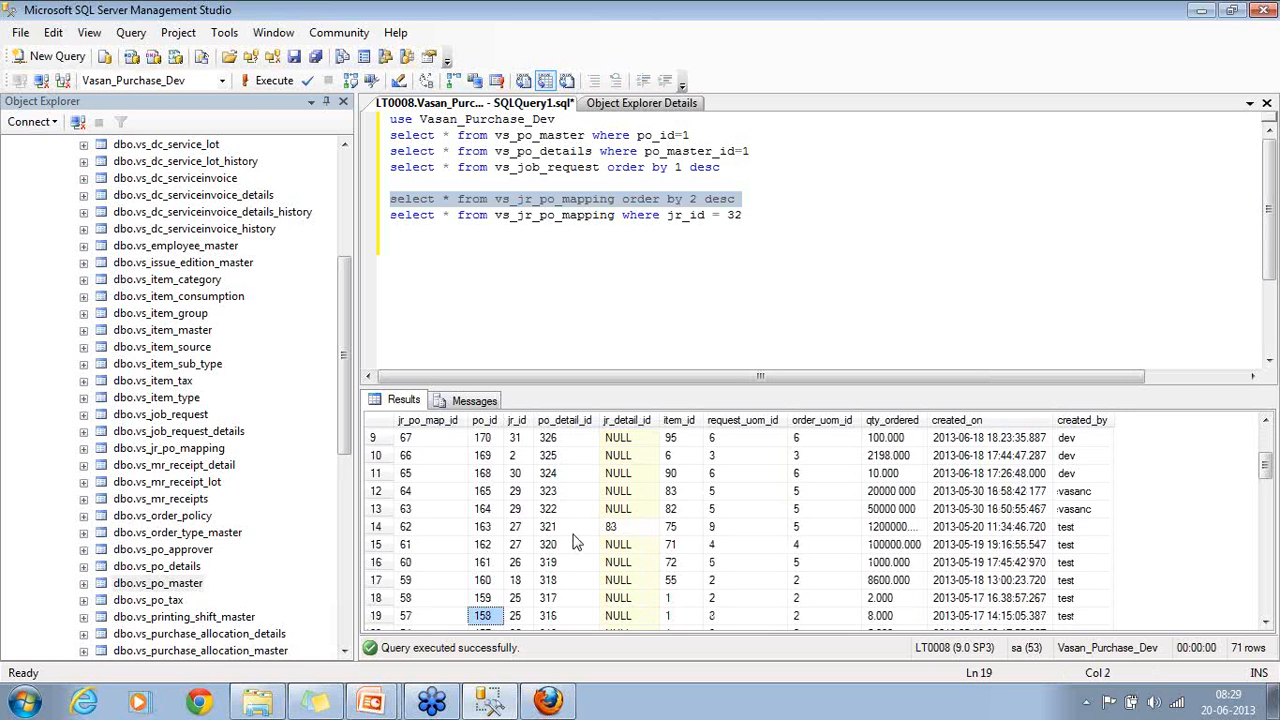
scroll("down", 3)
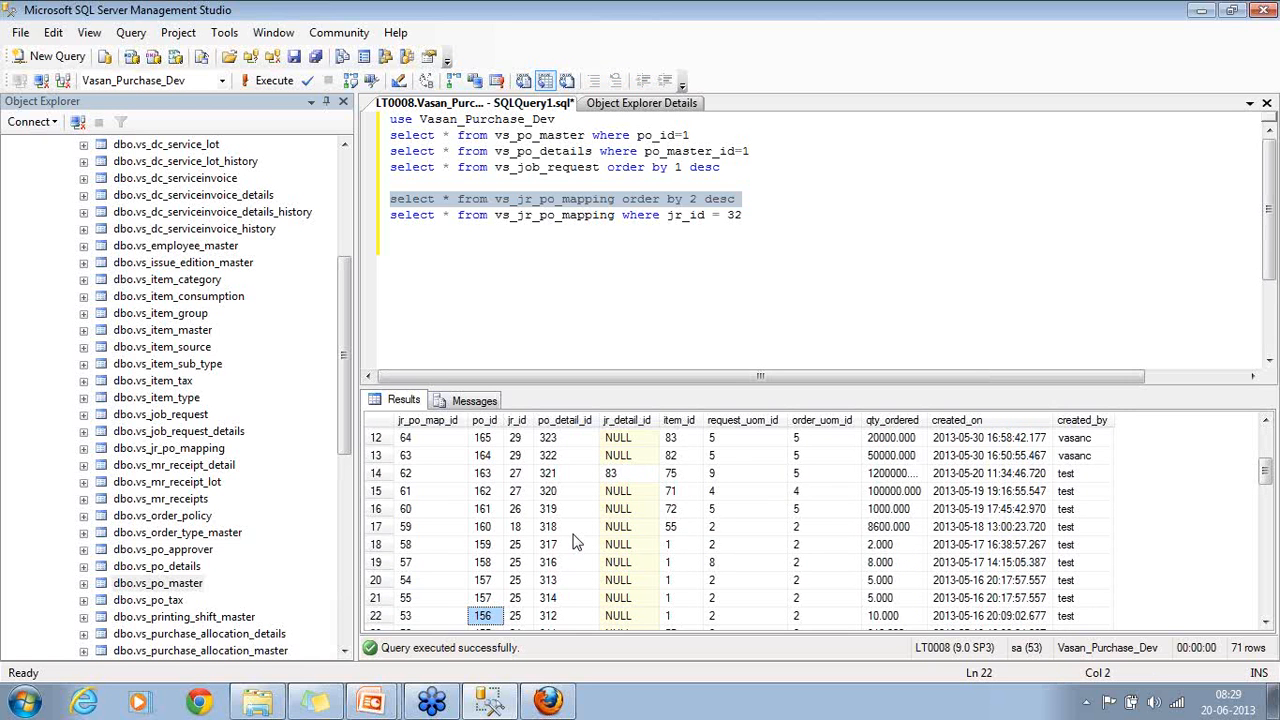
scroll("down", 3)
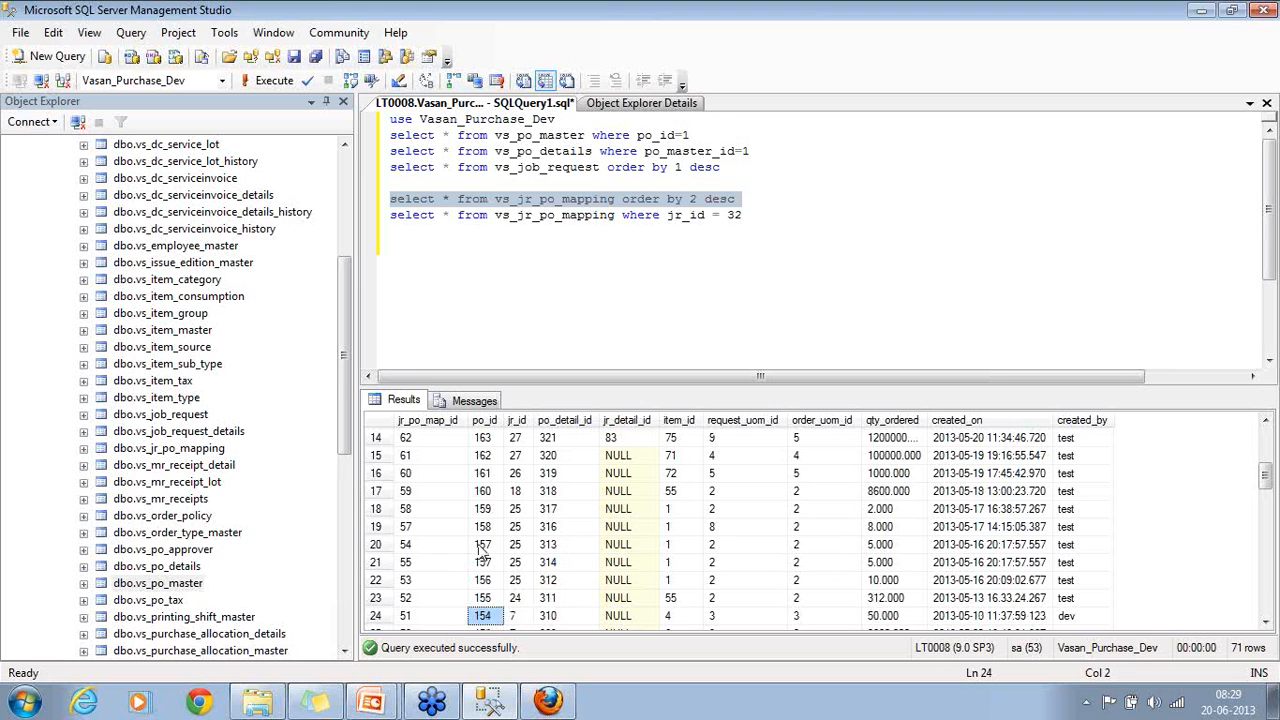
Compare the two rows sharing po_id 157, then continue down the sorted rows
left_click(483, 544)
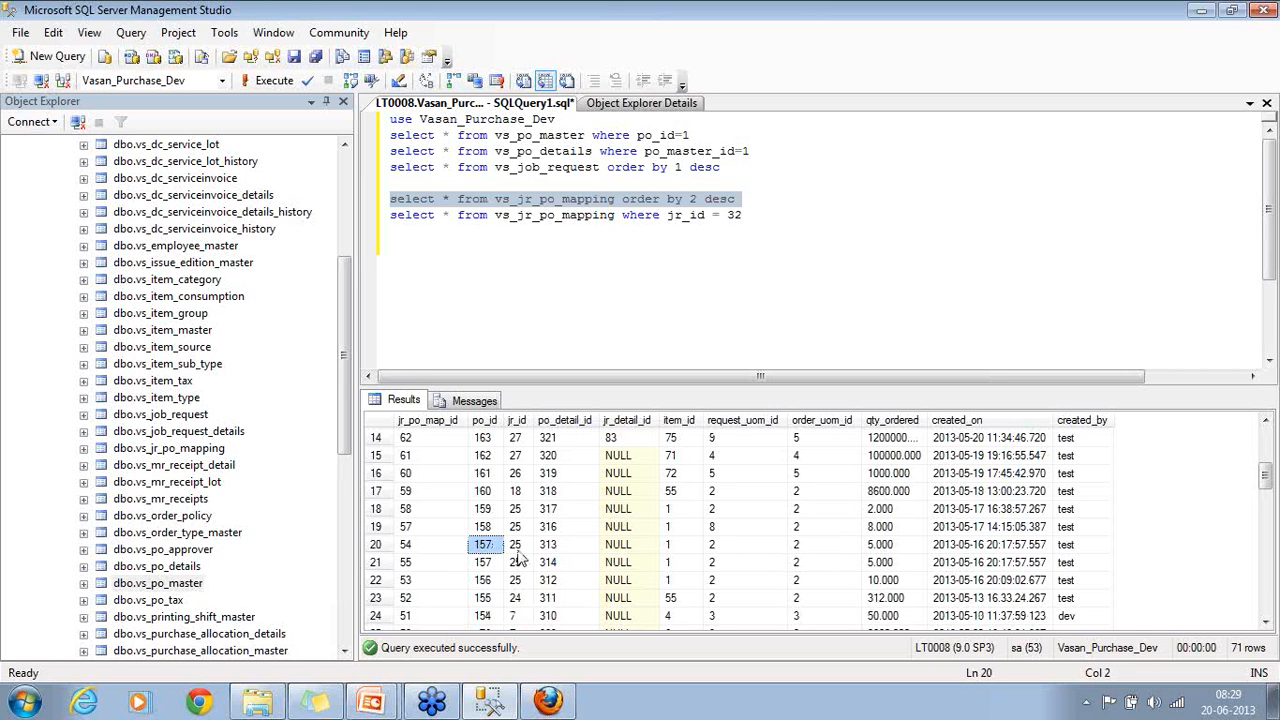
left_click(483, 562)
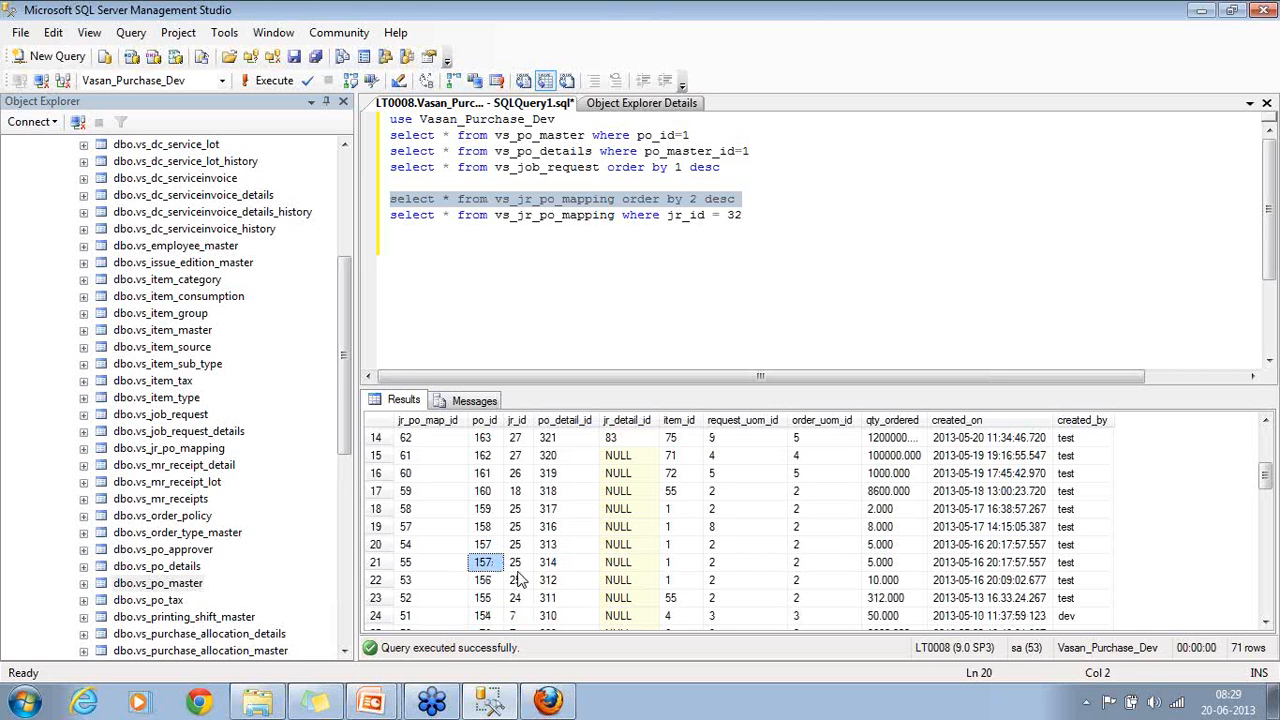
scroll("down", 3)
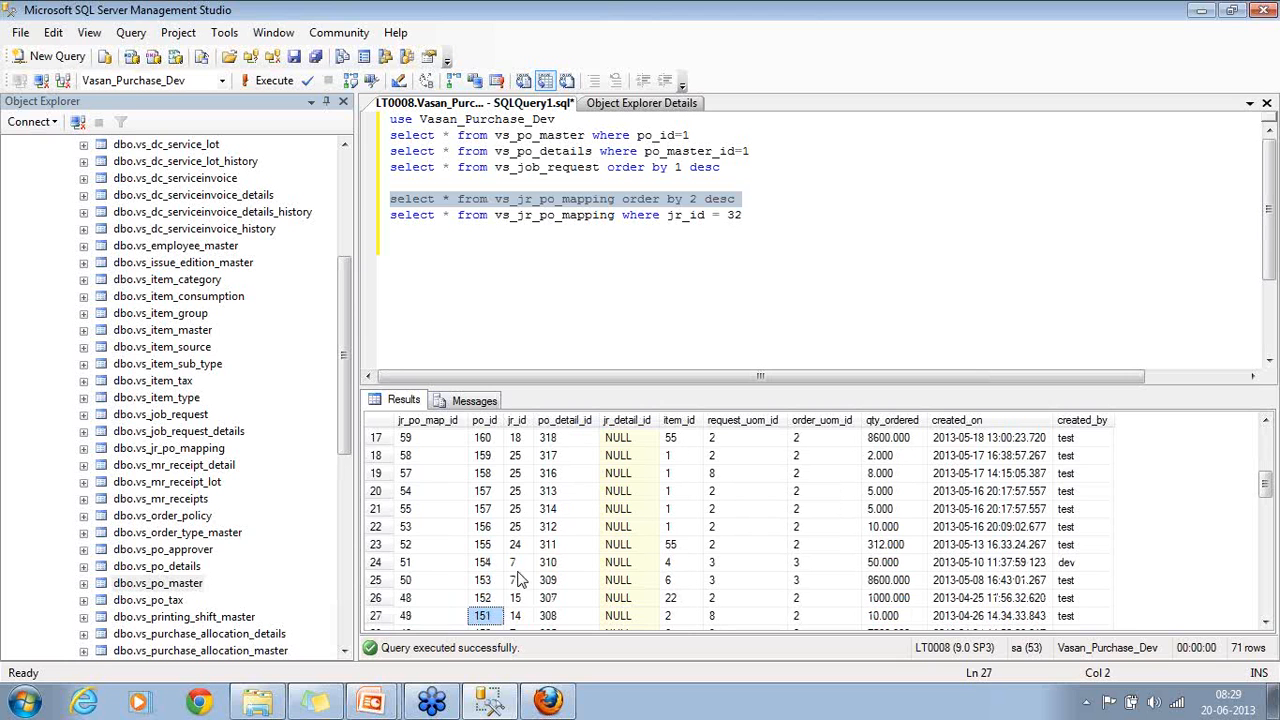
mouse_move(492, 568)
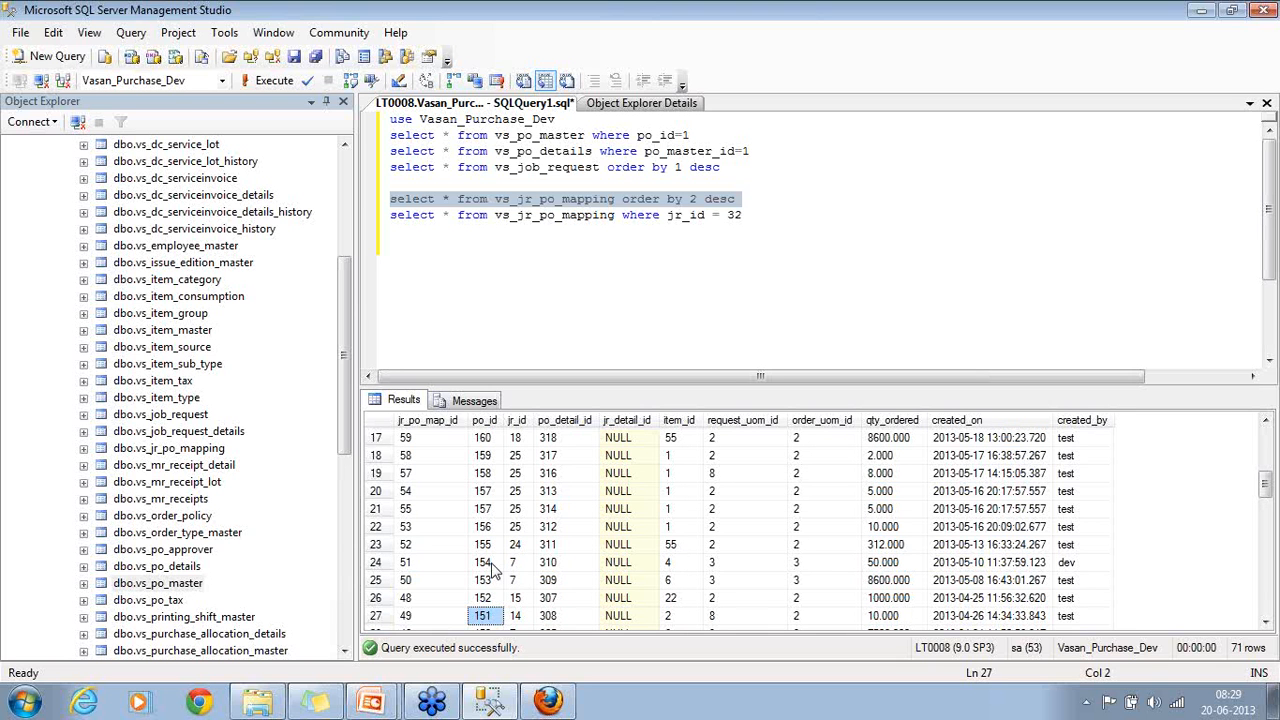
mouse_move(523, 612)
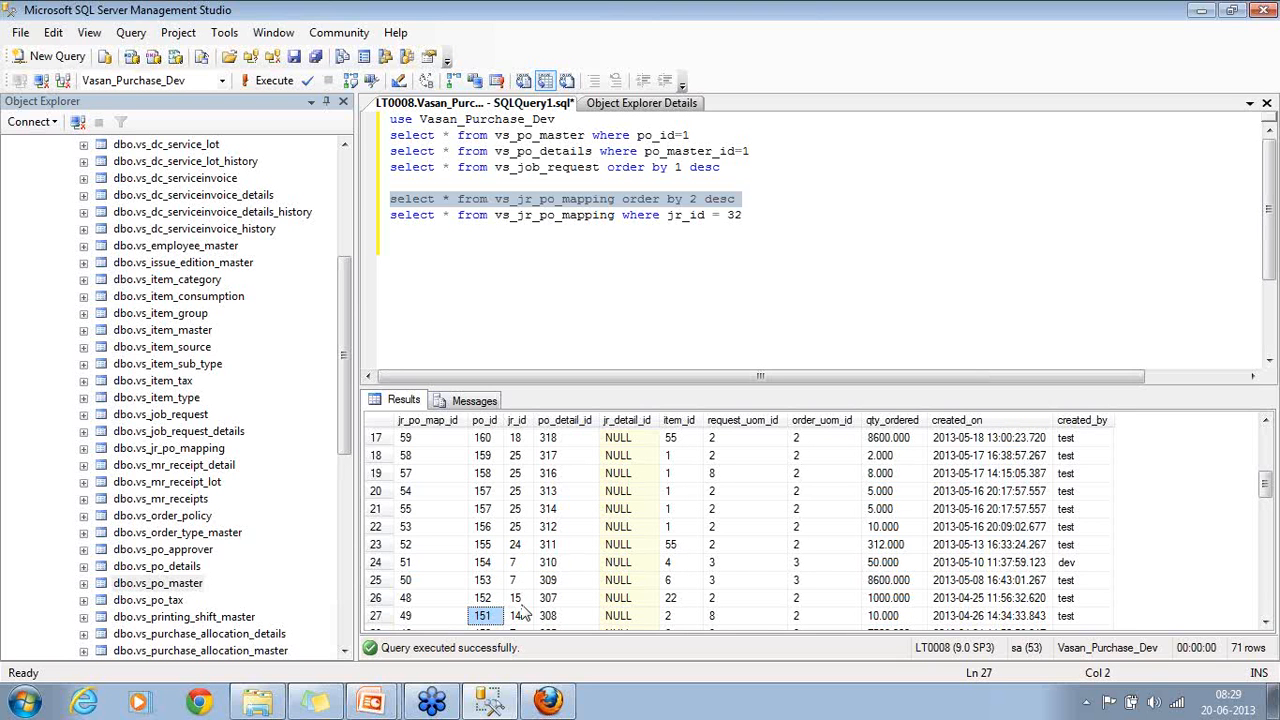
scroll("down", 3)
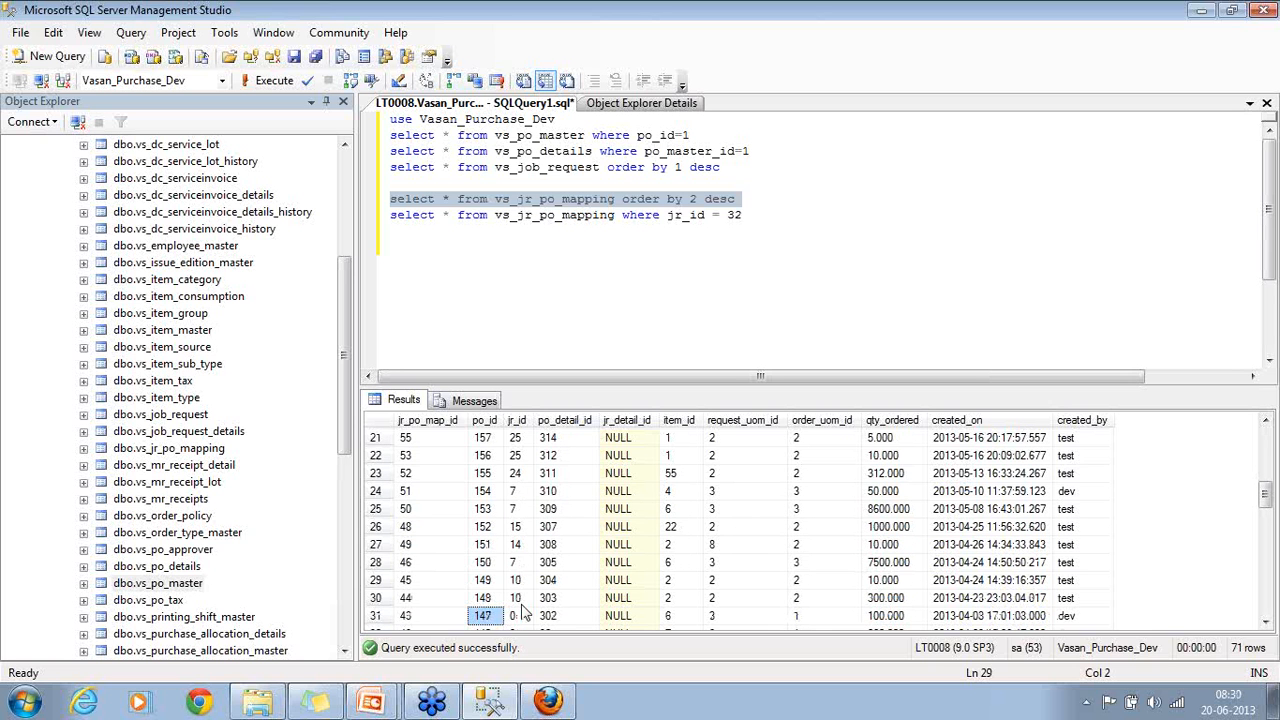
scroll("down", 3)
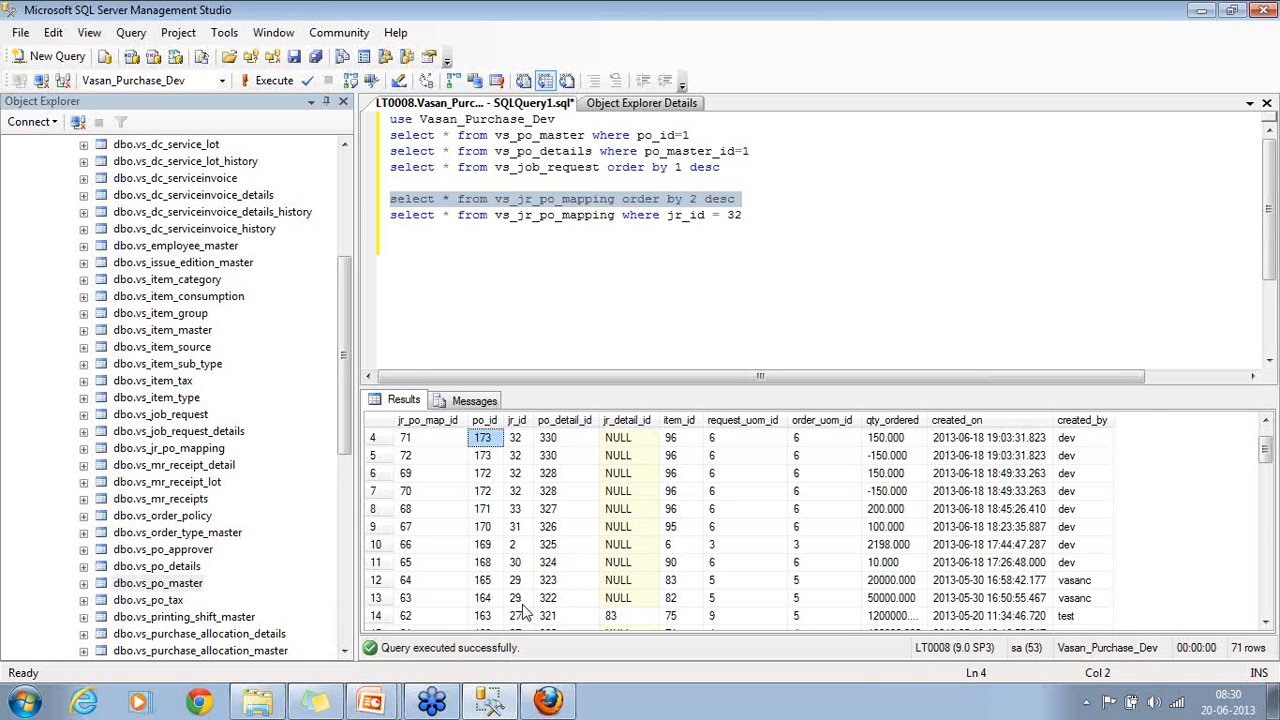
mouse_move(1151, 419)
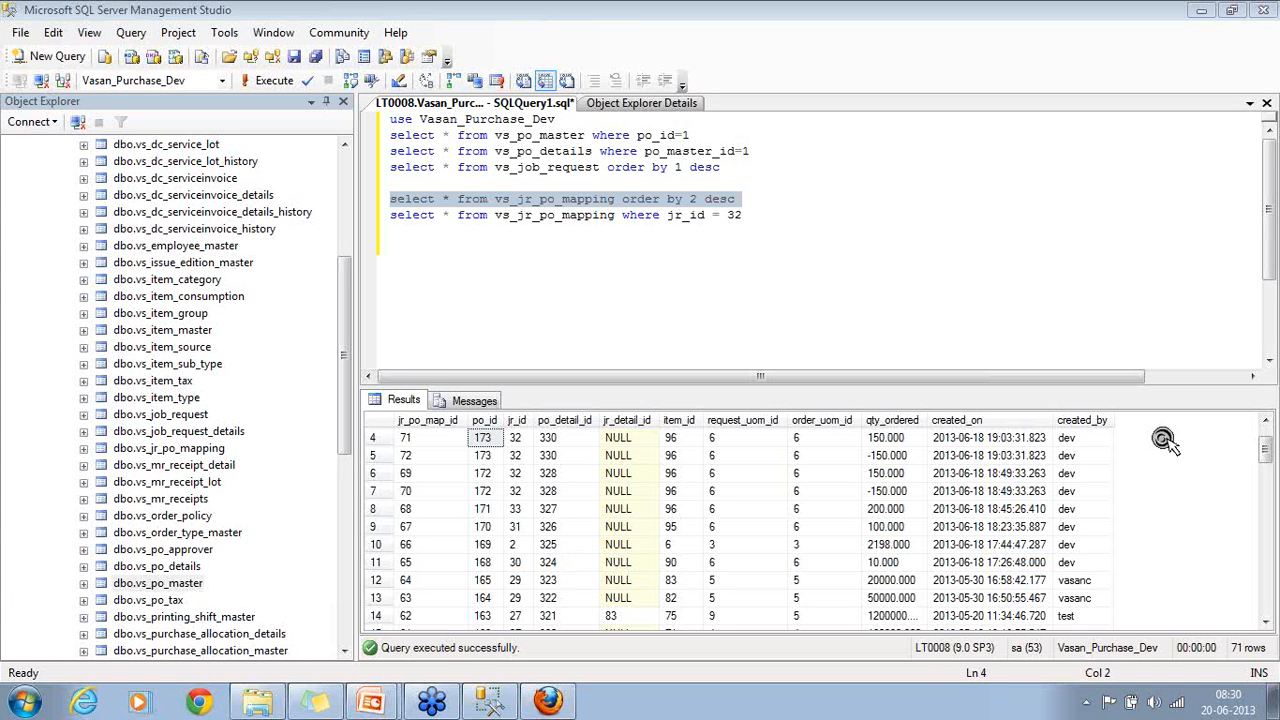
mouse_move(770, 614)
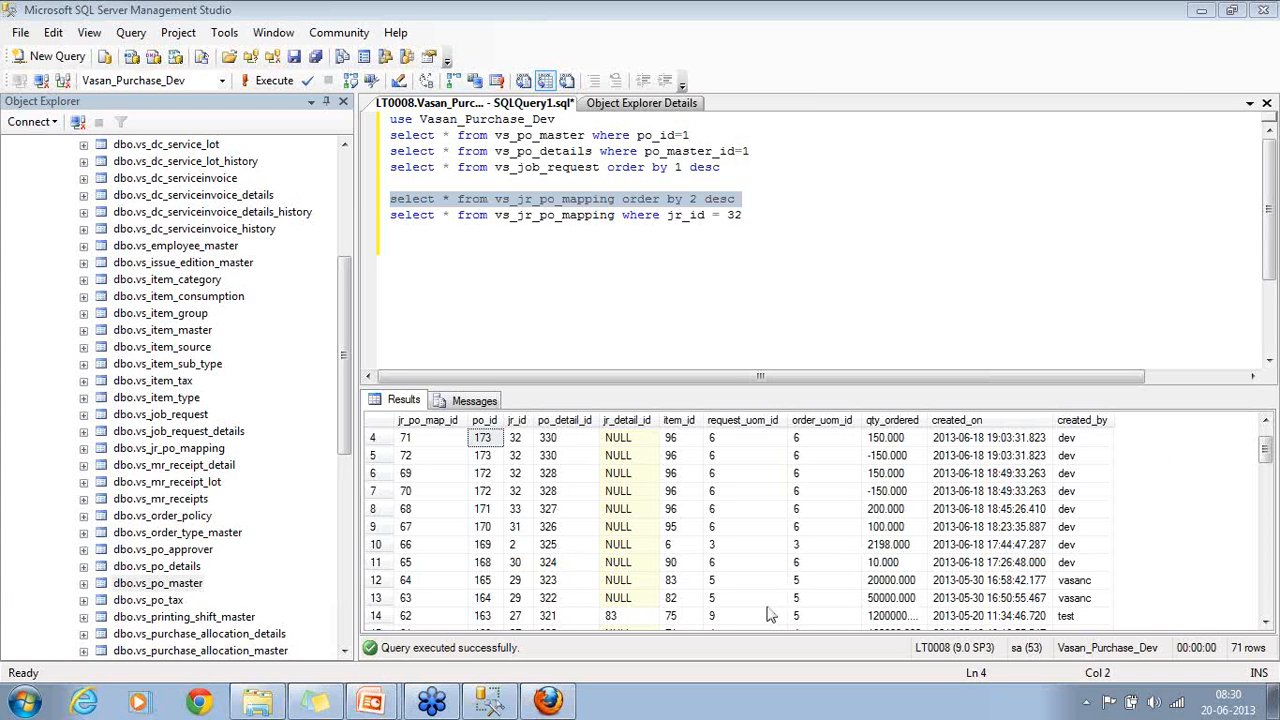
mouse_move(1150, 605)
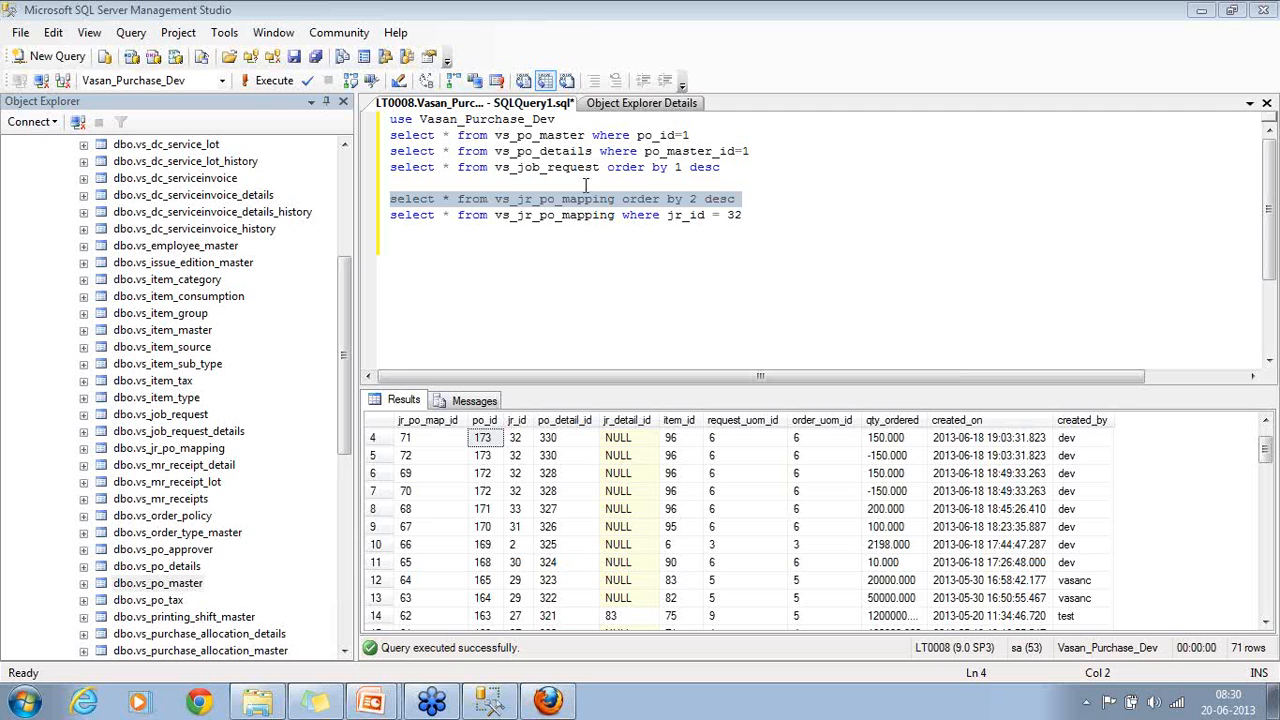
mouse_move(616, 214)
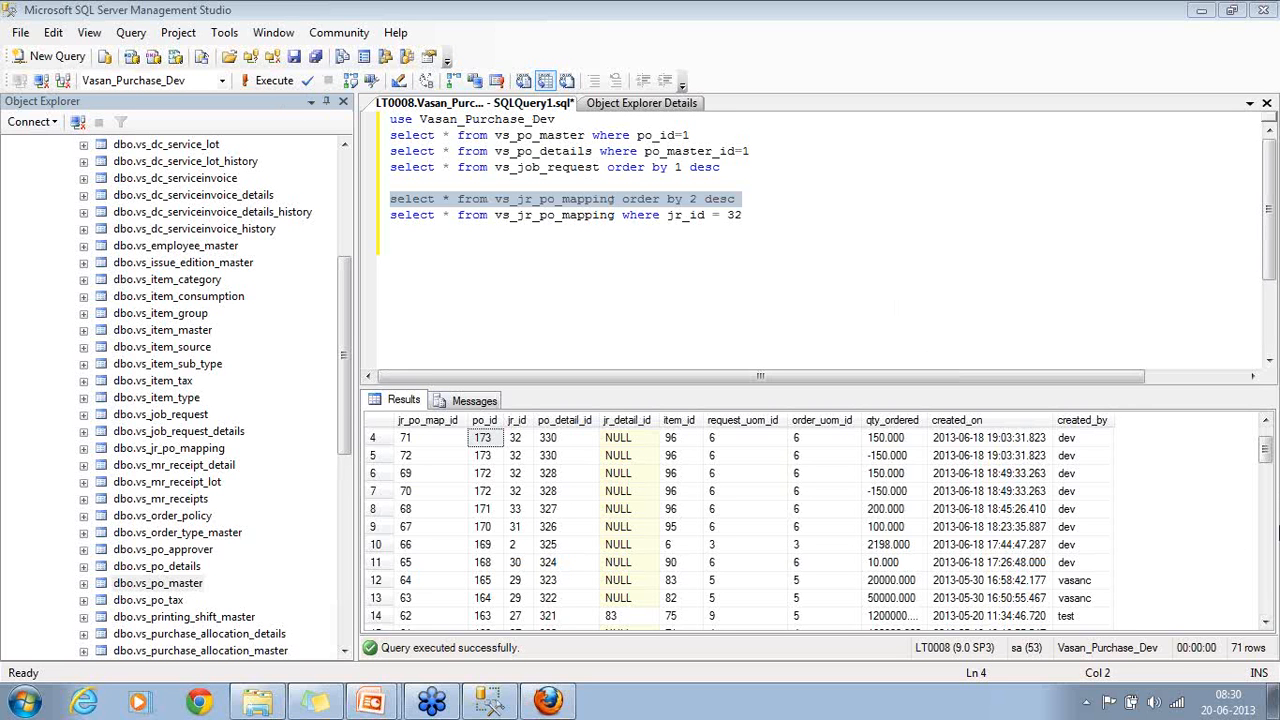
mouse_move(1238, 508)
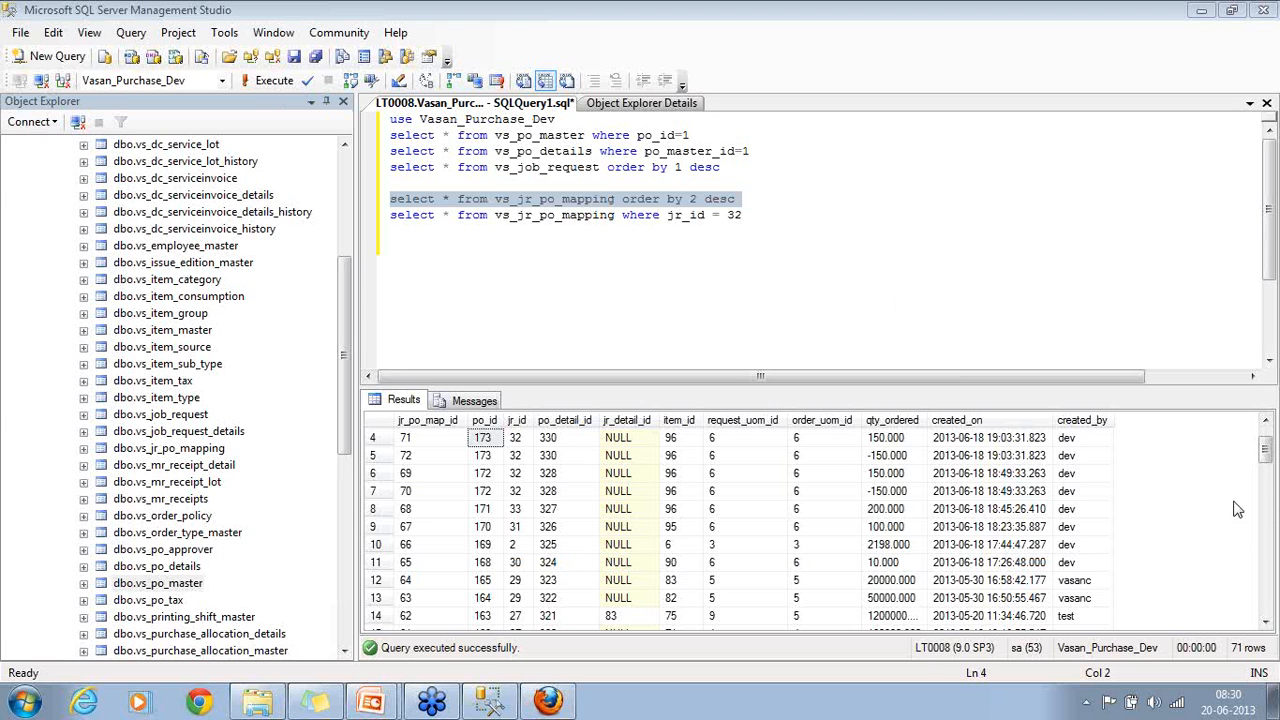
mouse_move(1135, 609)
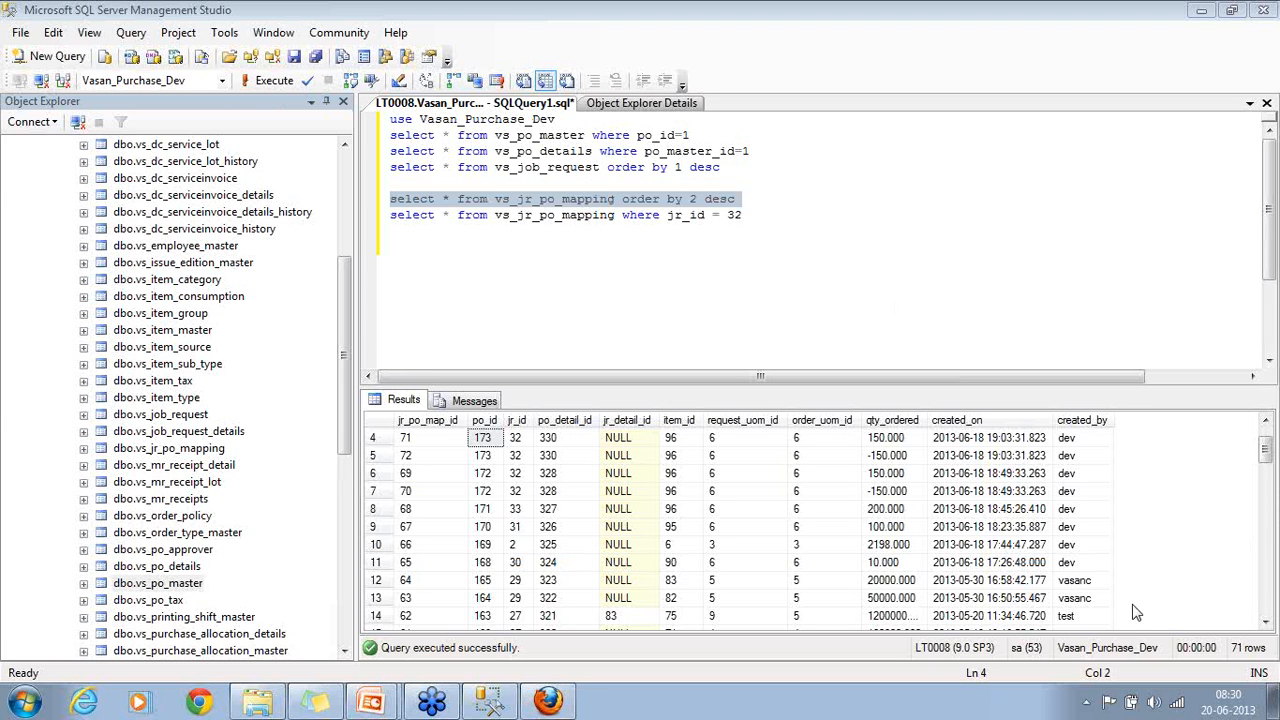
left_click(372, 700)
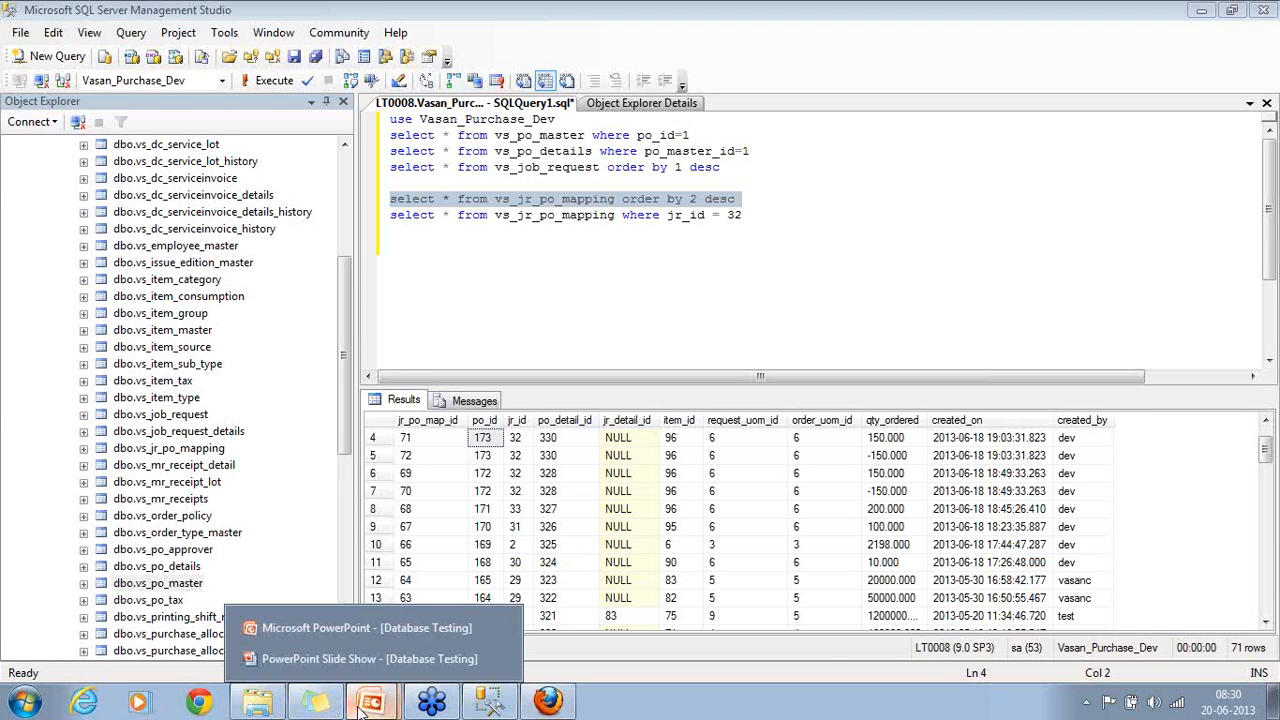
Switch to the Database Testing deck and show slide 10 on mapping types
left_click(364, 628)
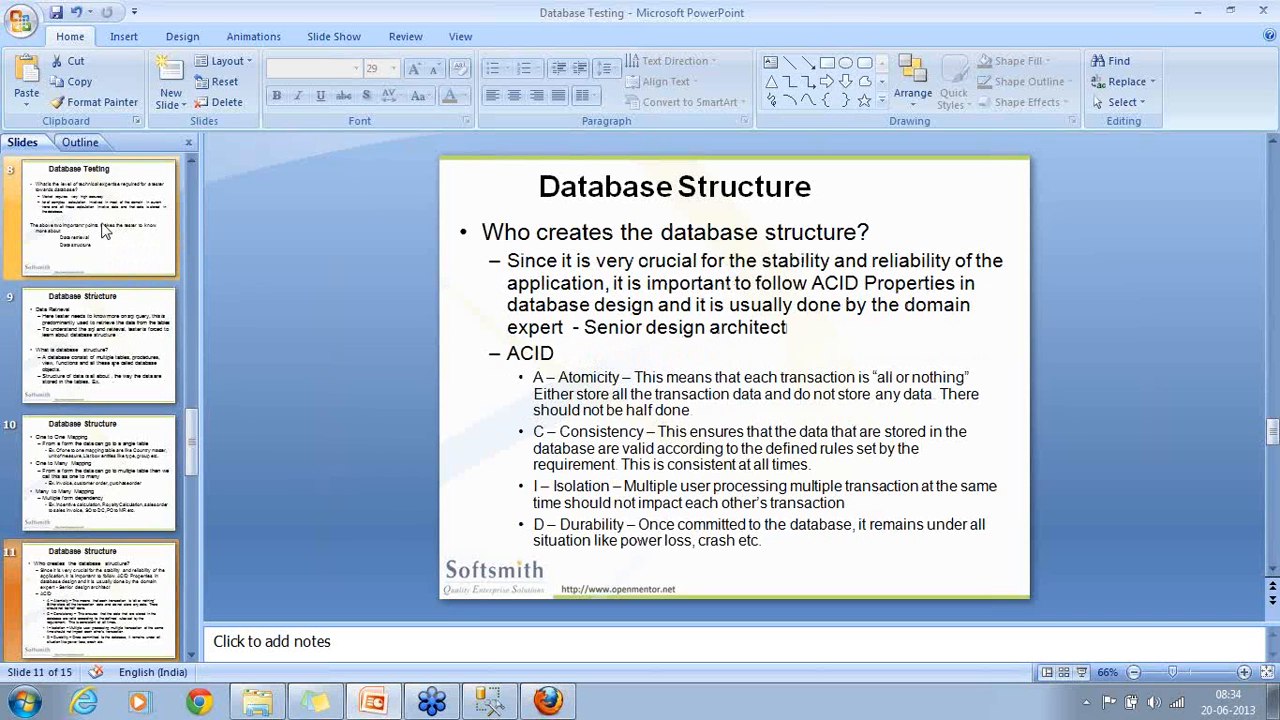
left_click(95, 480)
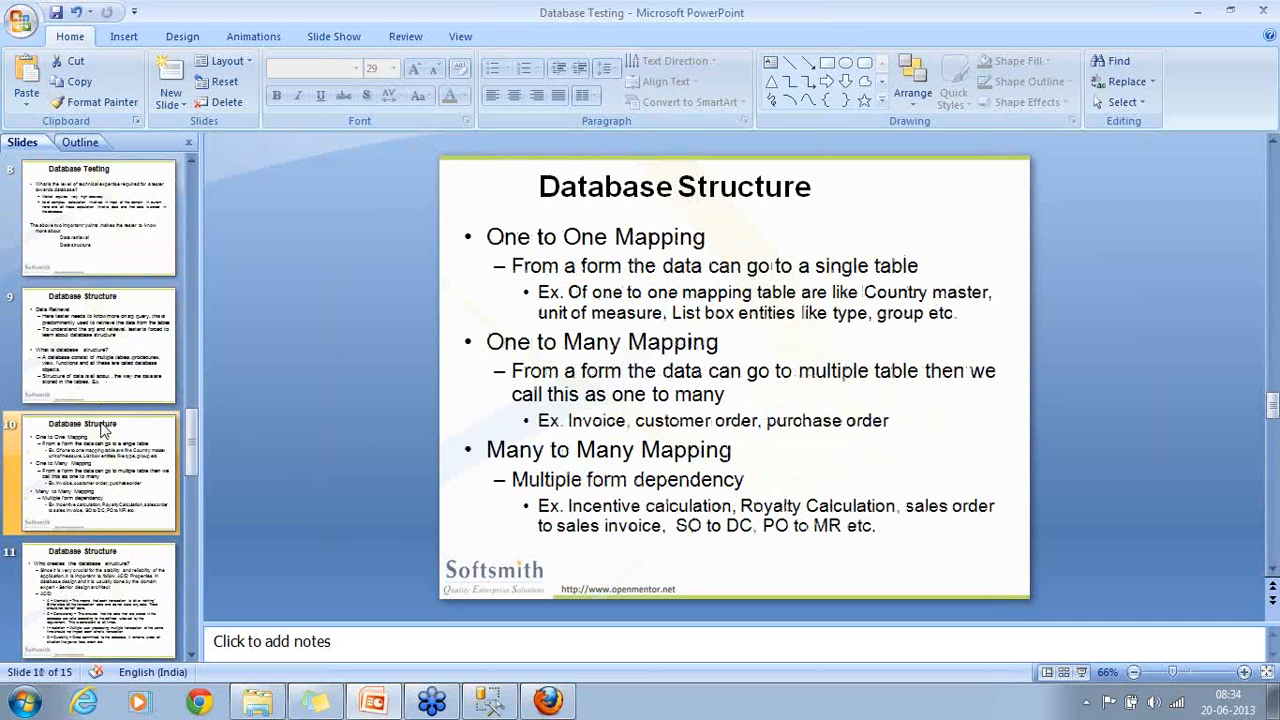